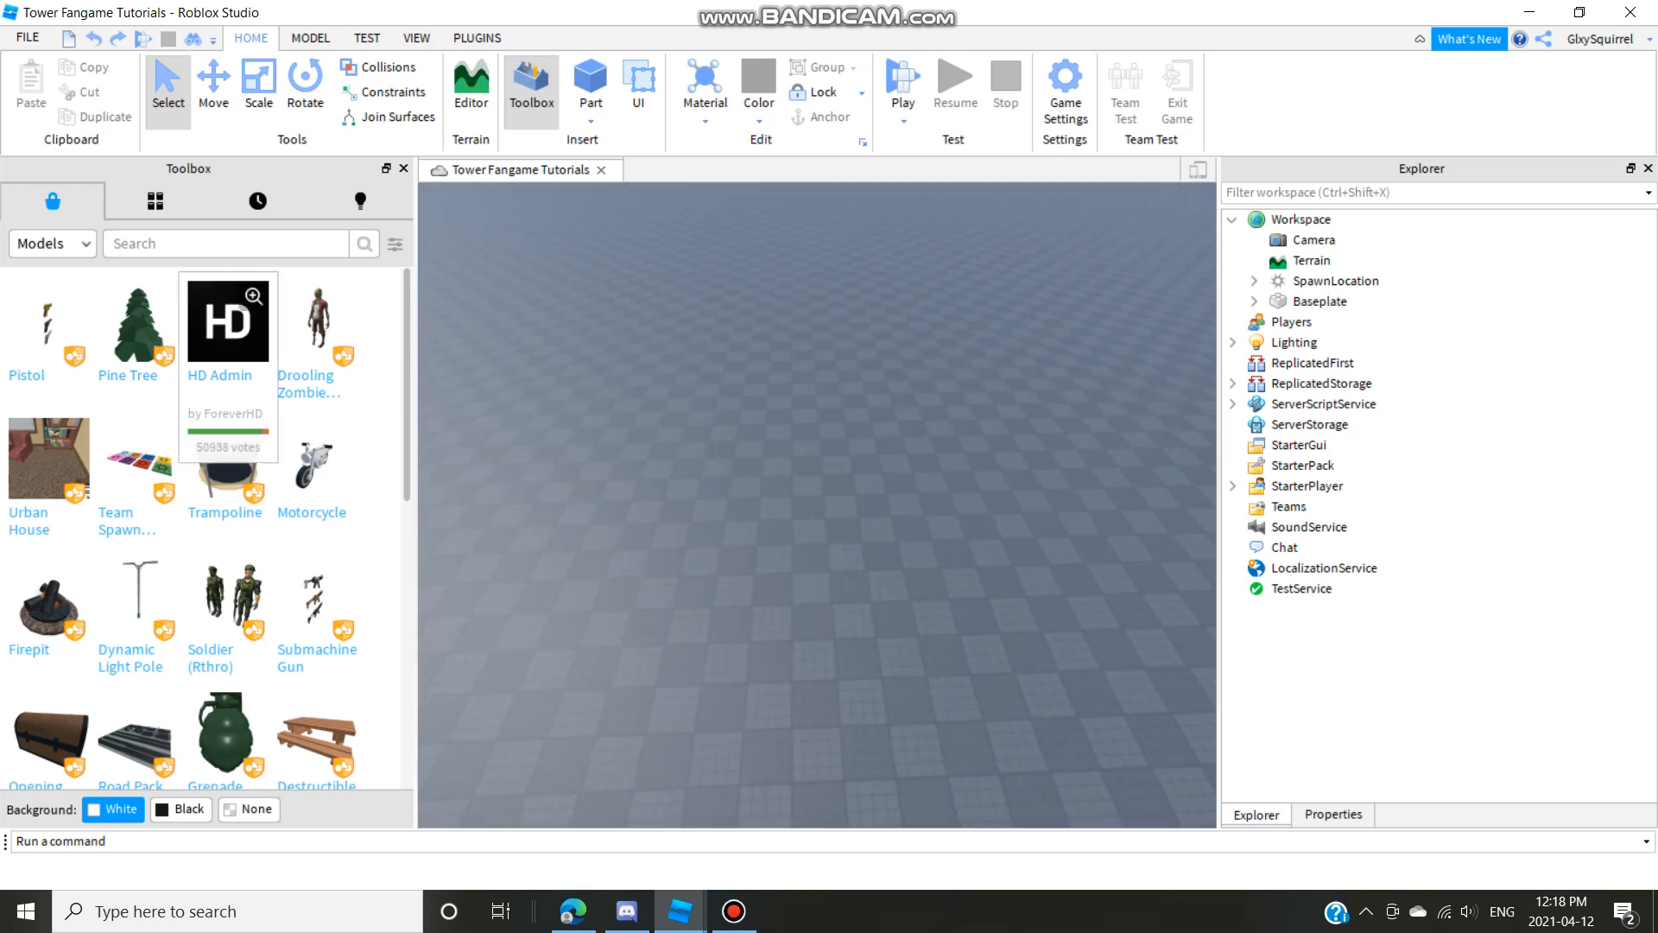
Search the Toolbox for 'jtoh portal' and insert the JToH Portal Kit V2.0 model.
text(jtoh)
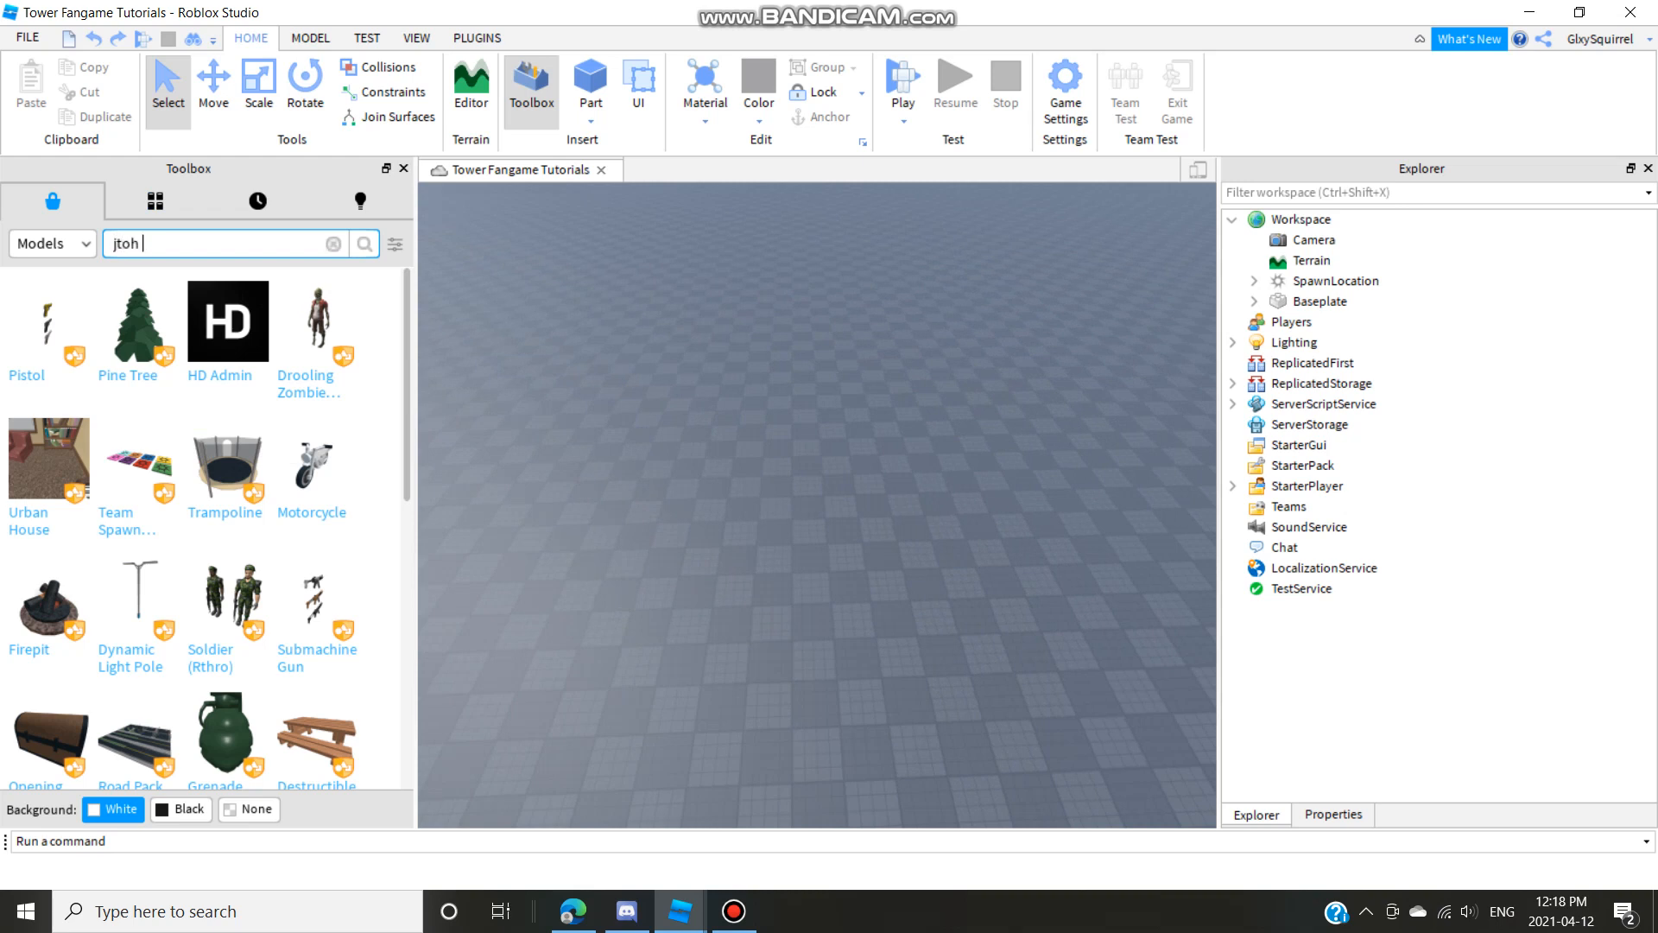
text(portal)
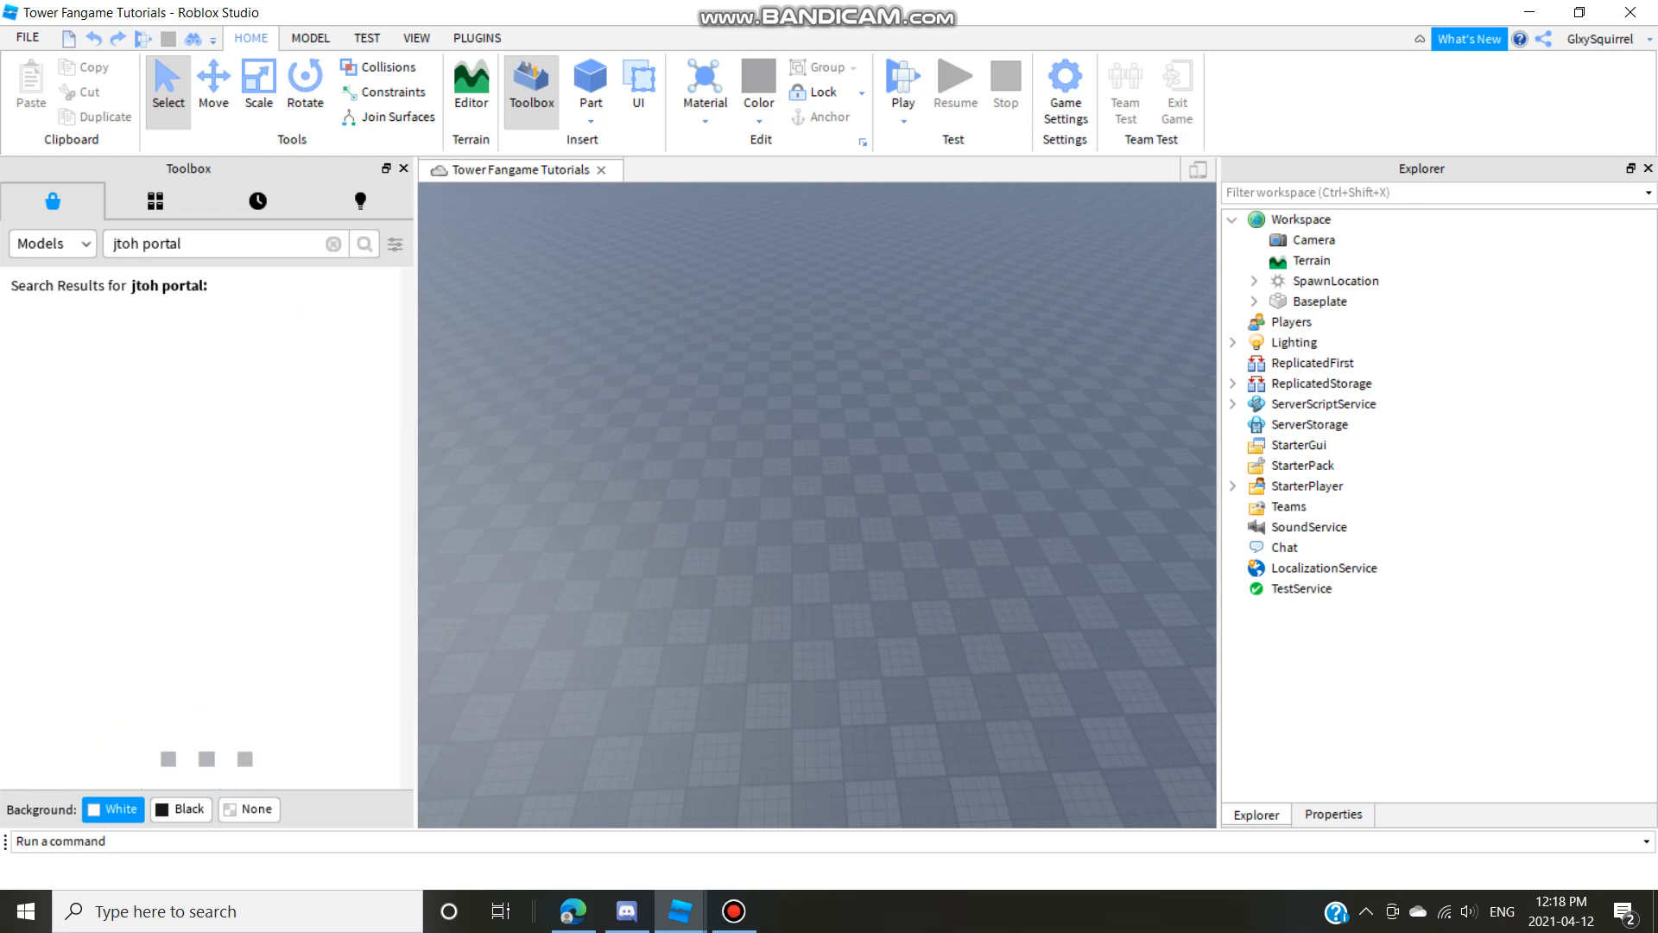
click(364, 244)
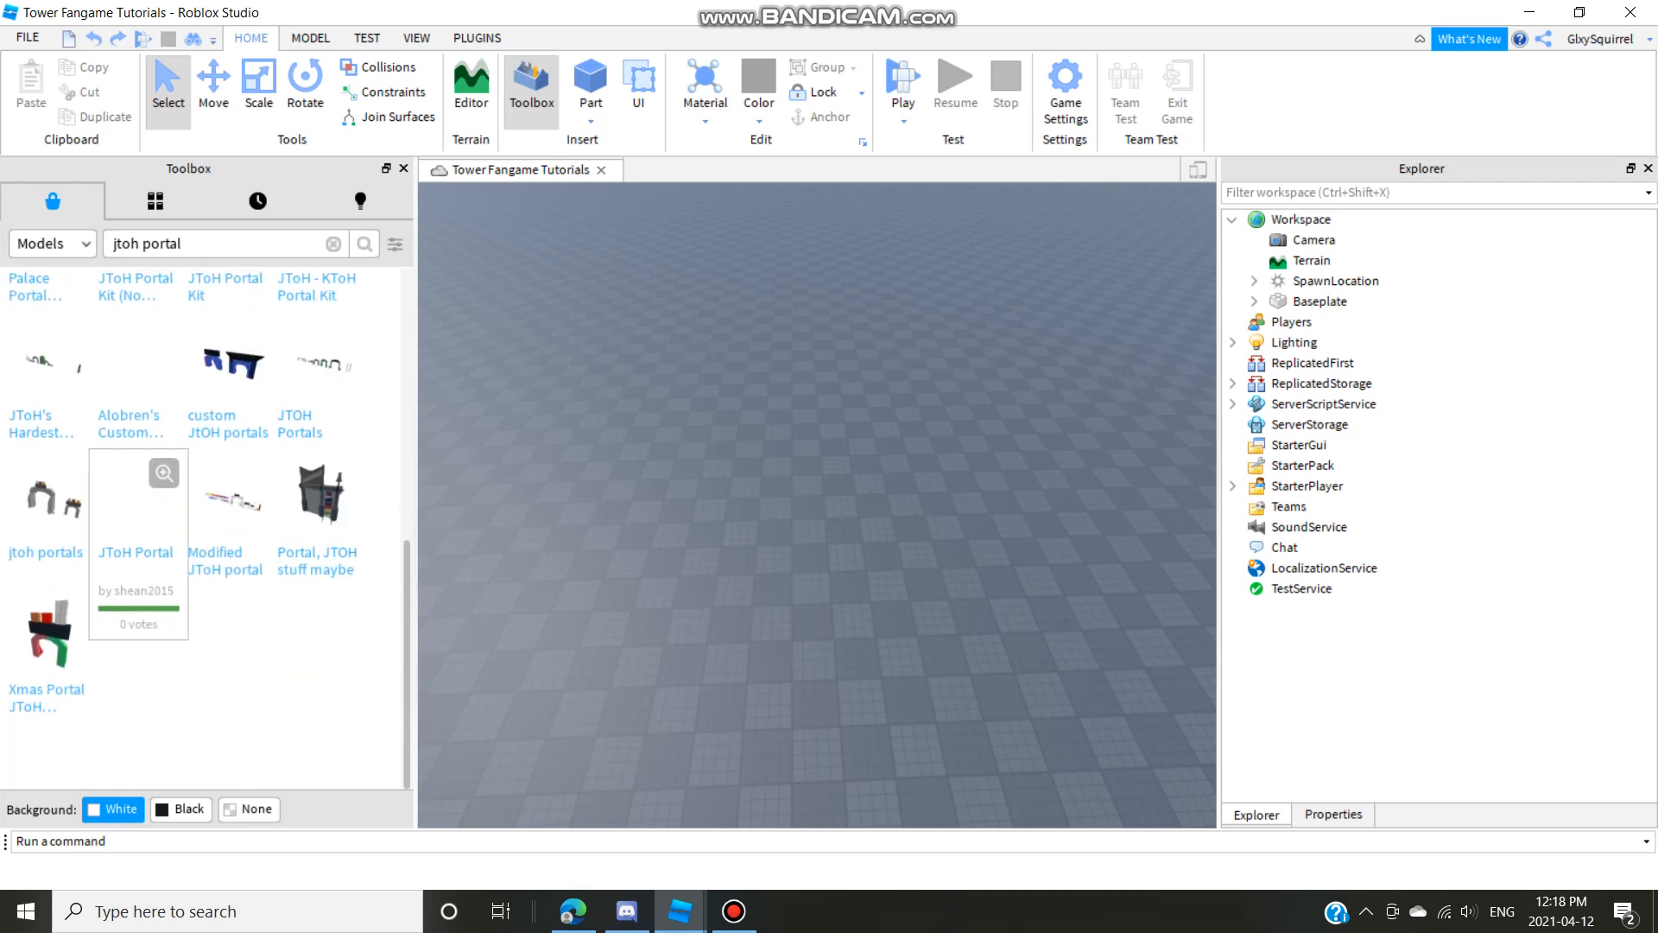
click(365, 243)
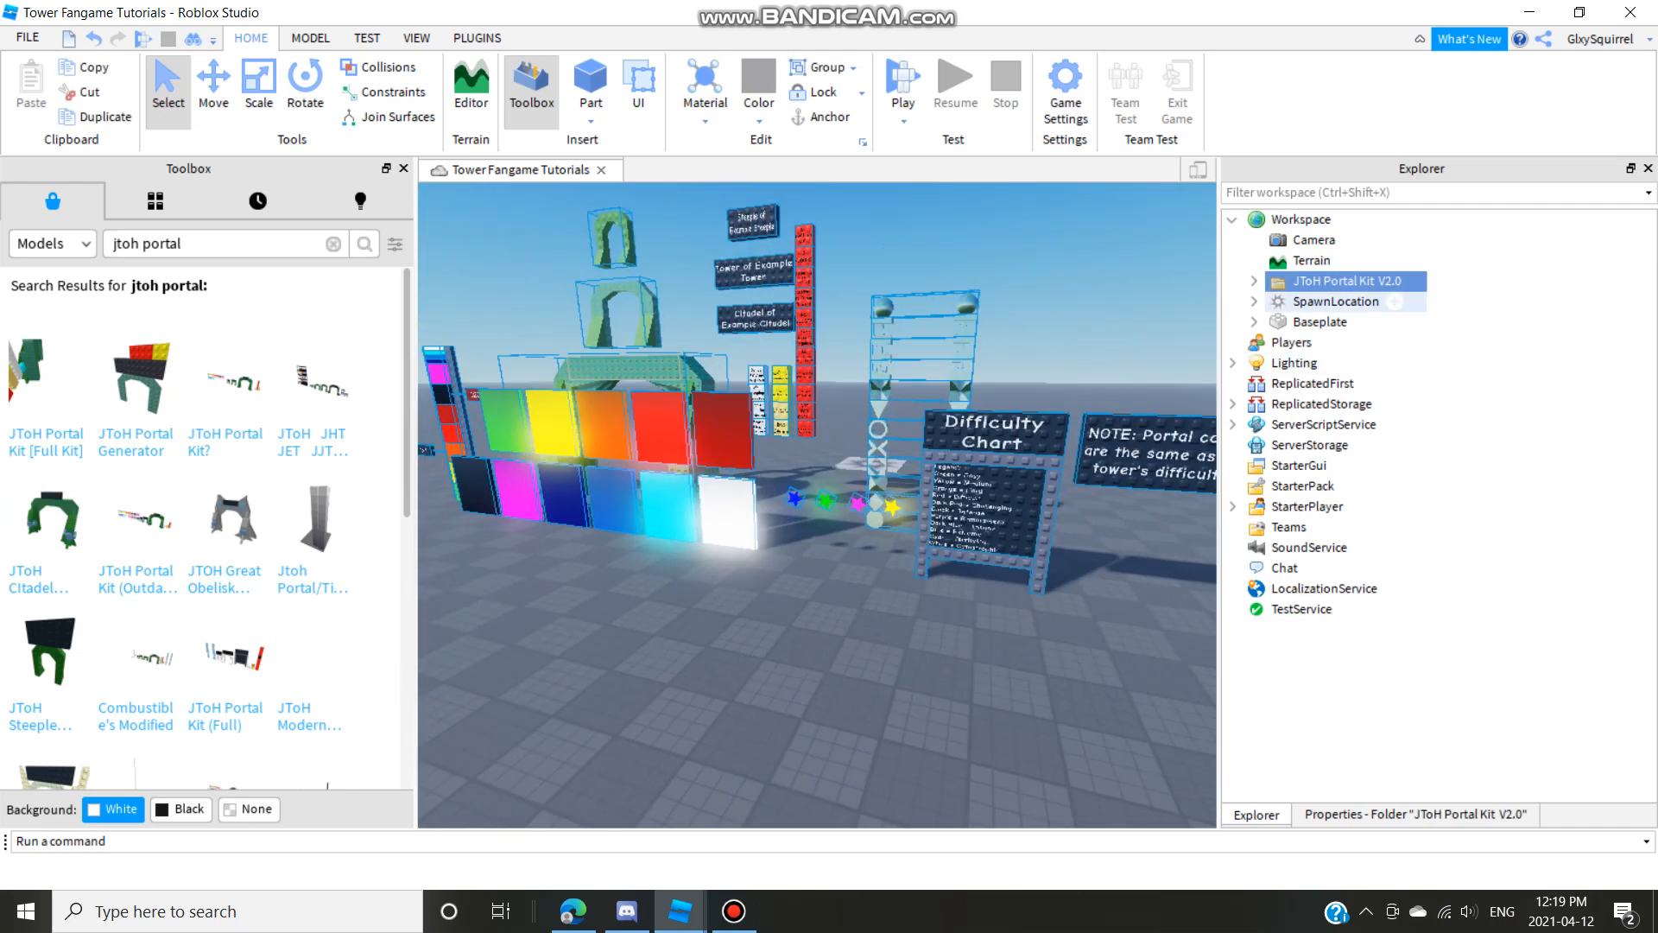
Drag one green Tower Portal out of the kit into Workspace as its own model.
click(1232, 281)
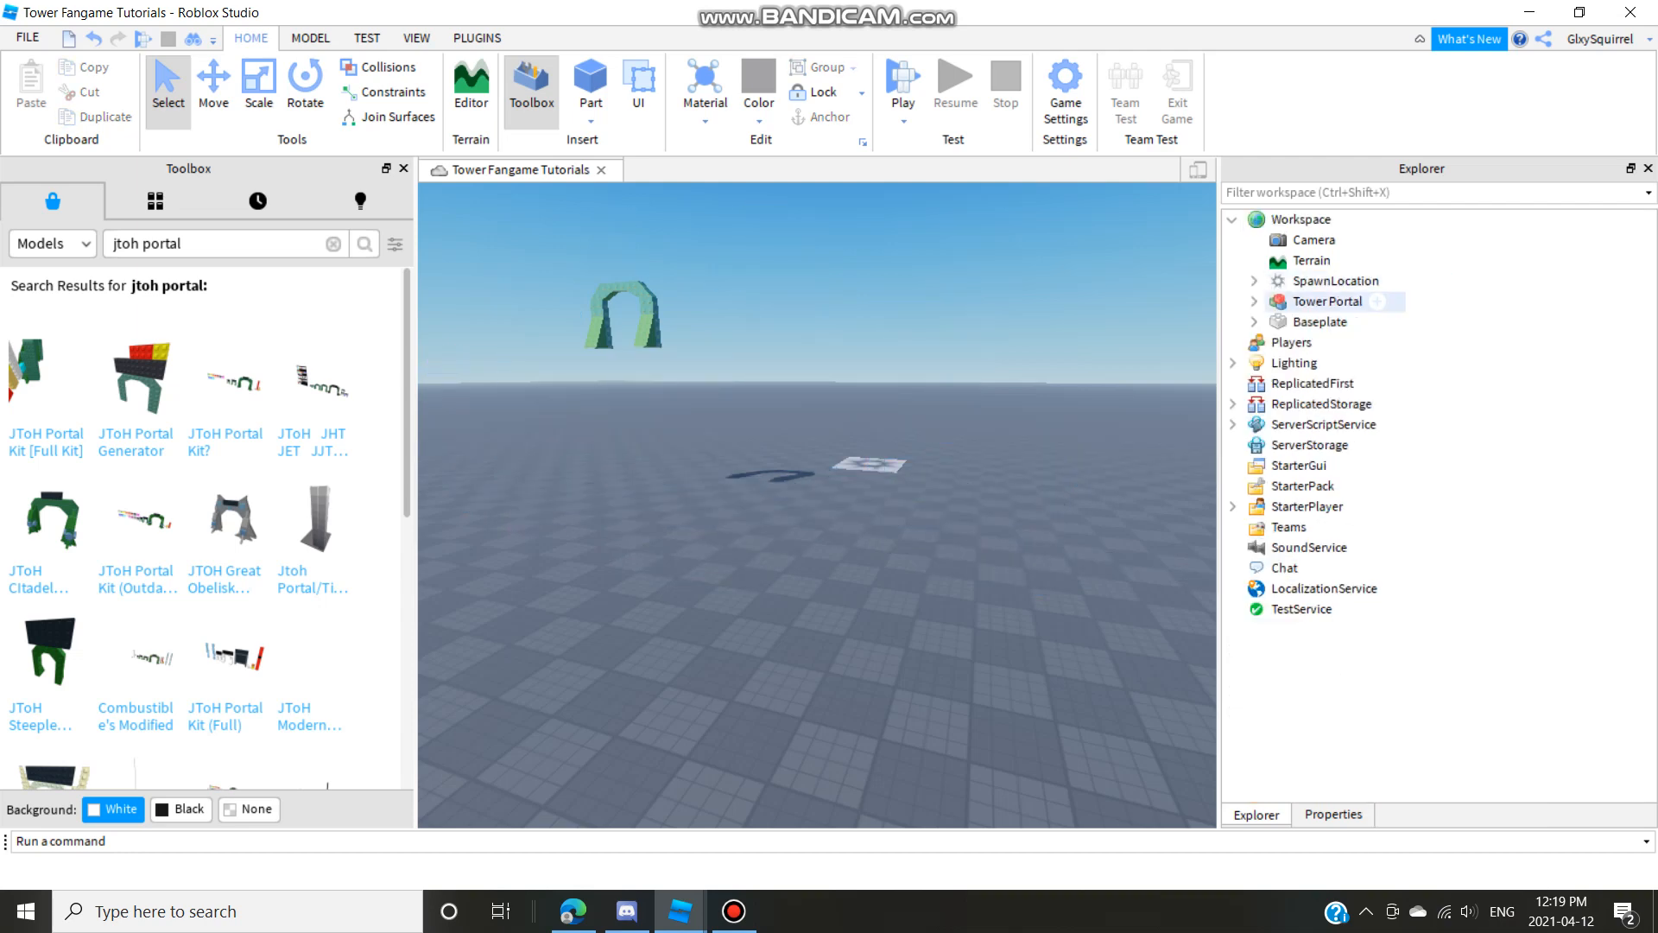
click(1327, 301)
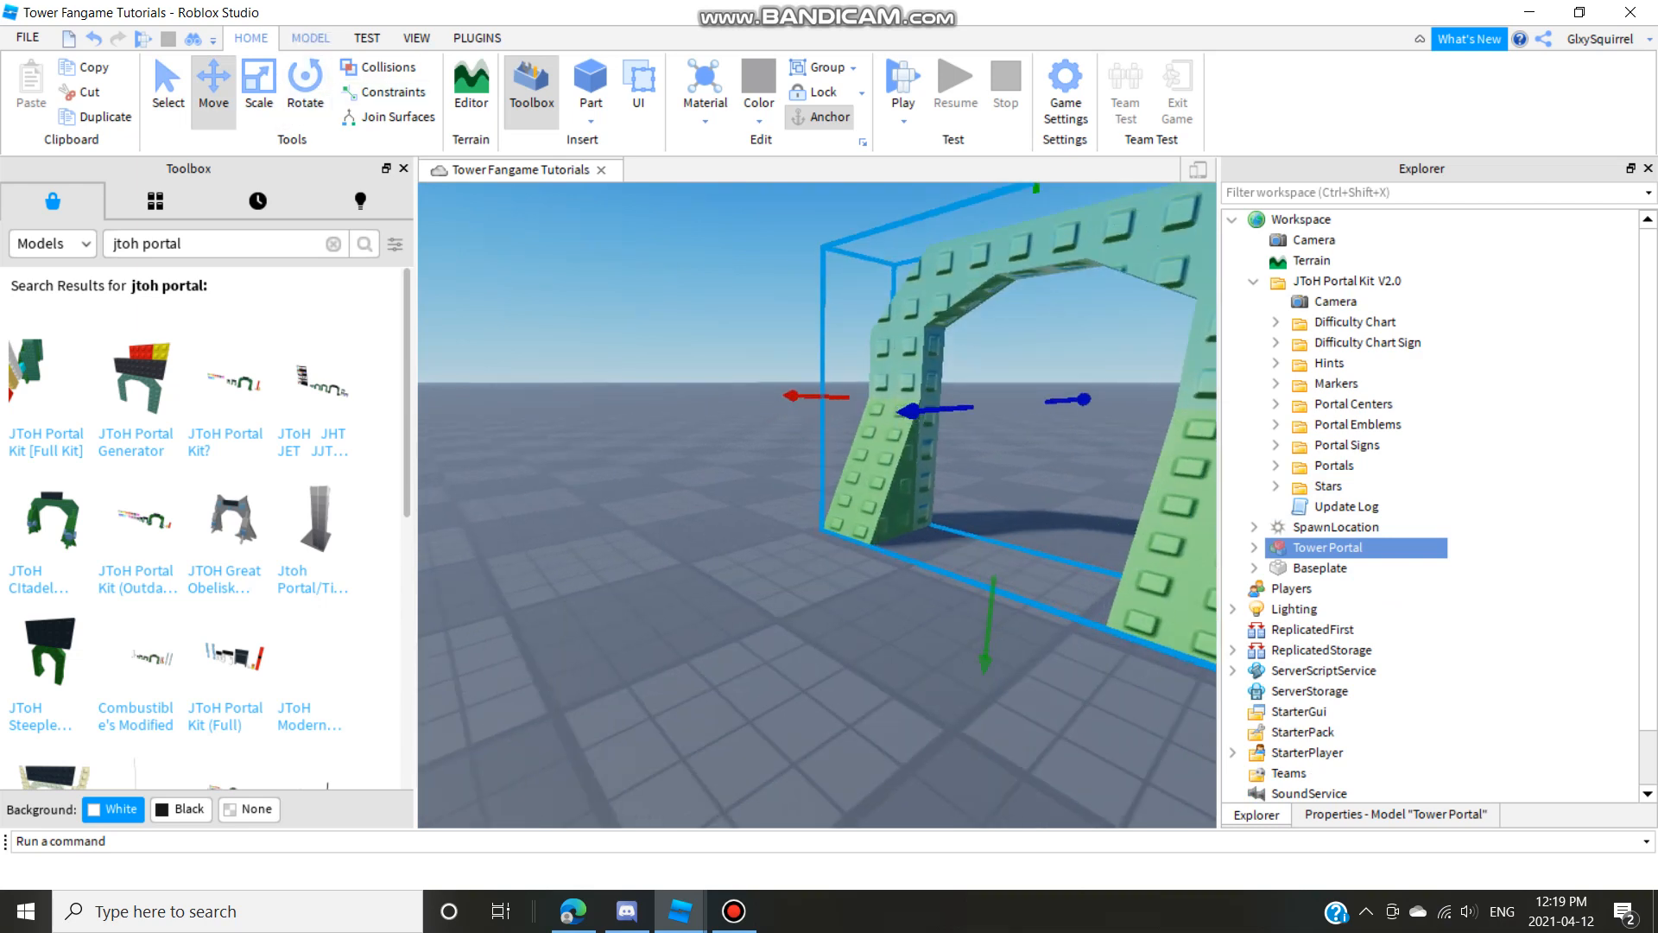
Delete the JToH Portal Kit V2.0 folder, leaving only the signed Tower Portal arch.
click(309, 38)
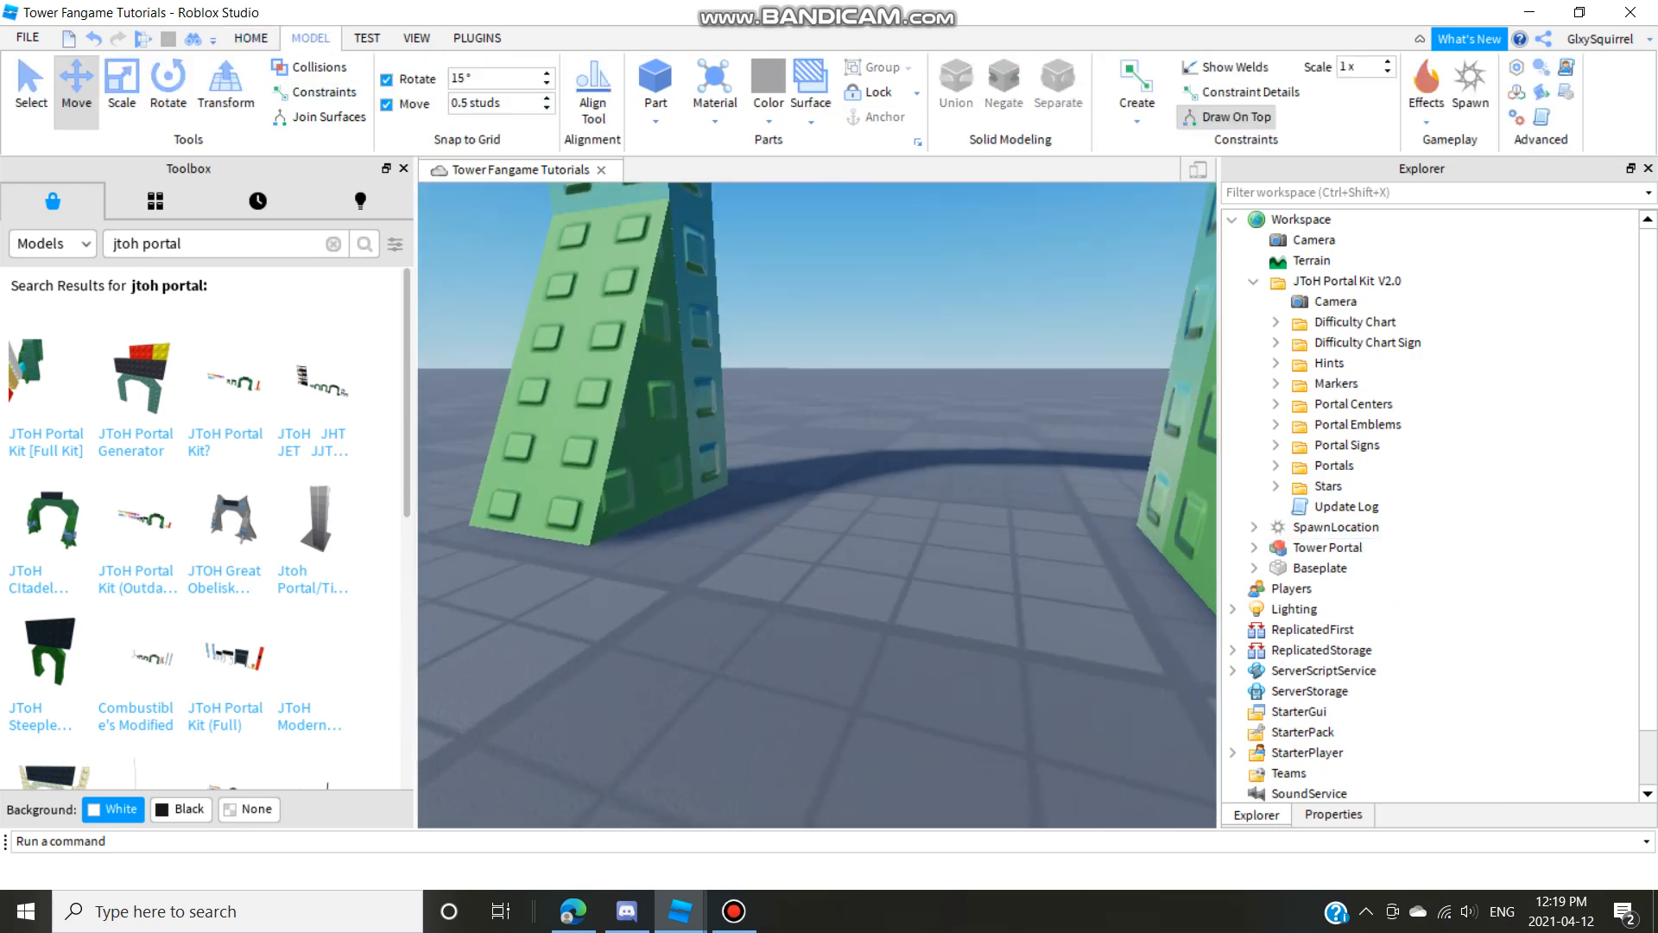
click(1328, 547)
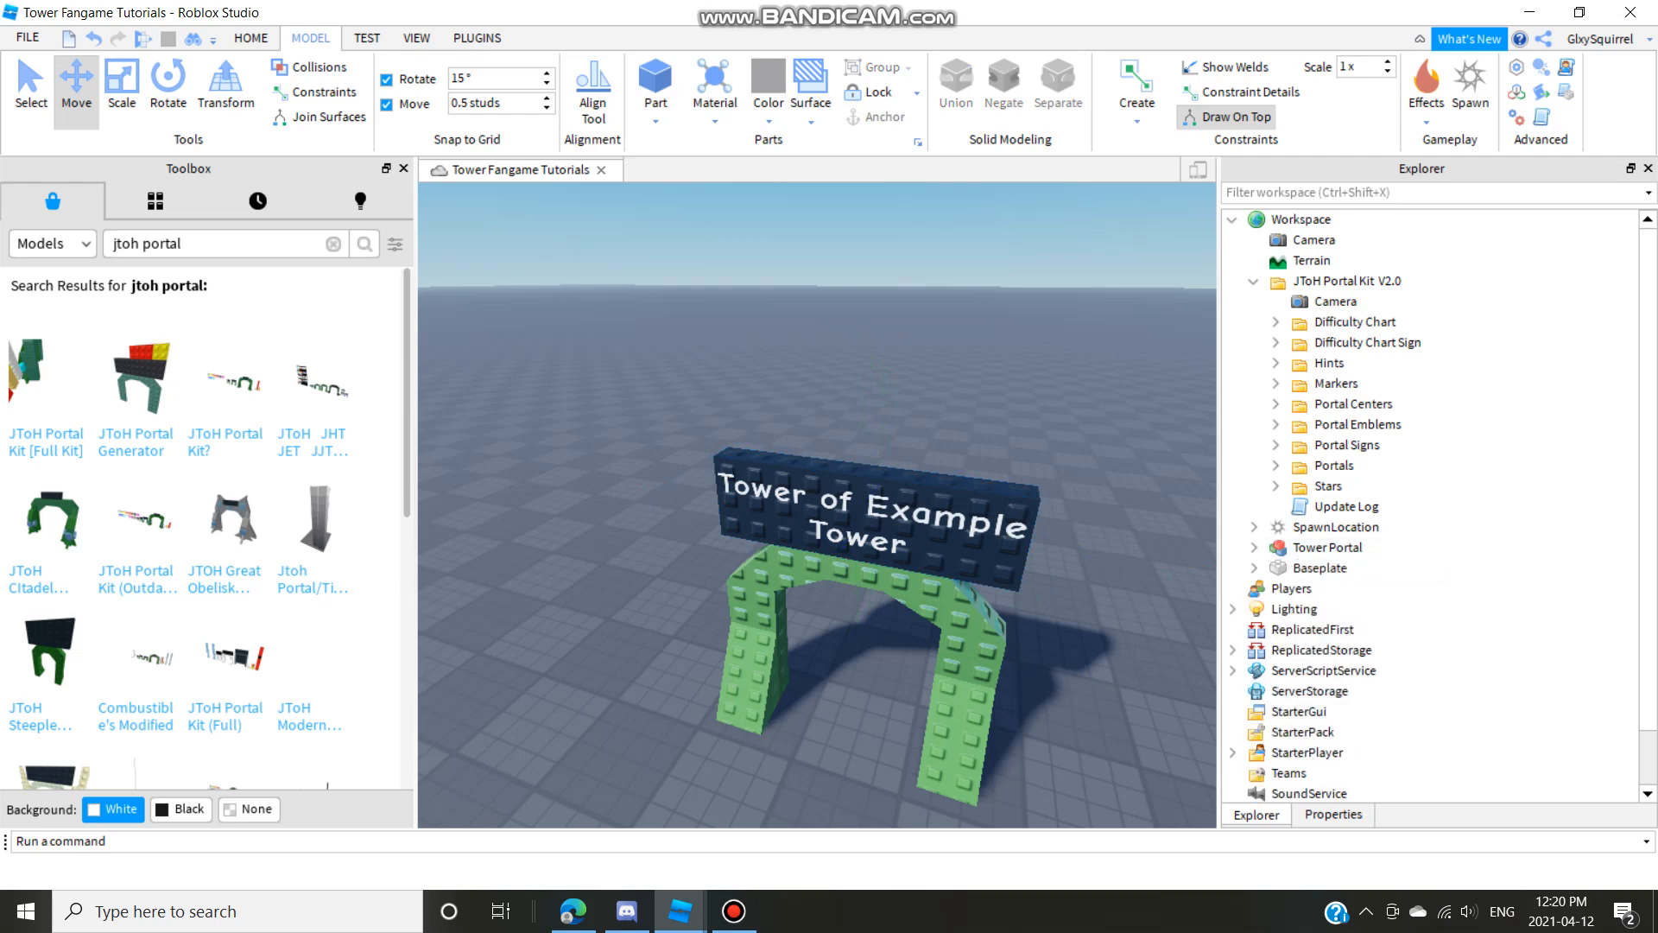
scroll(down, 3)
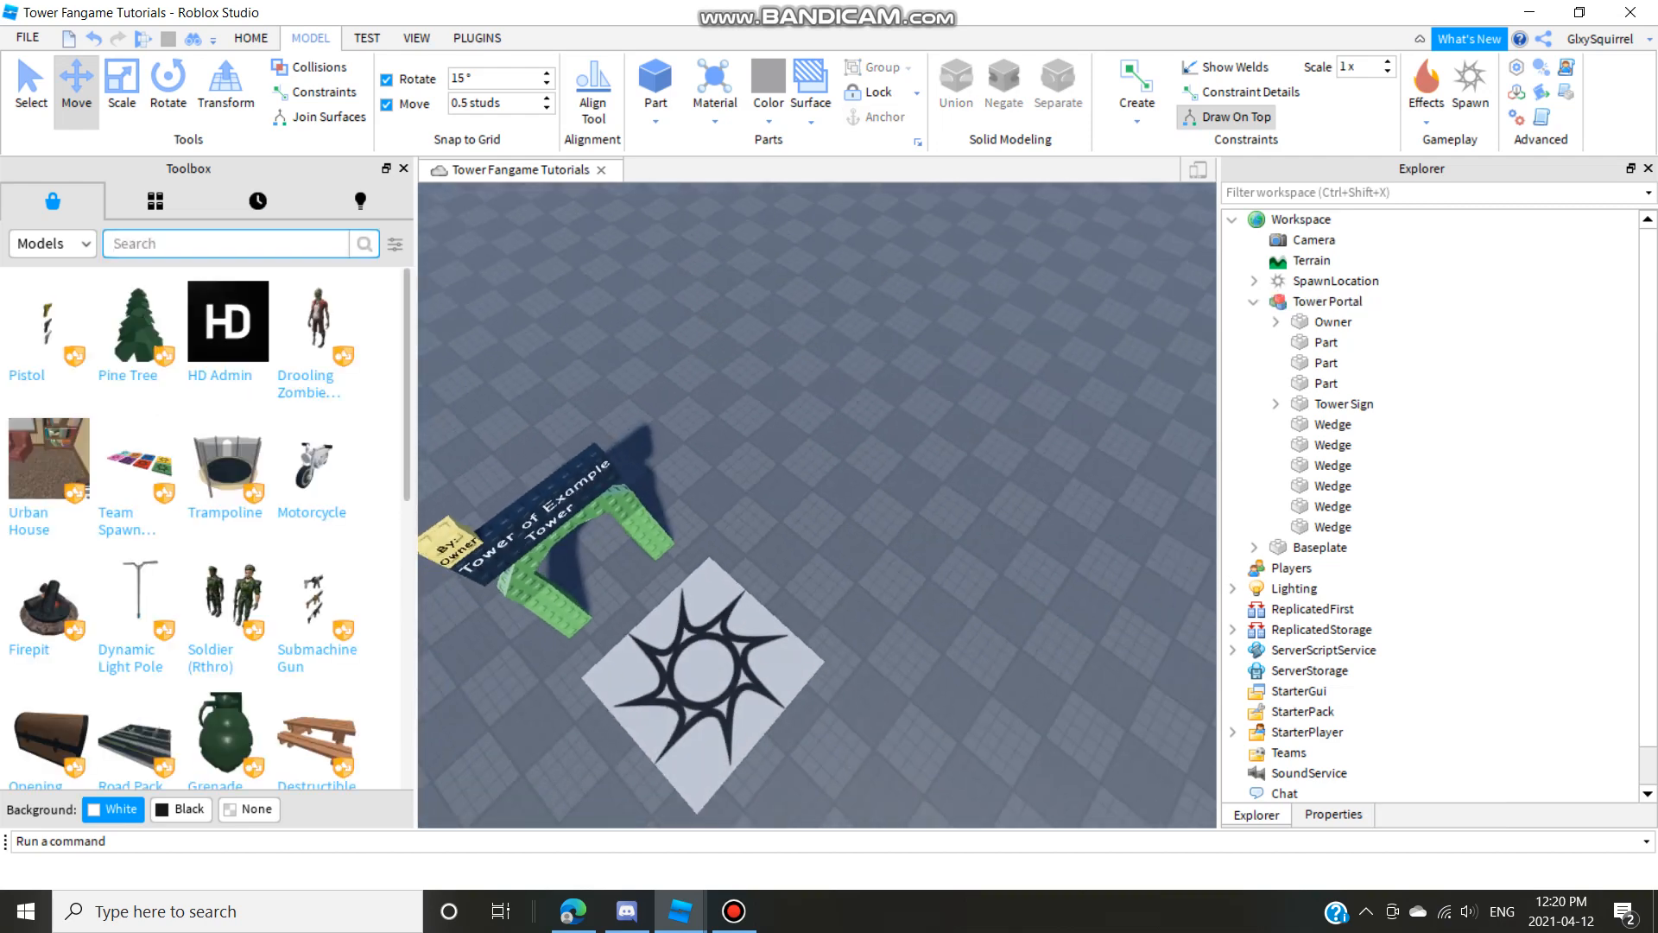
Search 'jtoh timer', insert the Speedrun Timer and move Timer_Start into the portal arch.
text(jtoh)
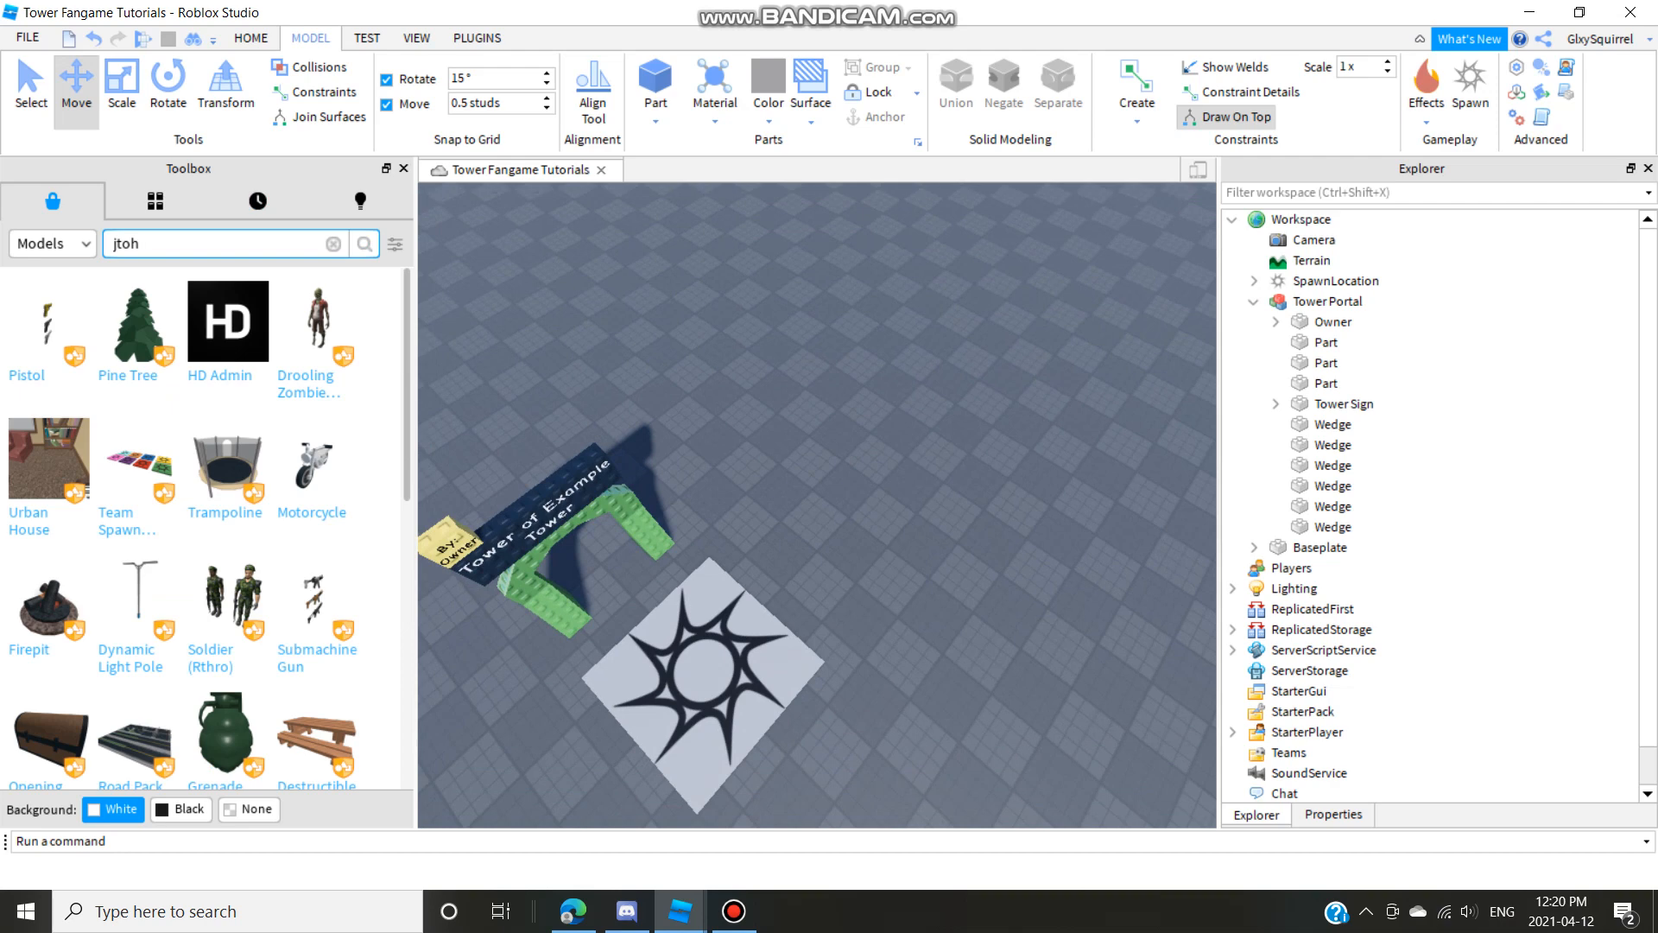
text(timer)
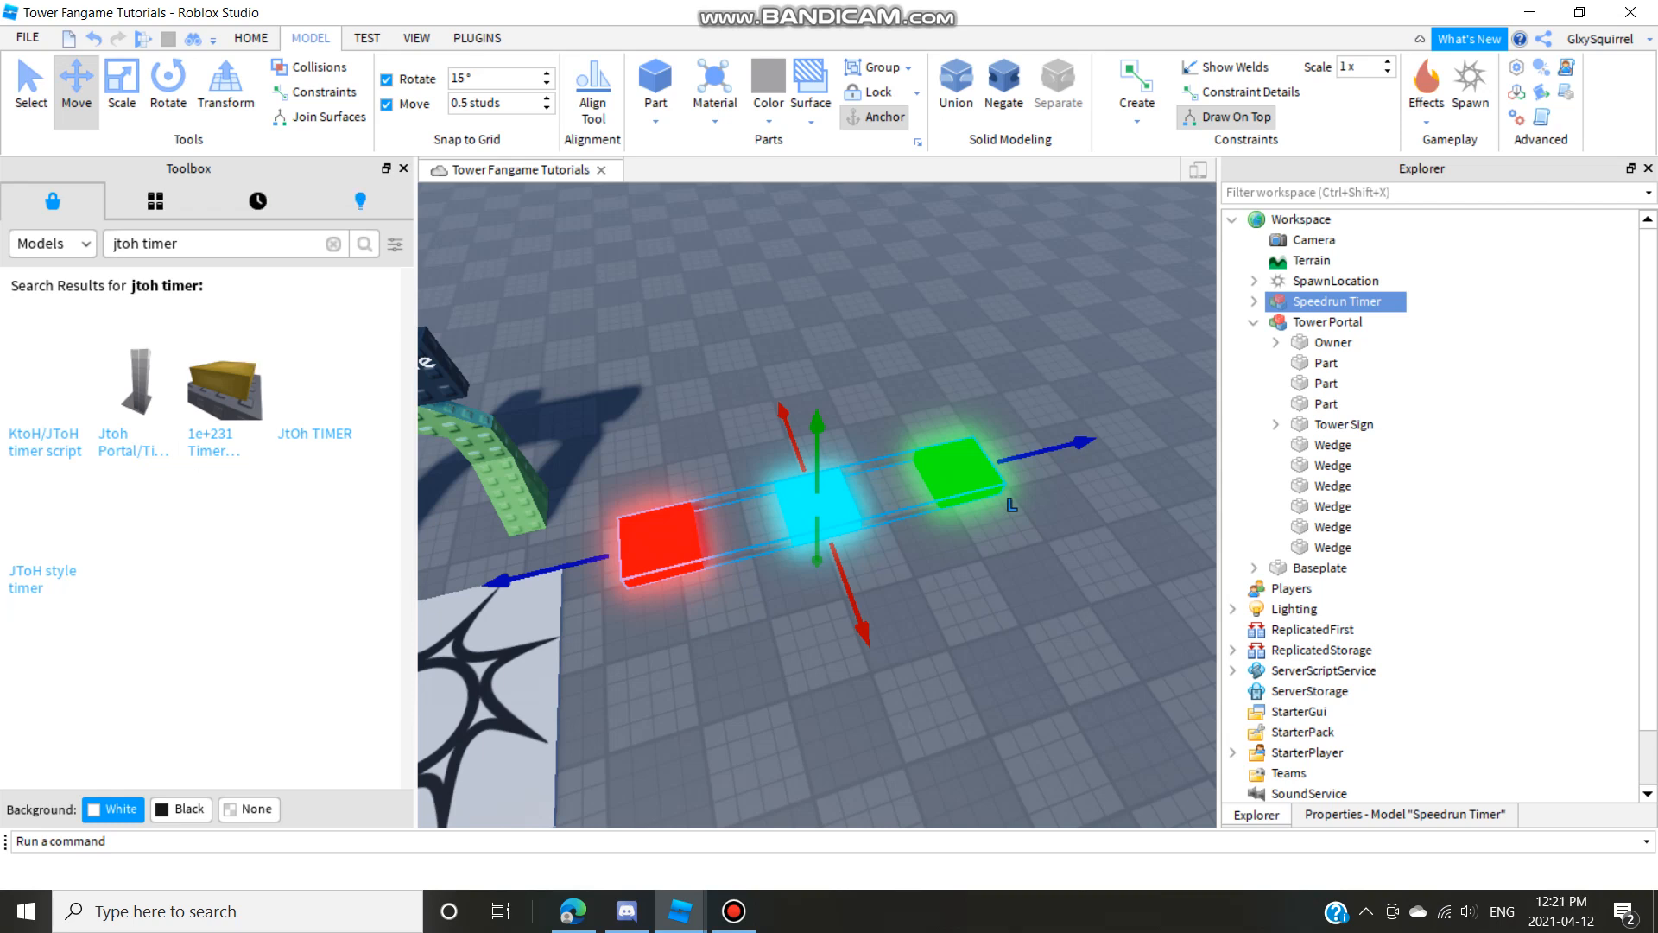
click(333, 244)
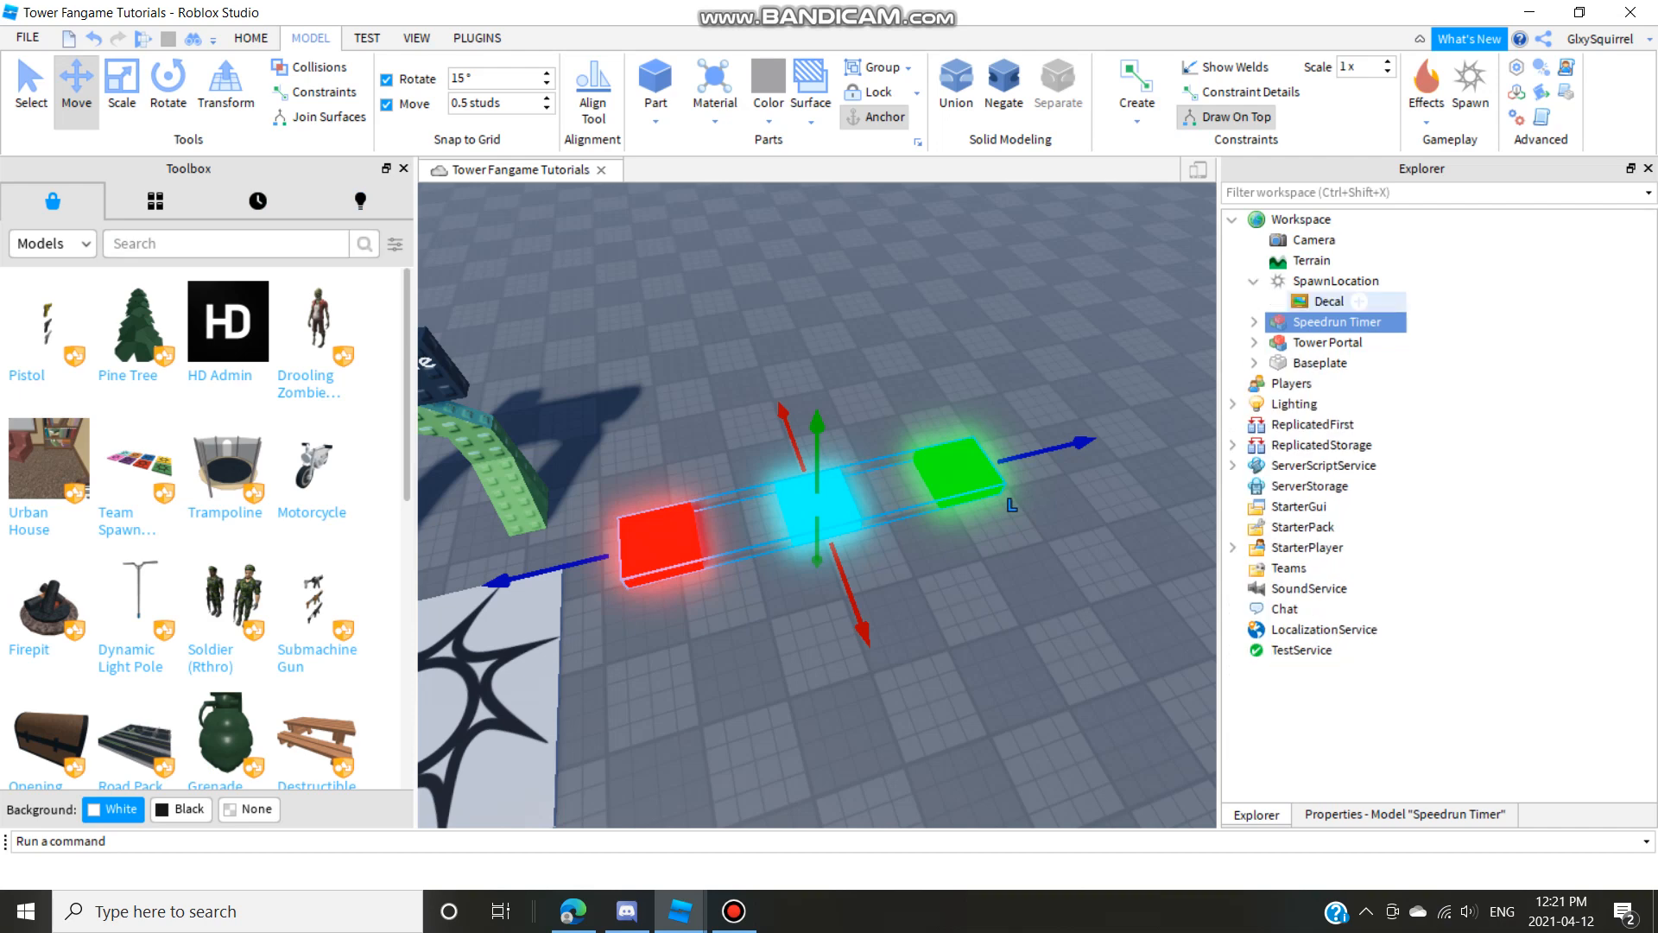
click(1252, 300)
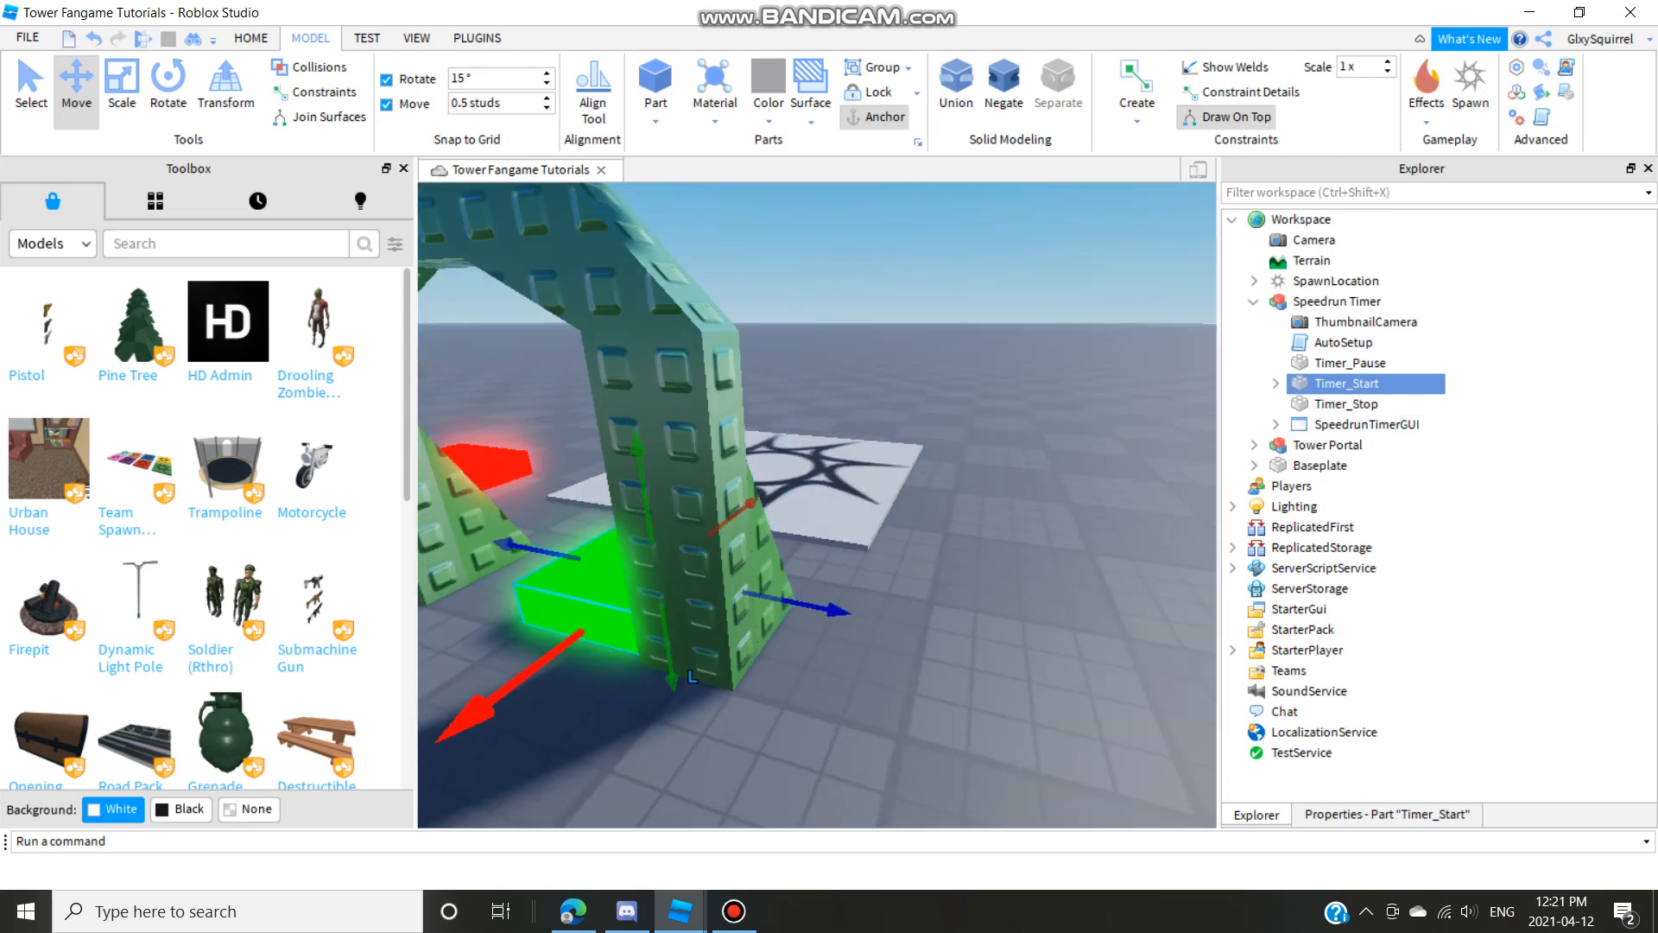
Scale Timer_Start to fill the archway, then expand the Tower Portal's parts in Explorer.
click(121, 85)
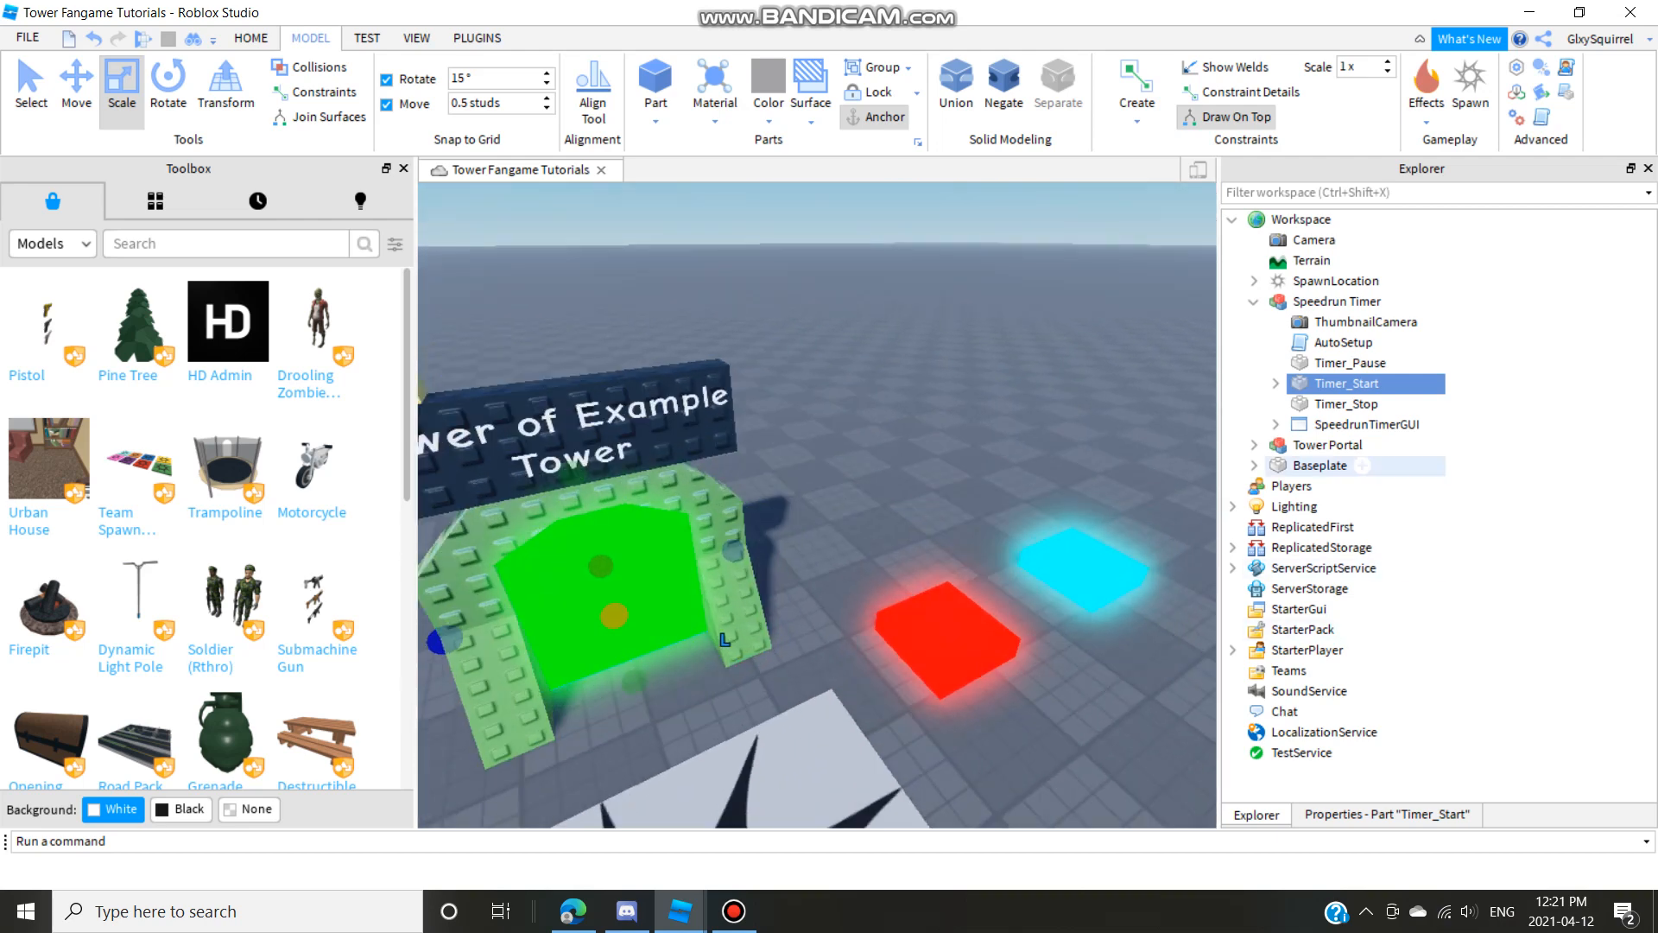
click(1328, 444)
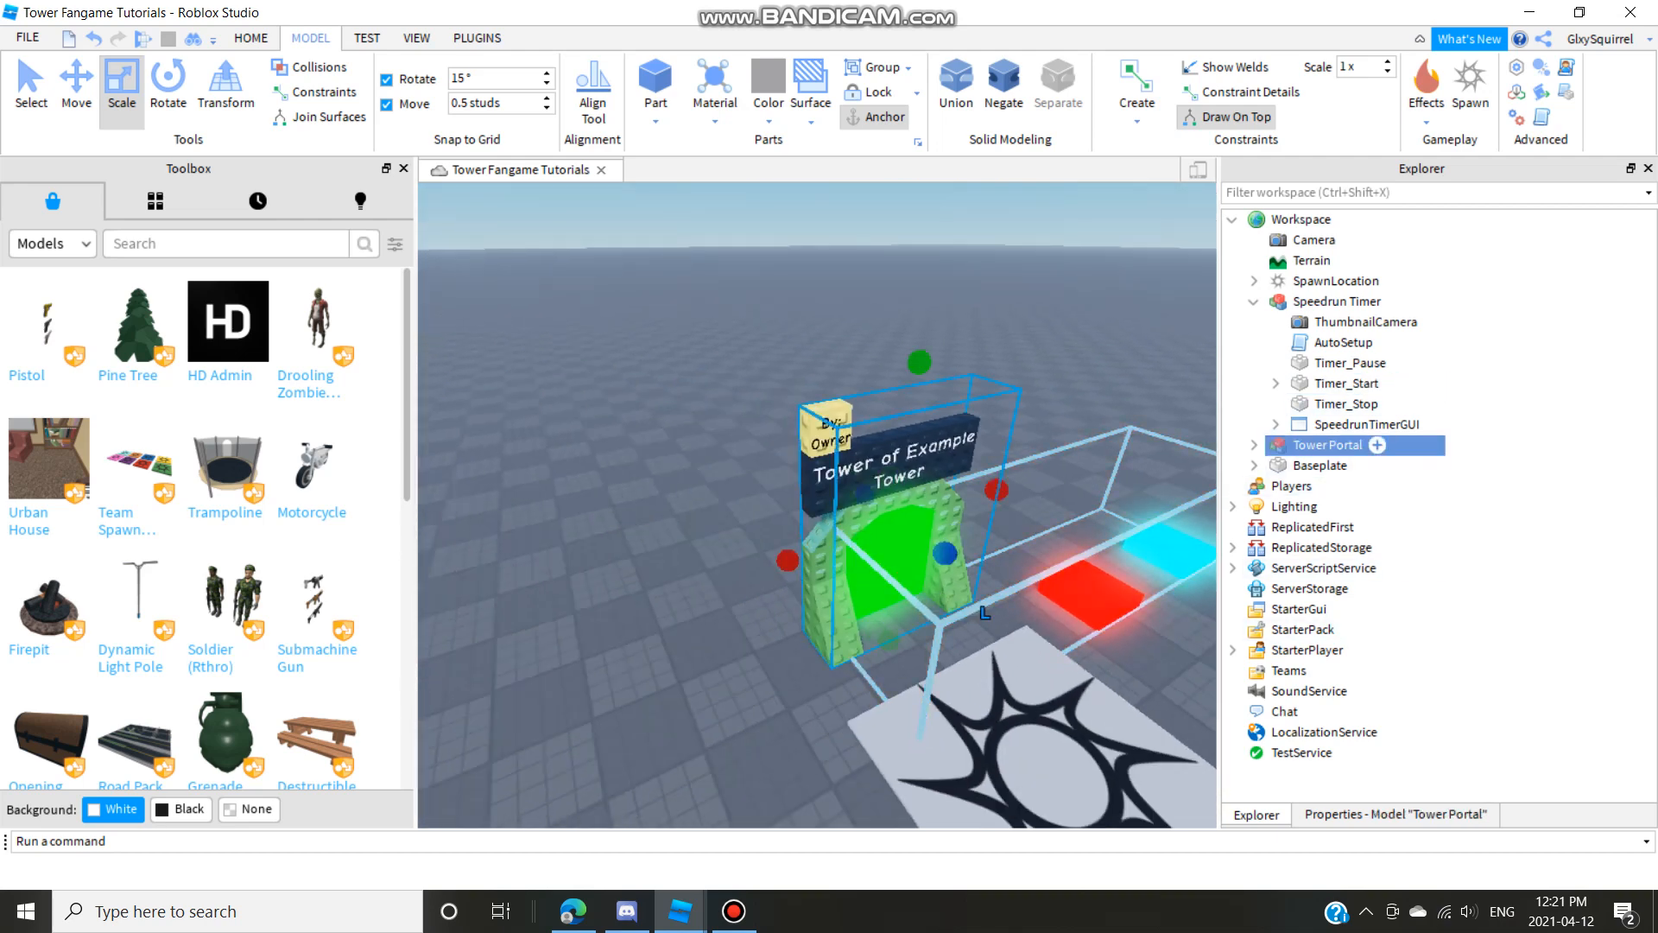
click(1255, 443)
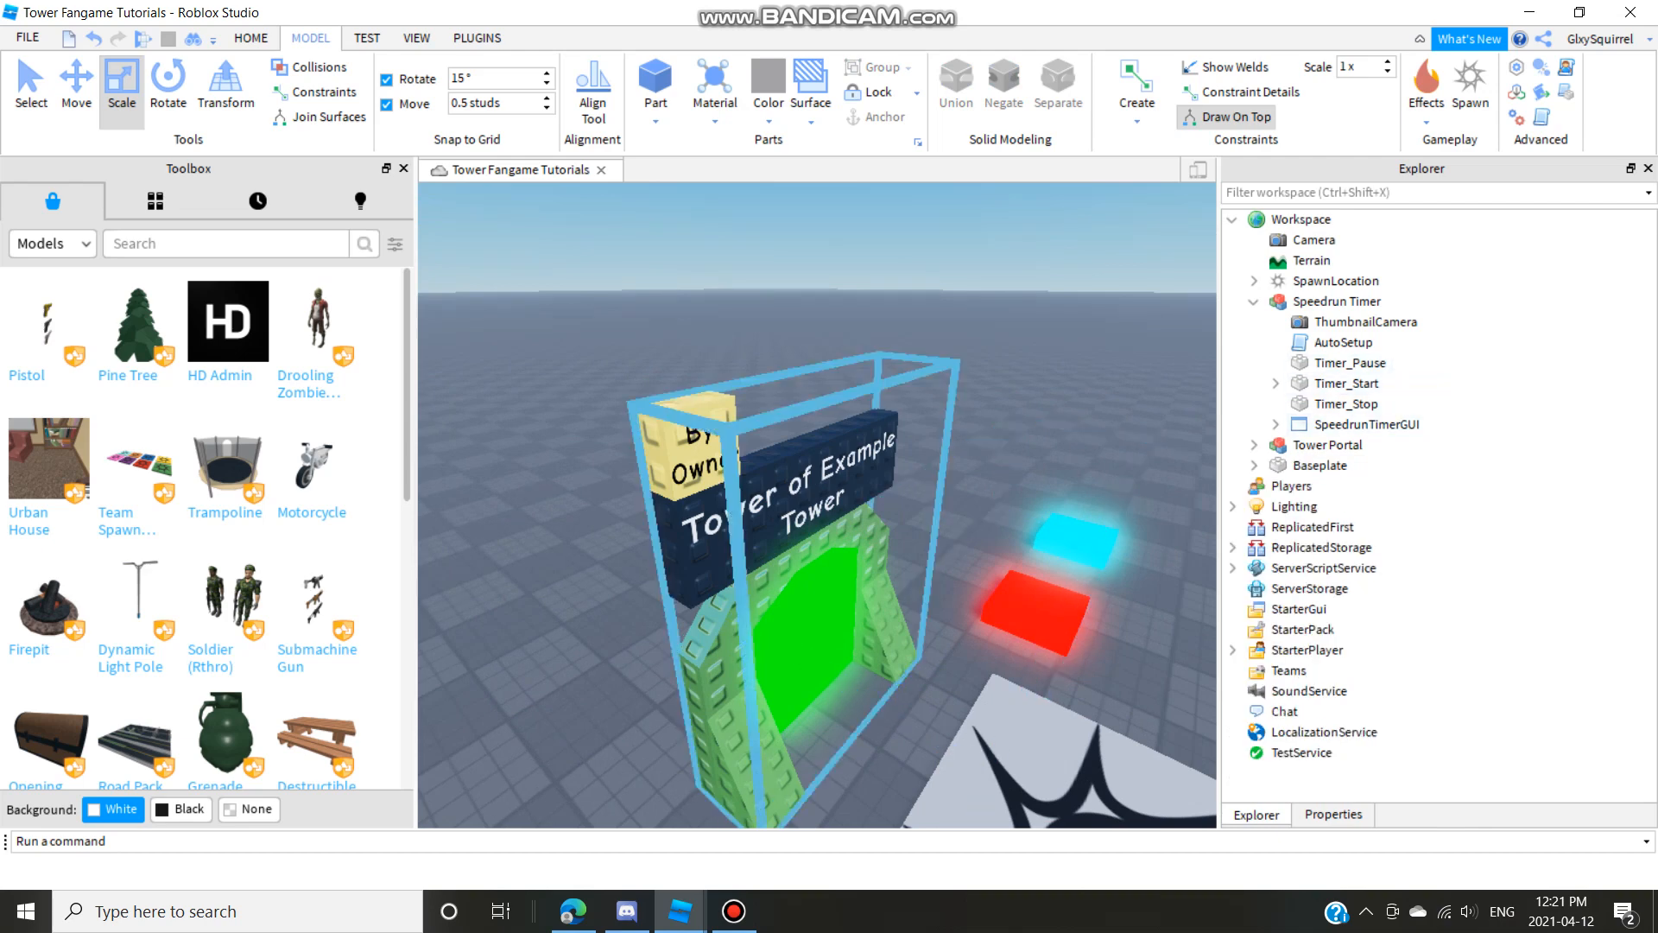
click(1254, 444)
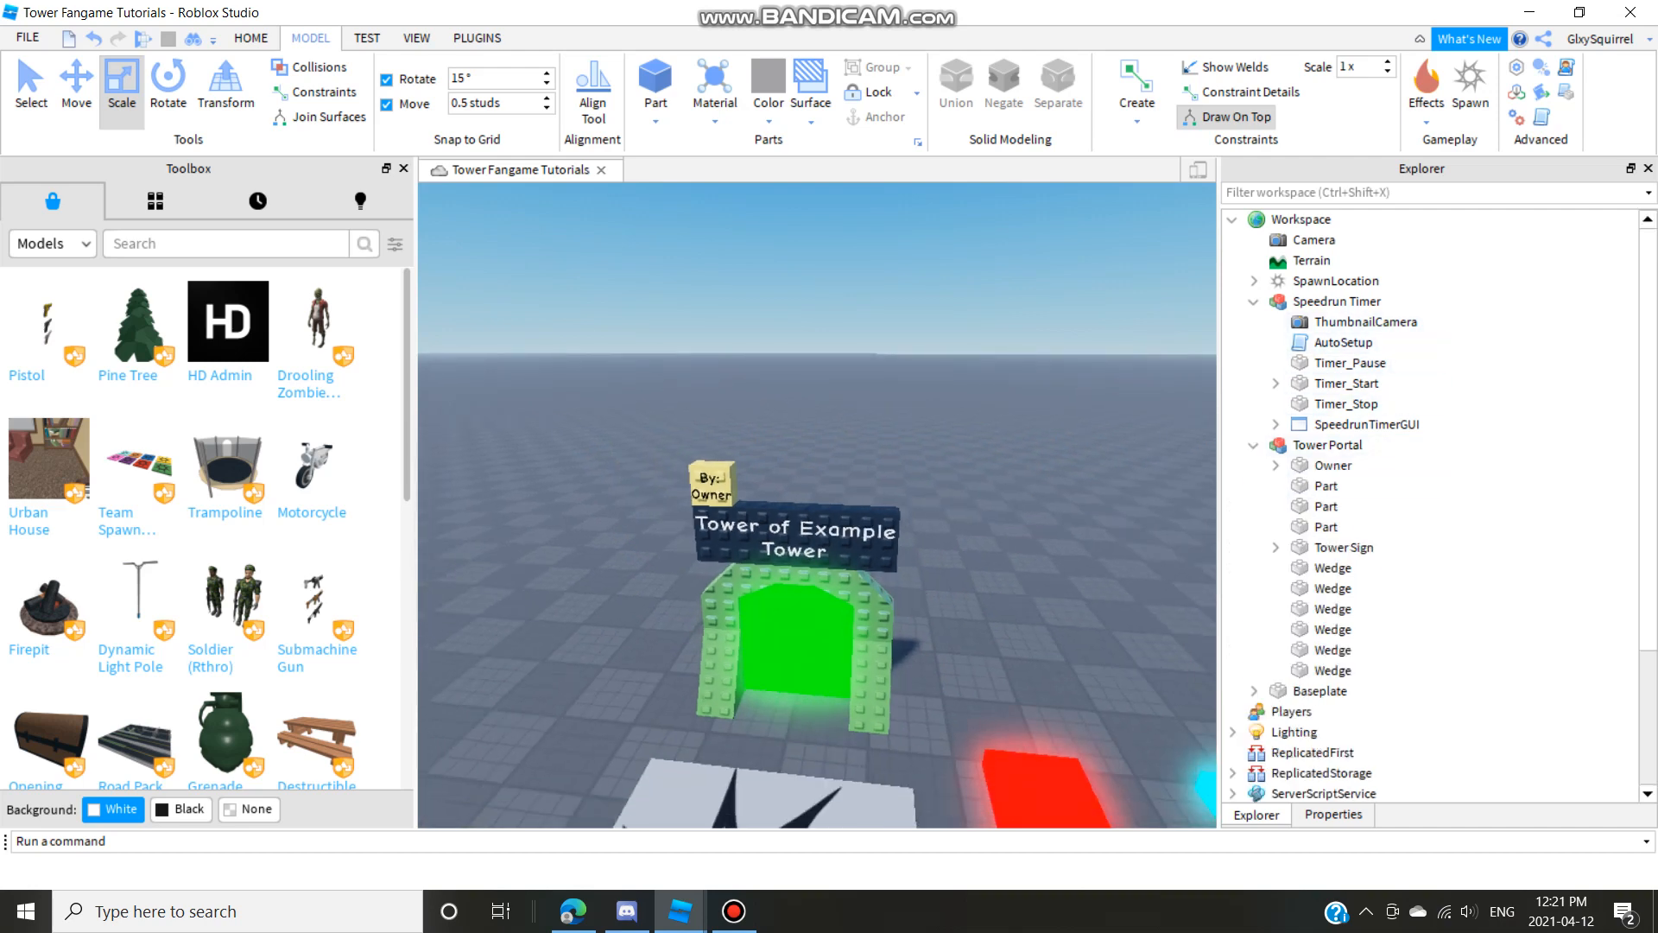
Set the Tower Sign TextLabel to 'Tower' and the owner label to 'By: Glxy'.
click(1275, 547)
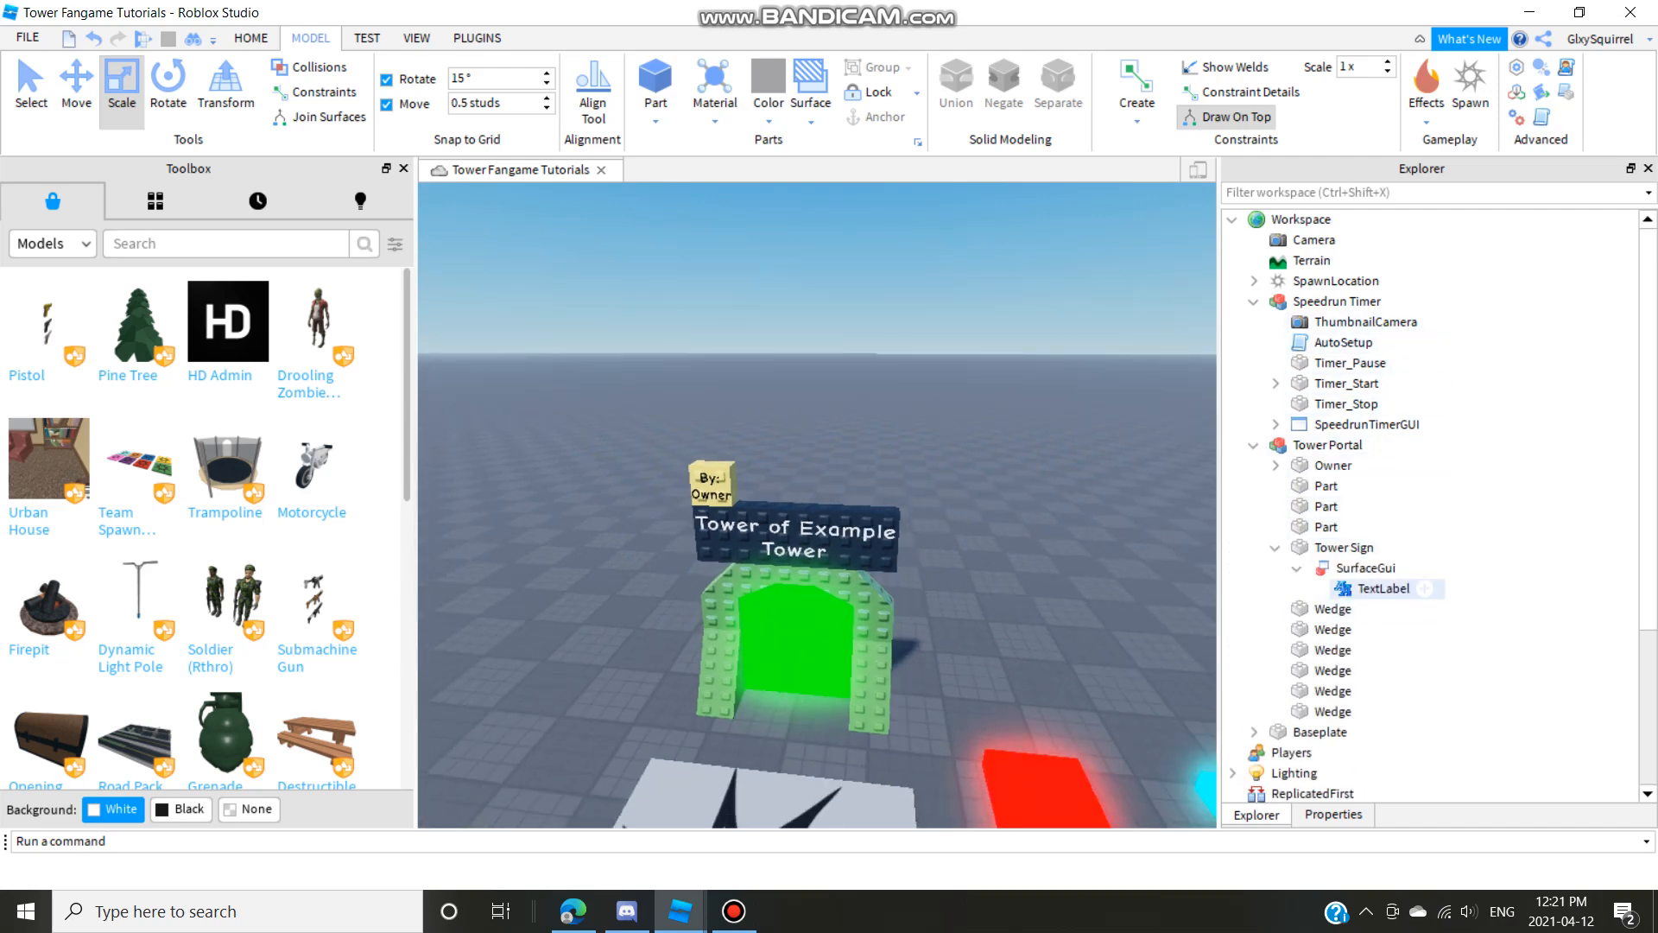
click(1331, 814)
text(Tower)
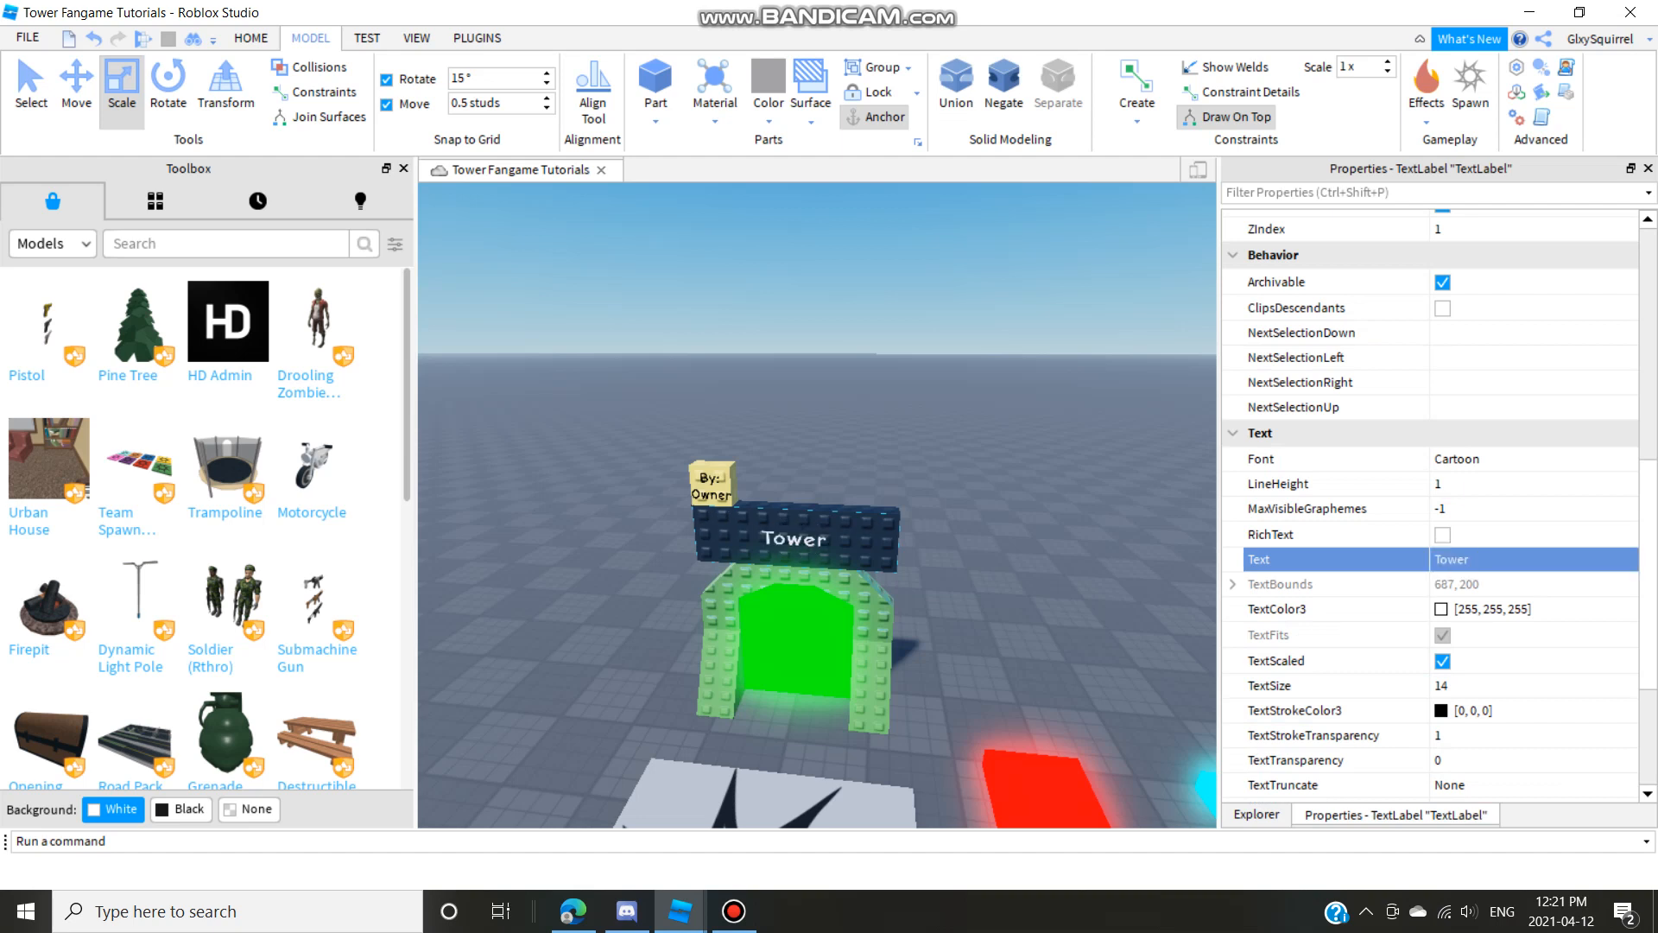
click(1254, 813)
text(By: Glxy)
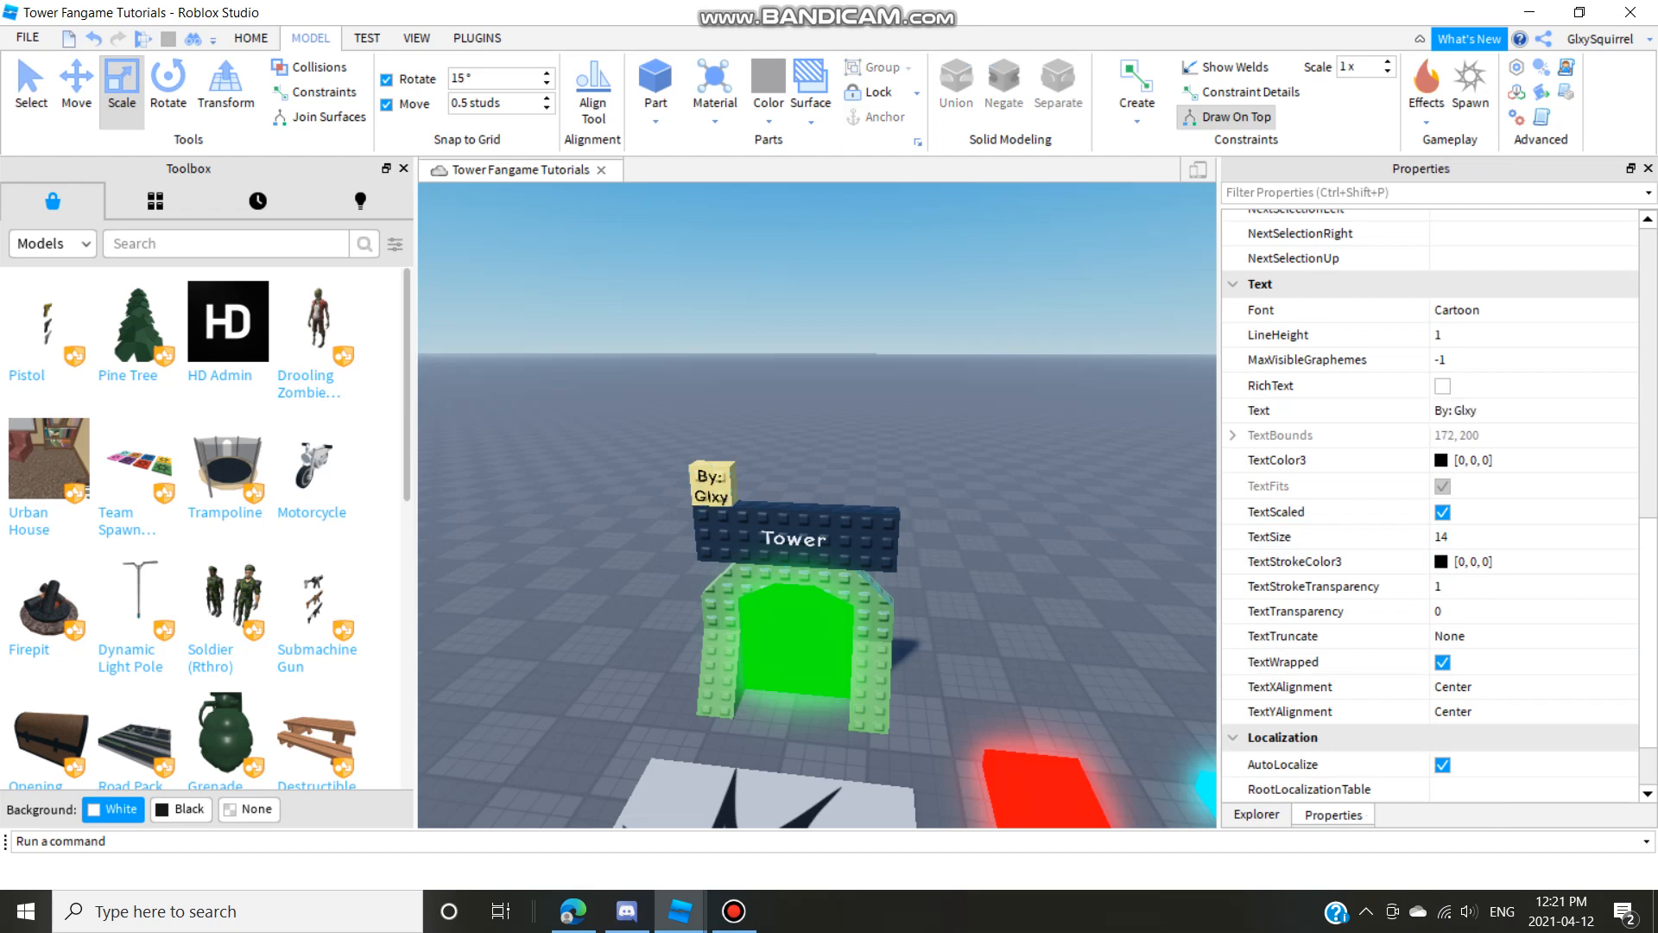
click(1255, 814)
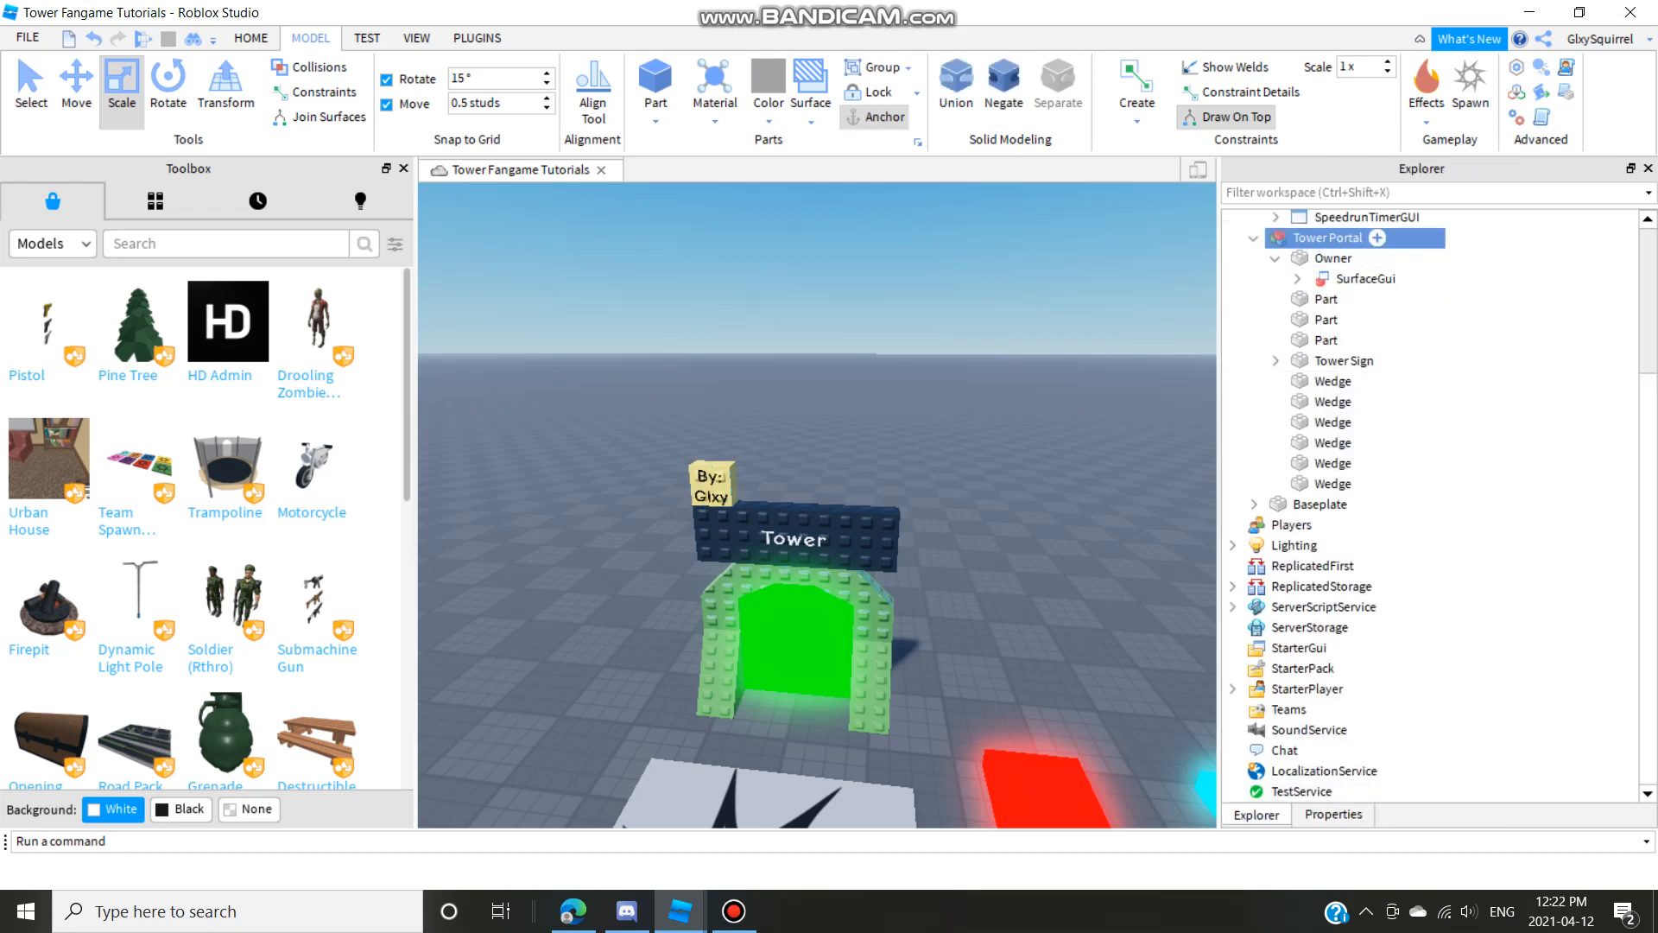
Make the start pad non-collidable and move and scale the timer pads in front of the portal.
click(1346, 384)
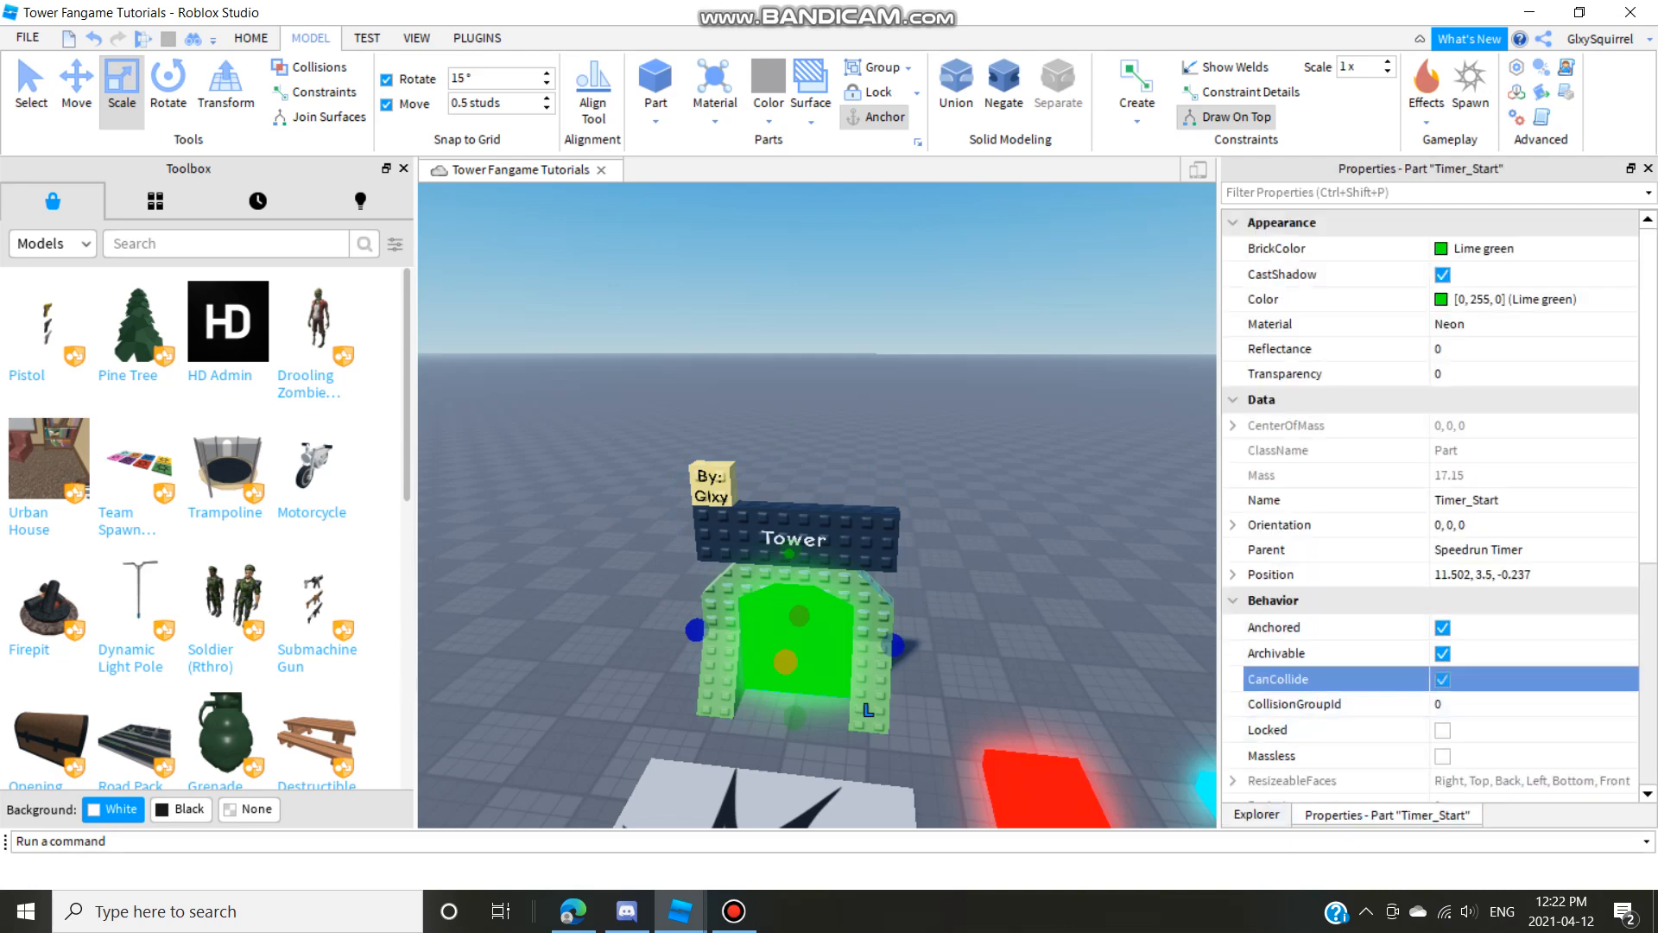
click(1254, 813)
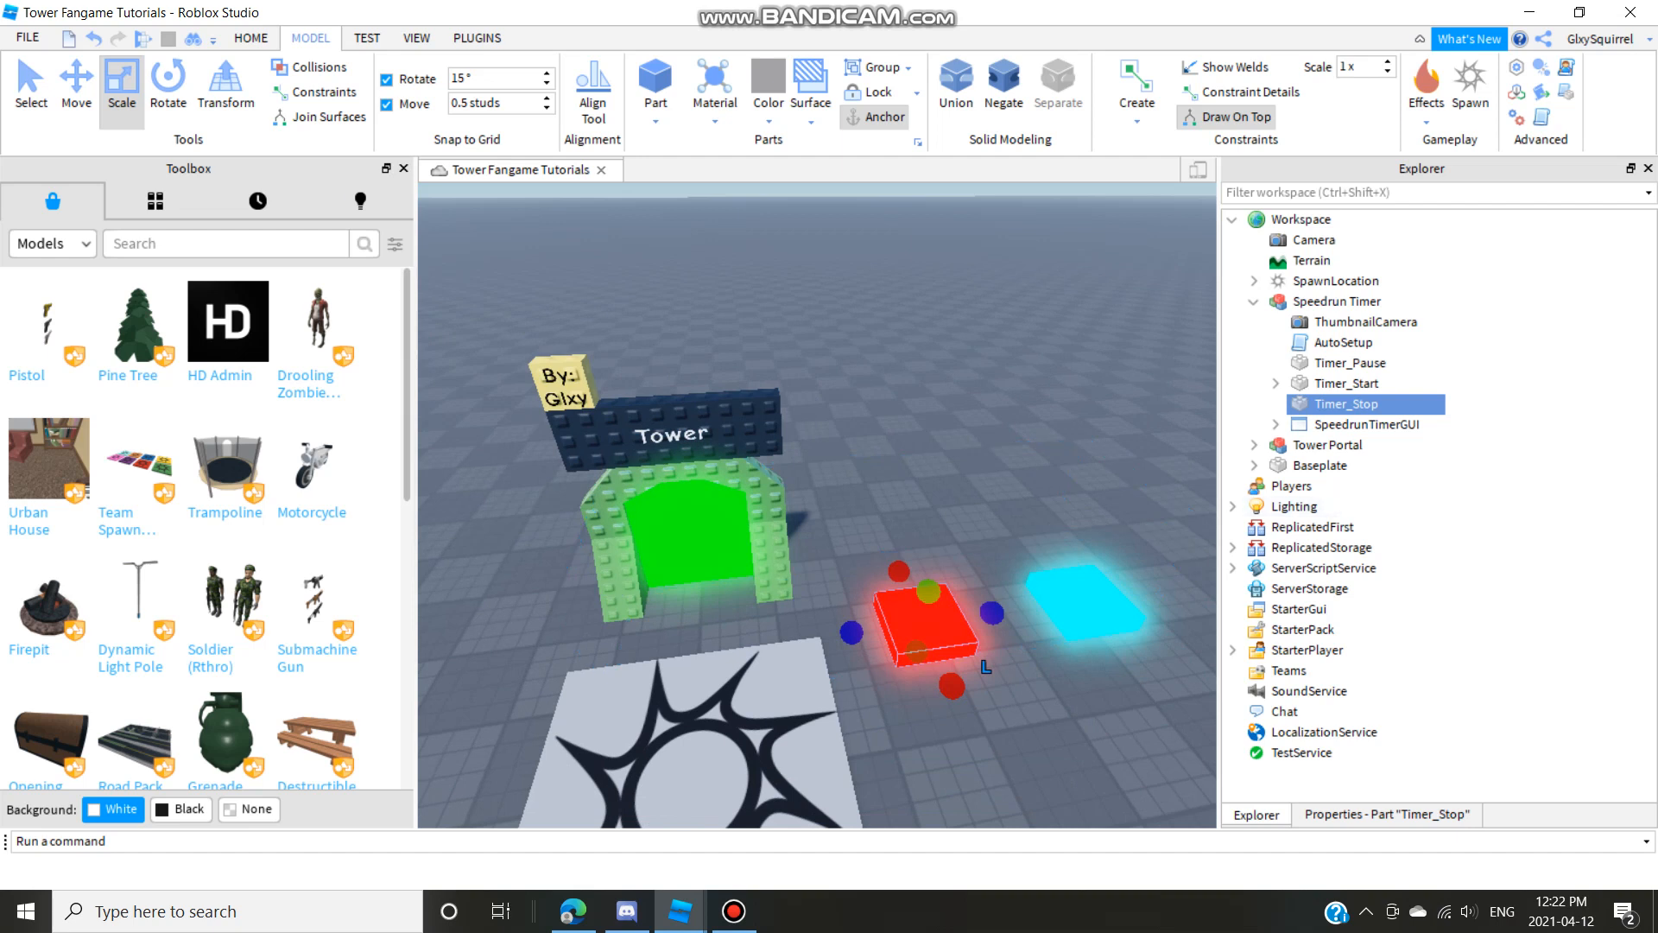
click(74, 85)
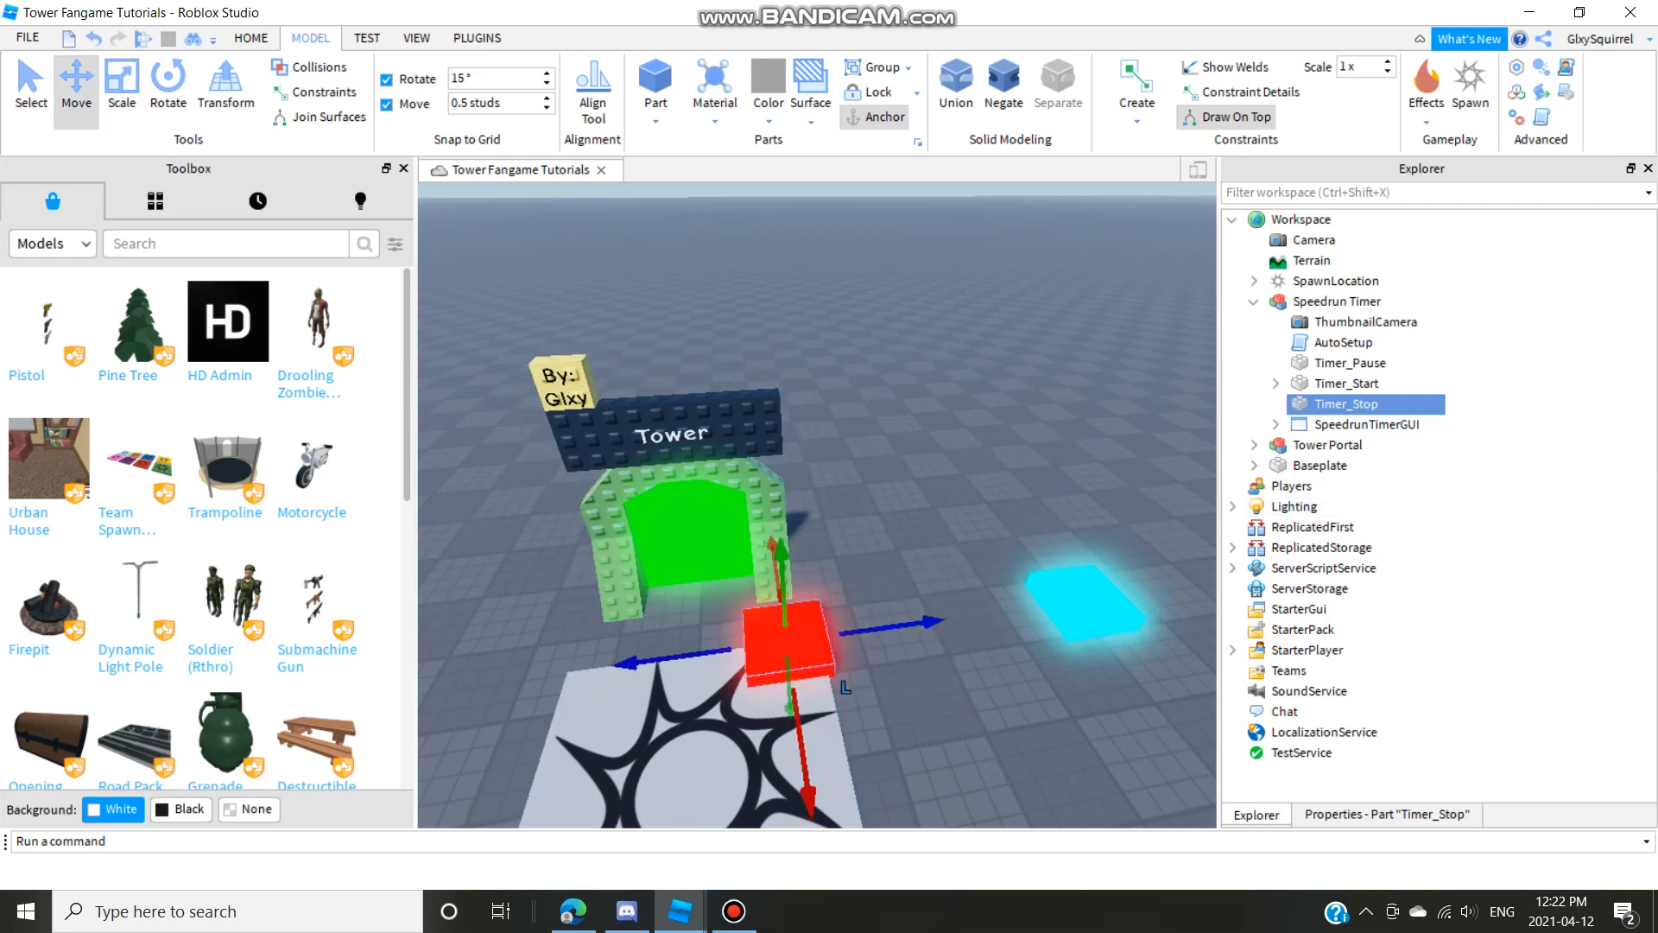
click(121, 86)
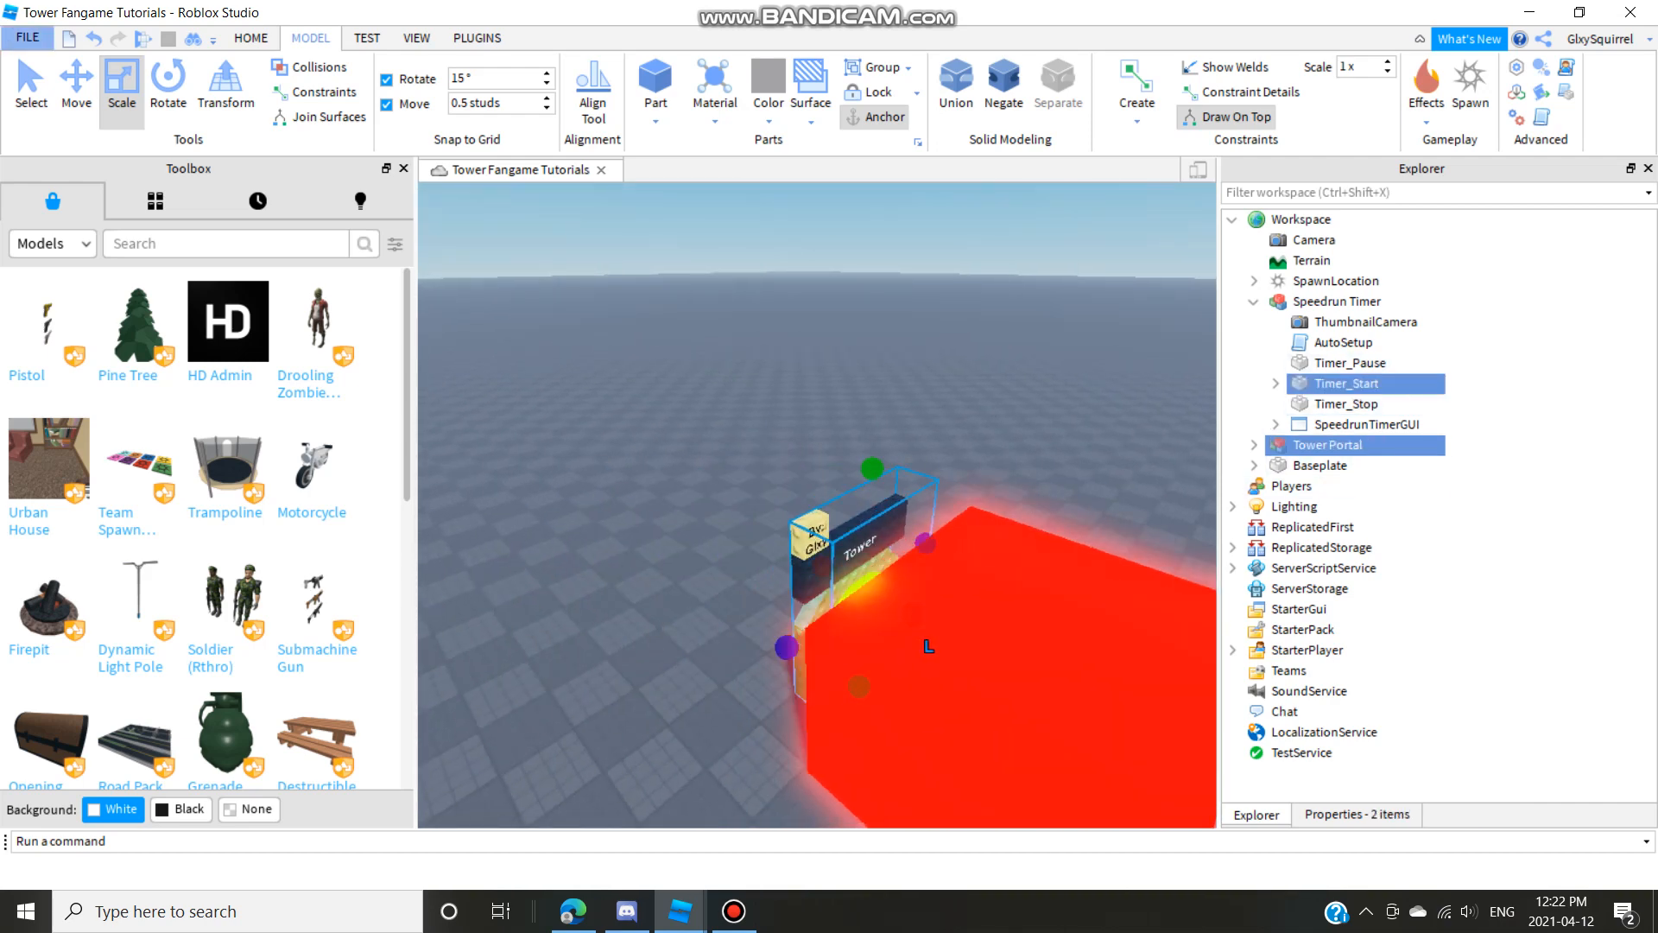
click(75, 85)
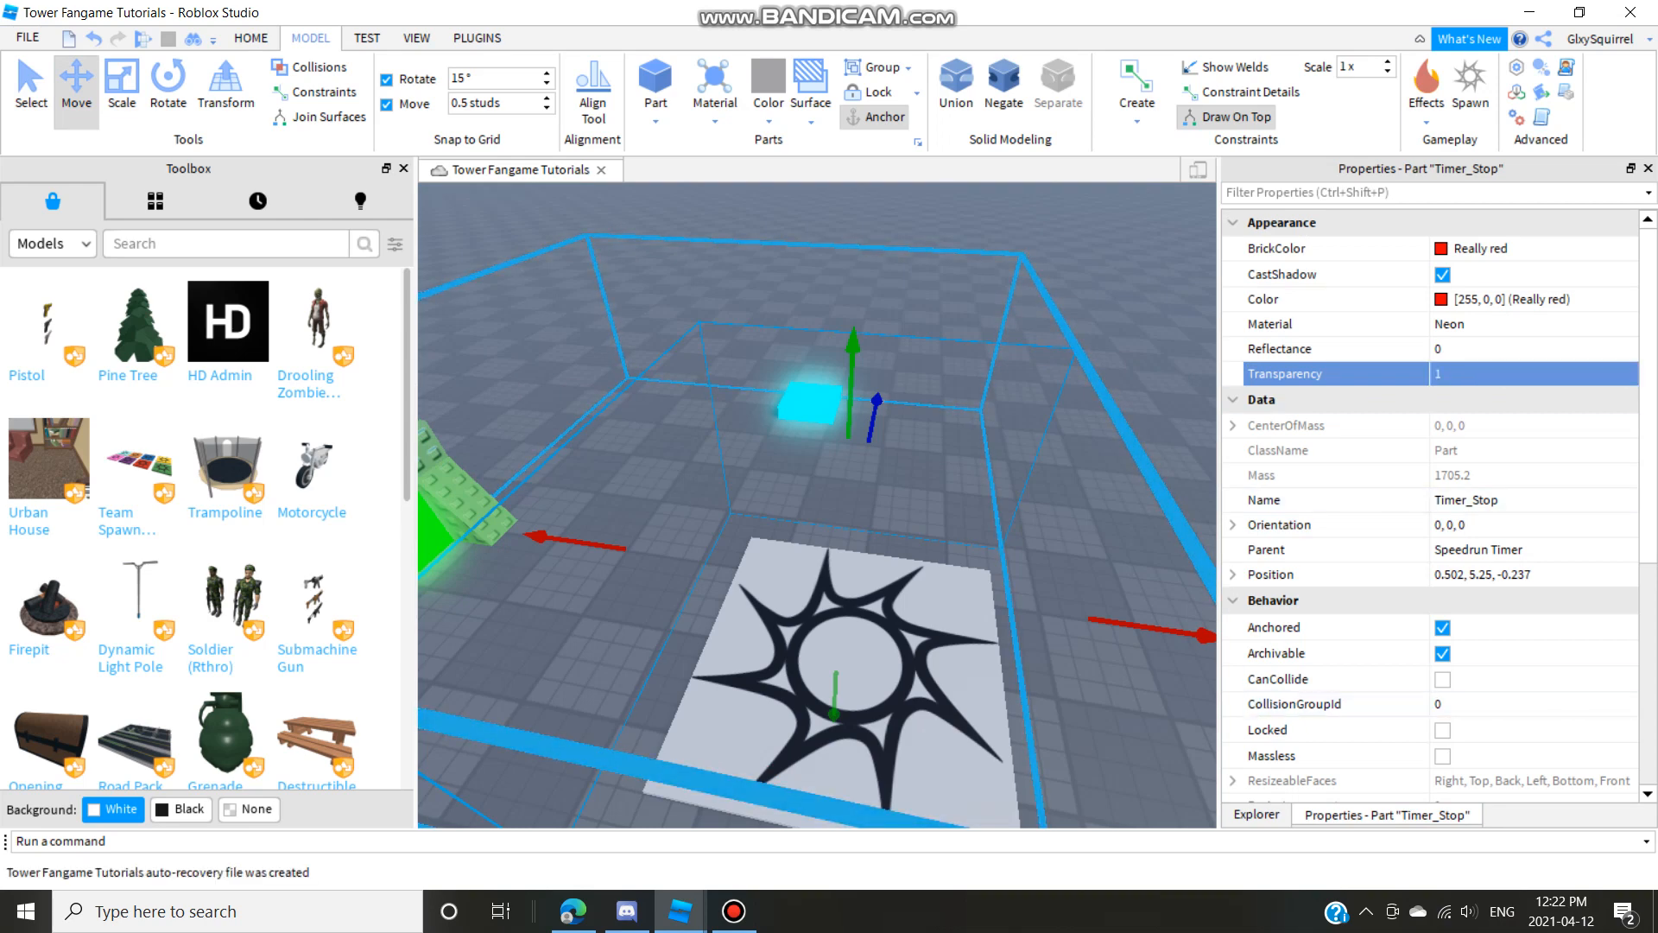
Set Timer_Stop Transparency to 1 and position it as a large zone enclosing the portal.
click(121, 85)
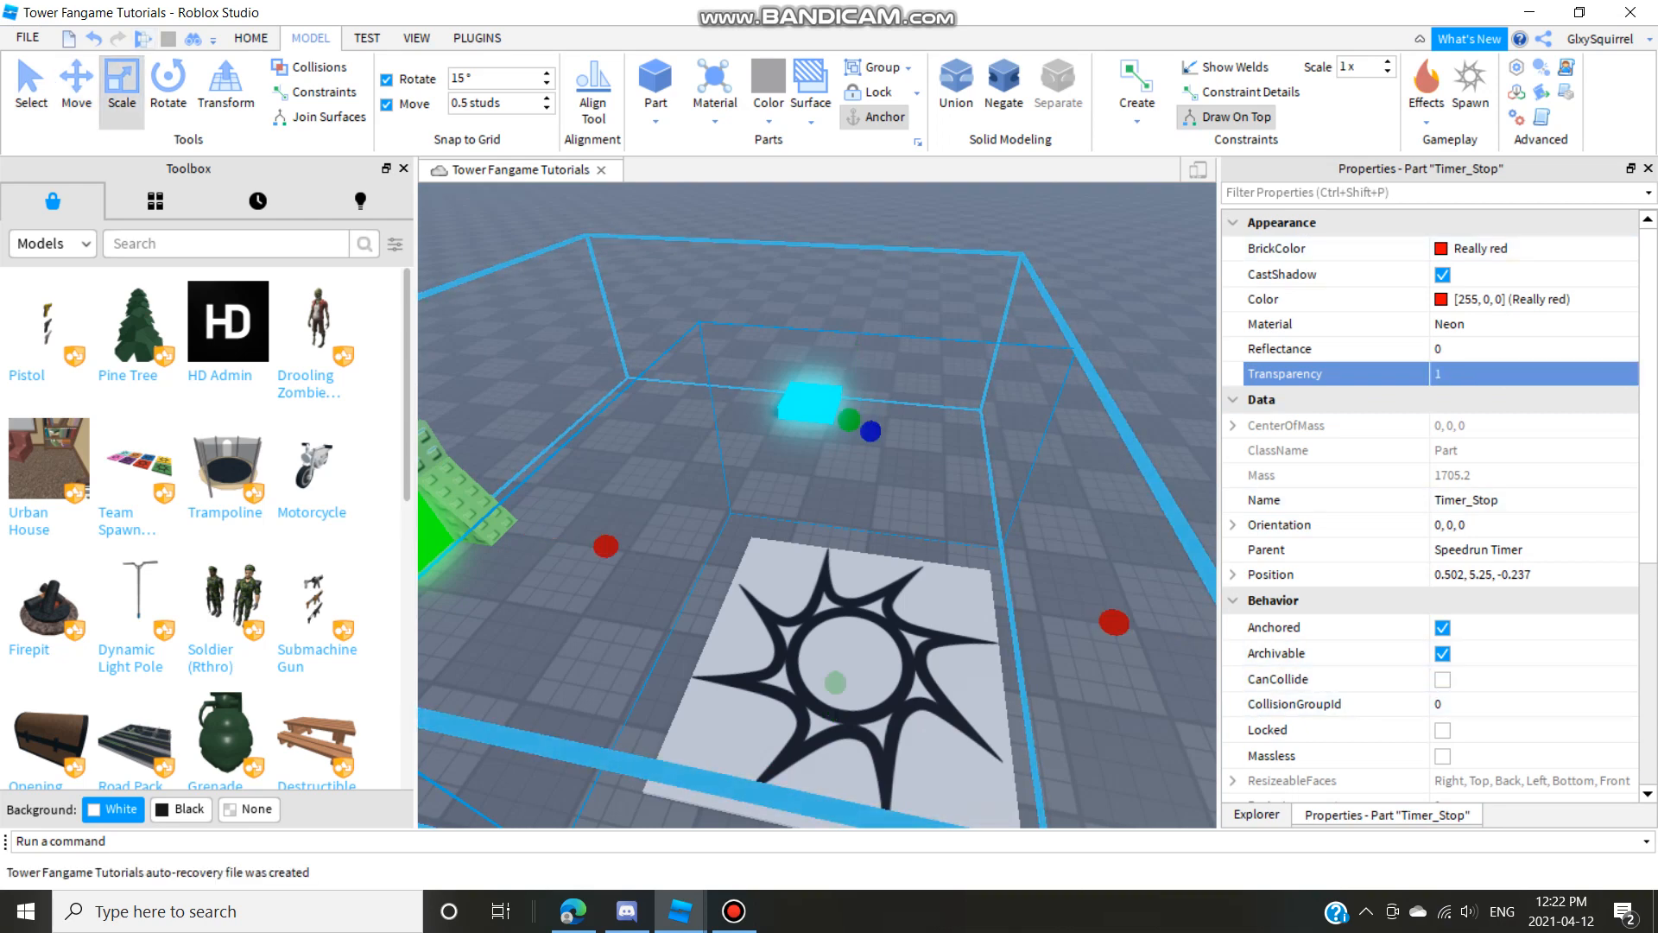
click(74, 85)
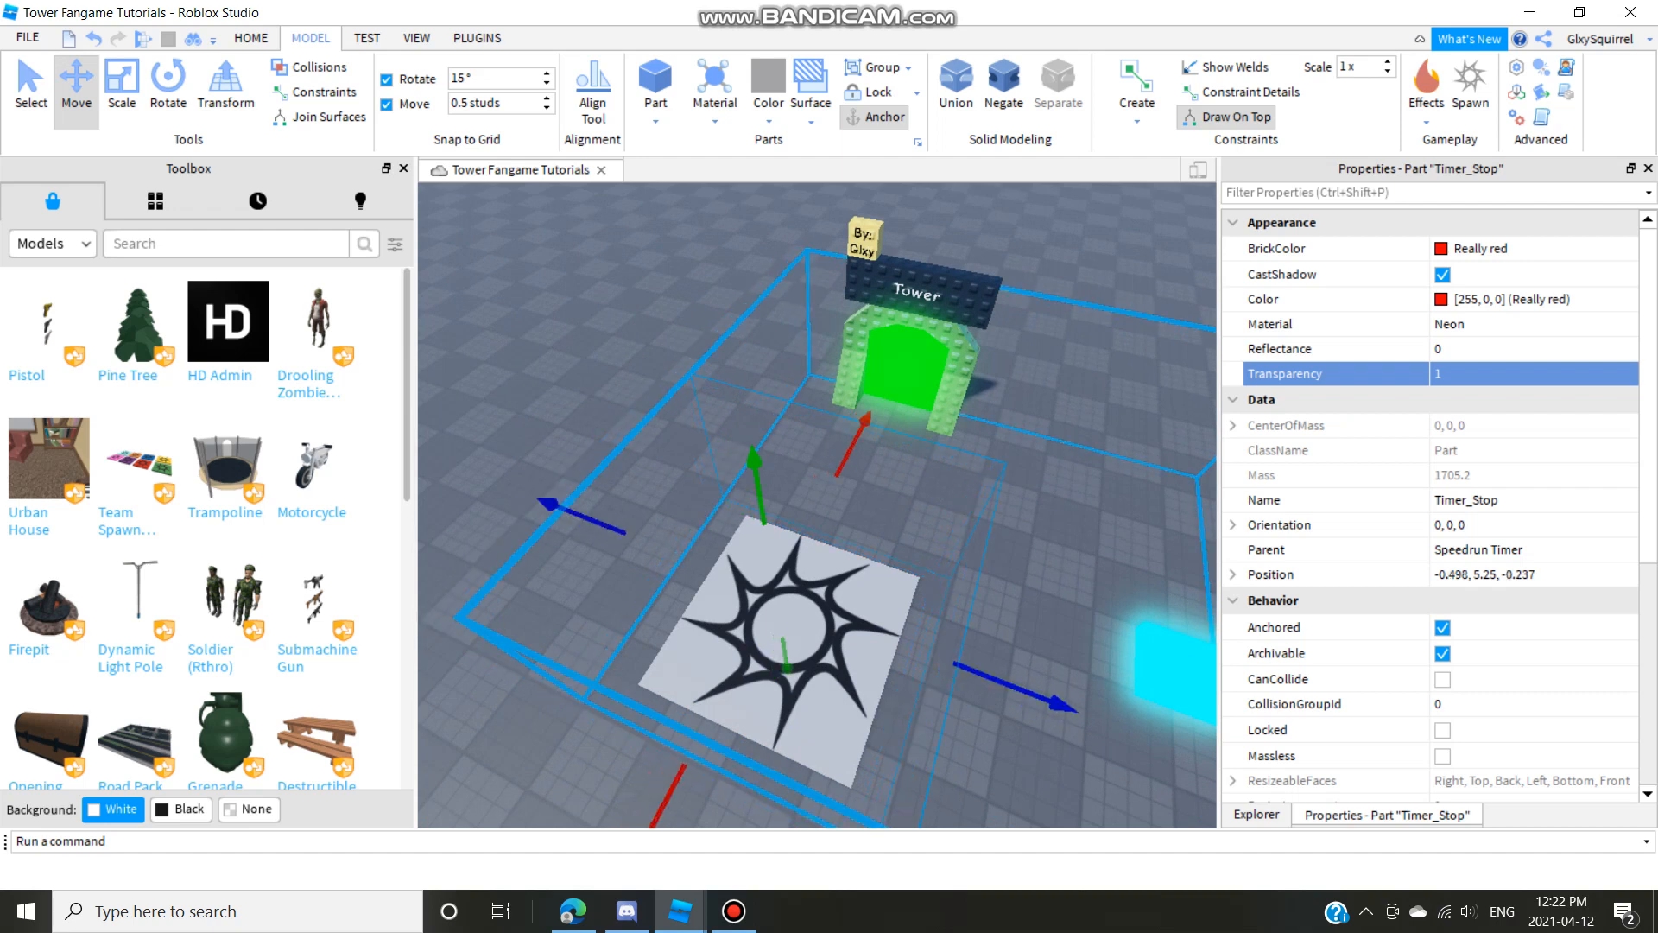
click(1256, 813)
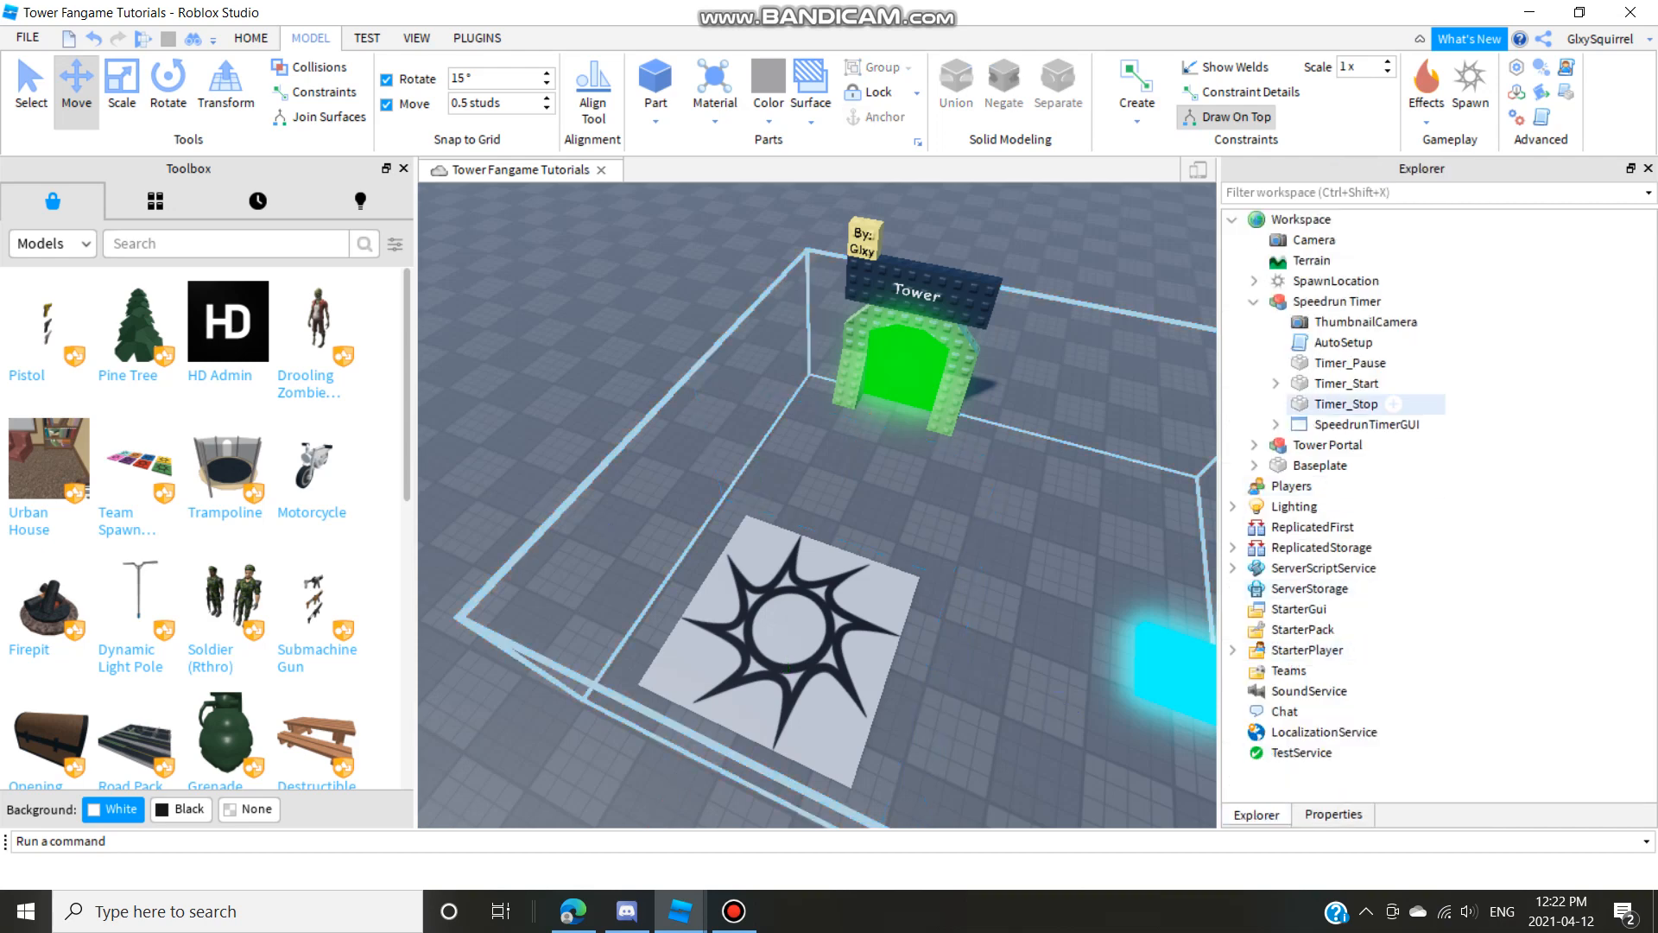
click(1348, 362)
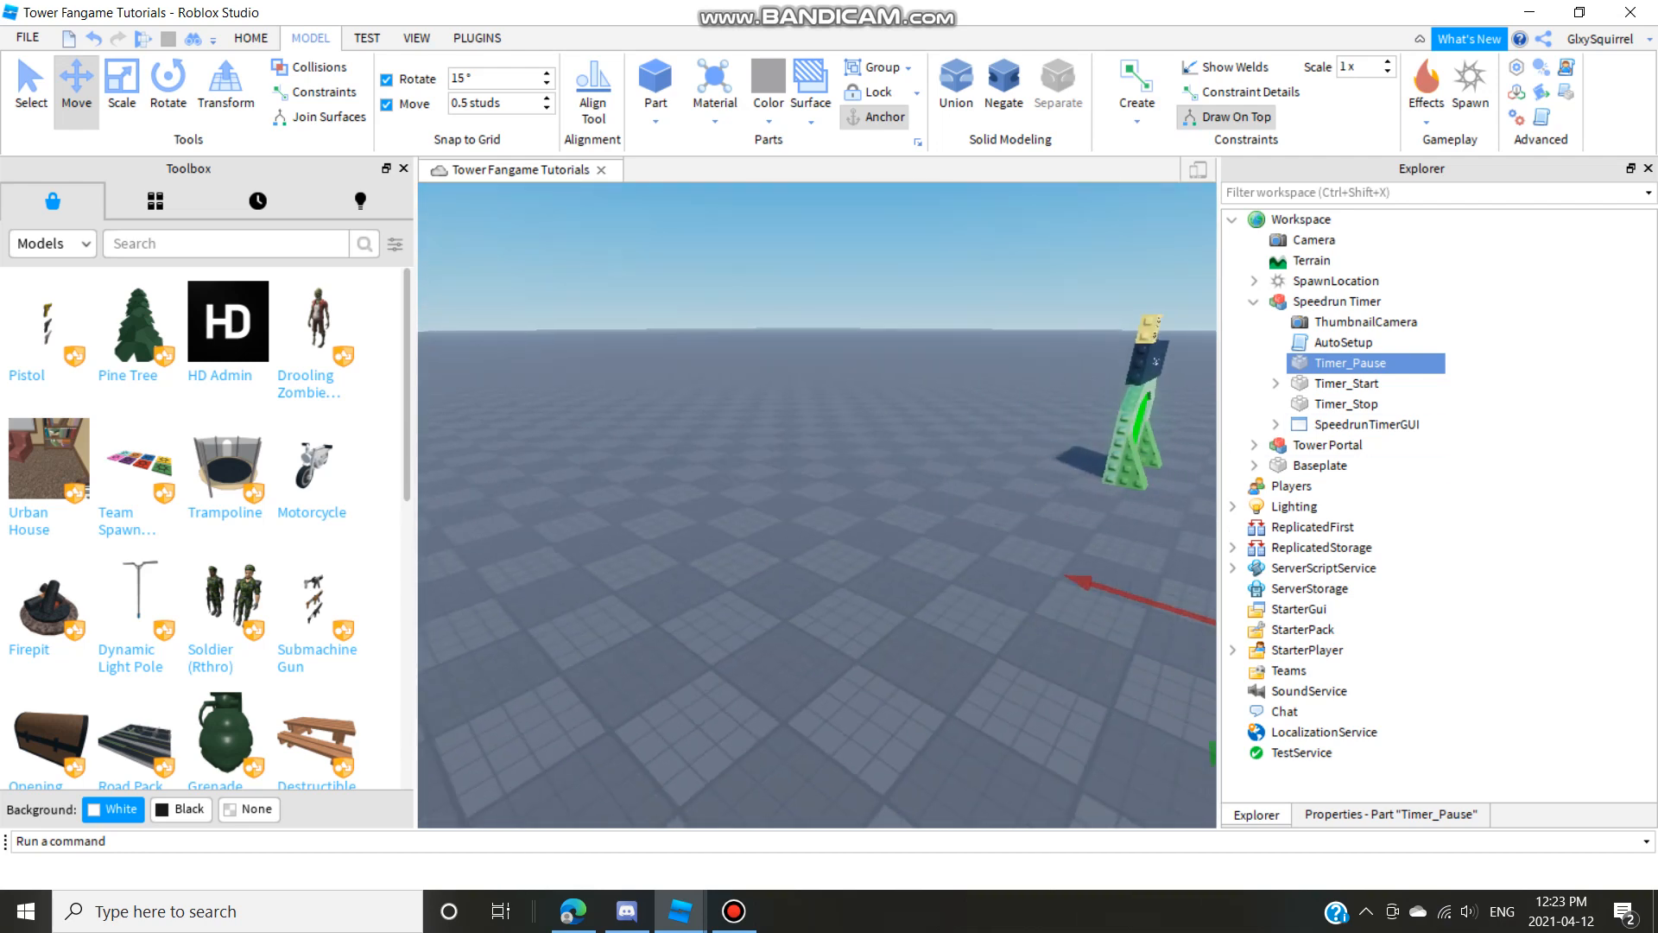
Search 'the great tower adventure' and insert the tower kit with its green Frame.
click(154, 200)
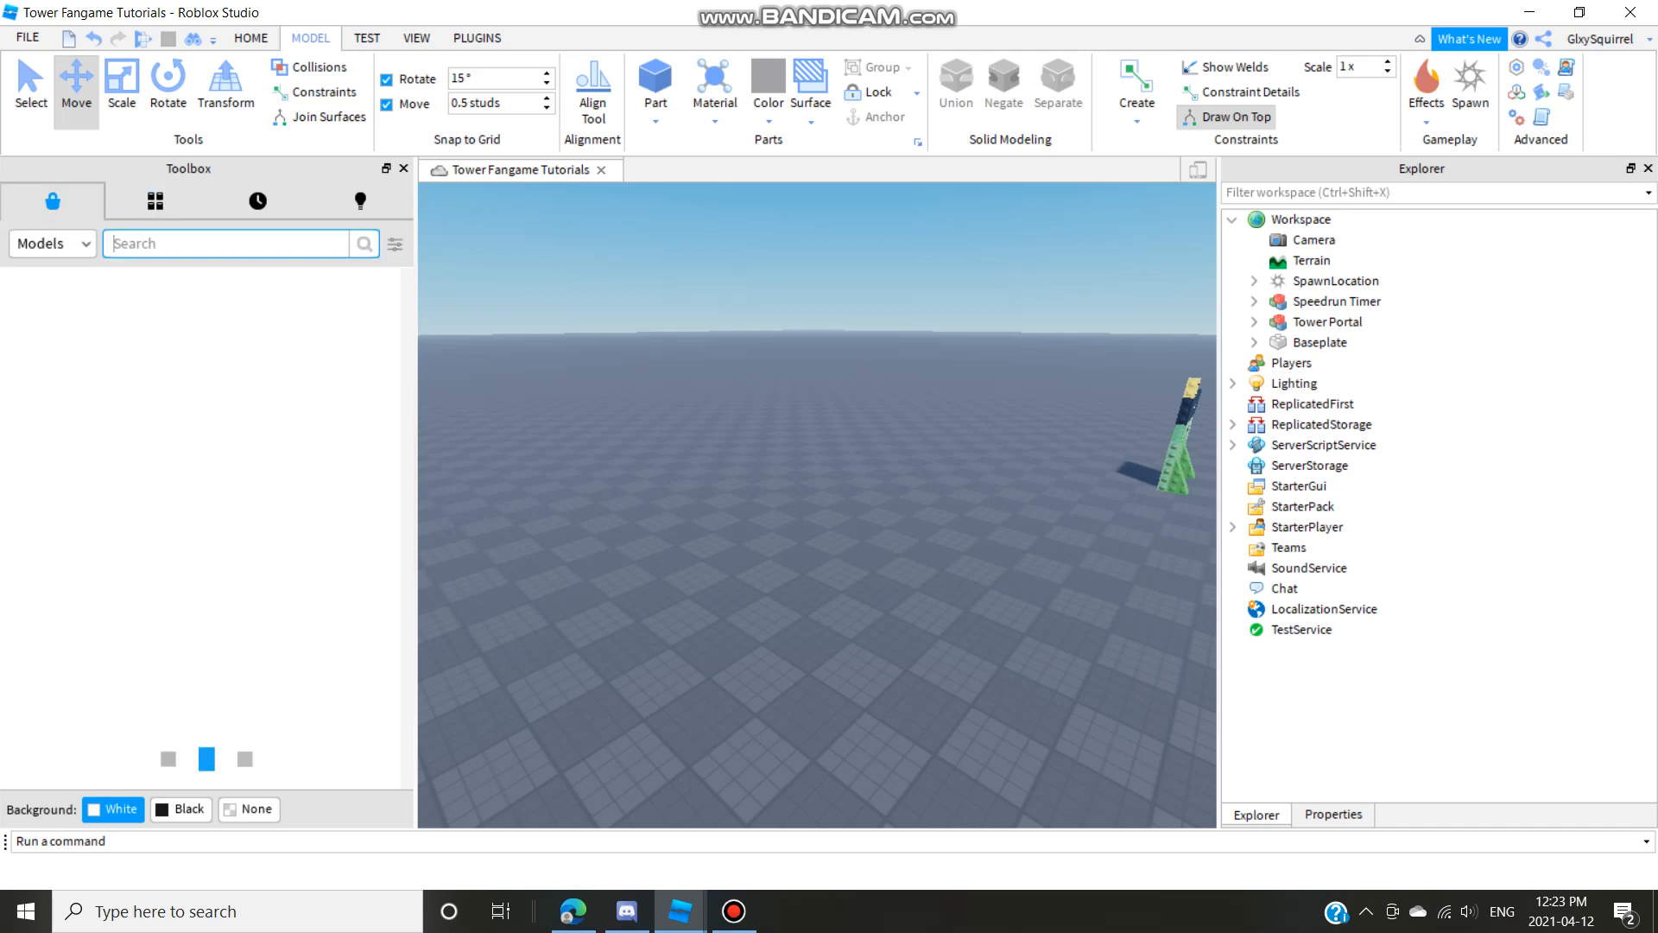
text(the ad)
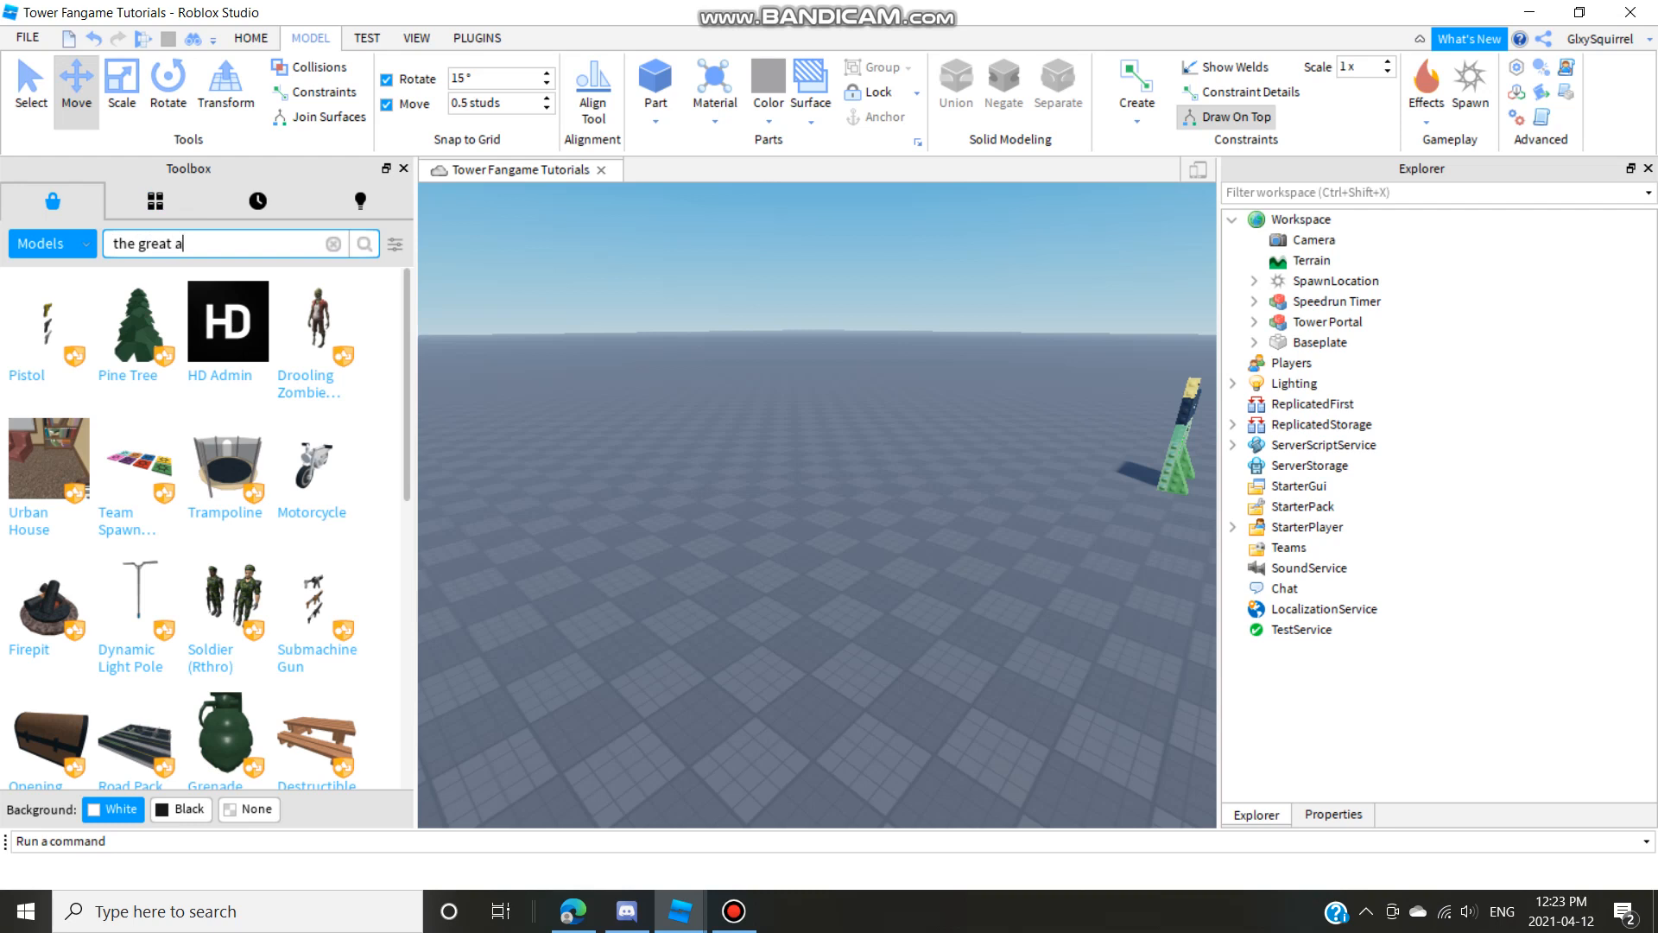
text(tower adventure)
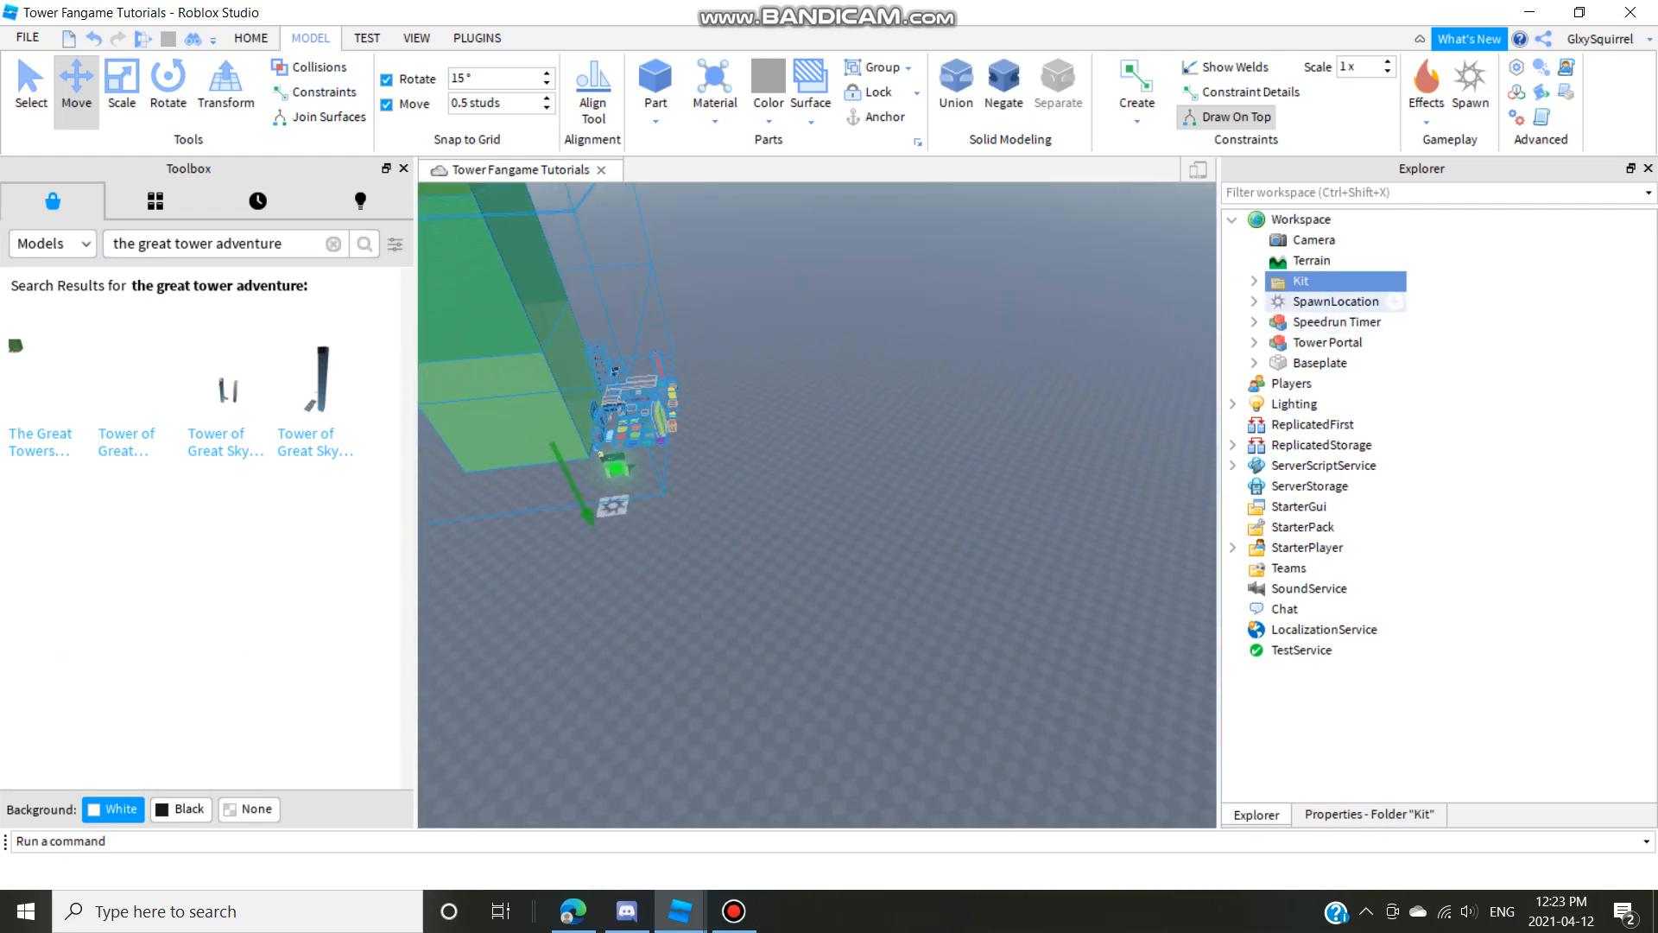
click(1255, 279)
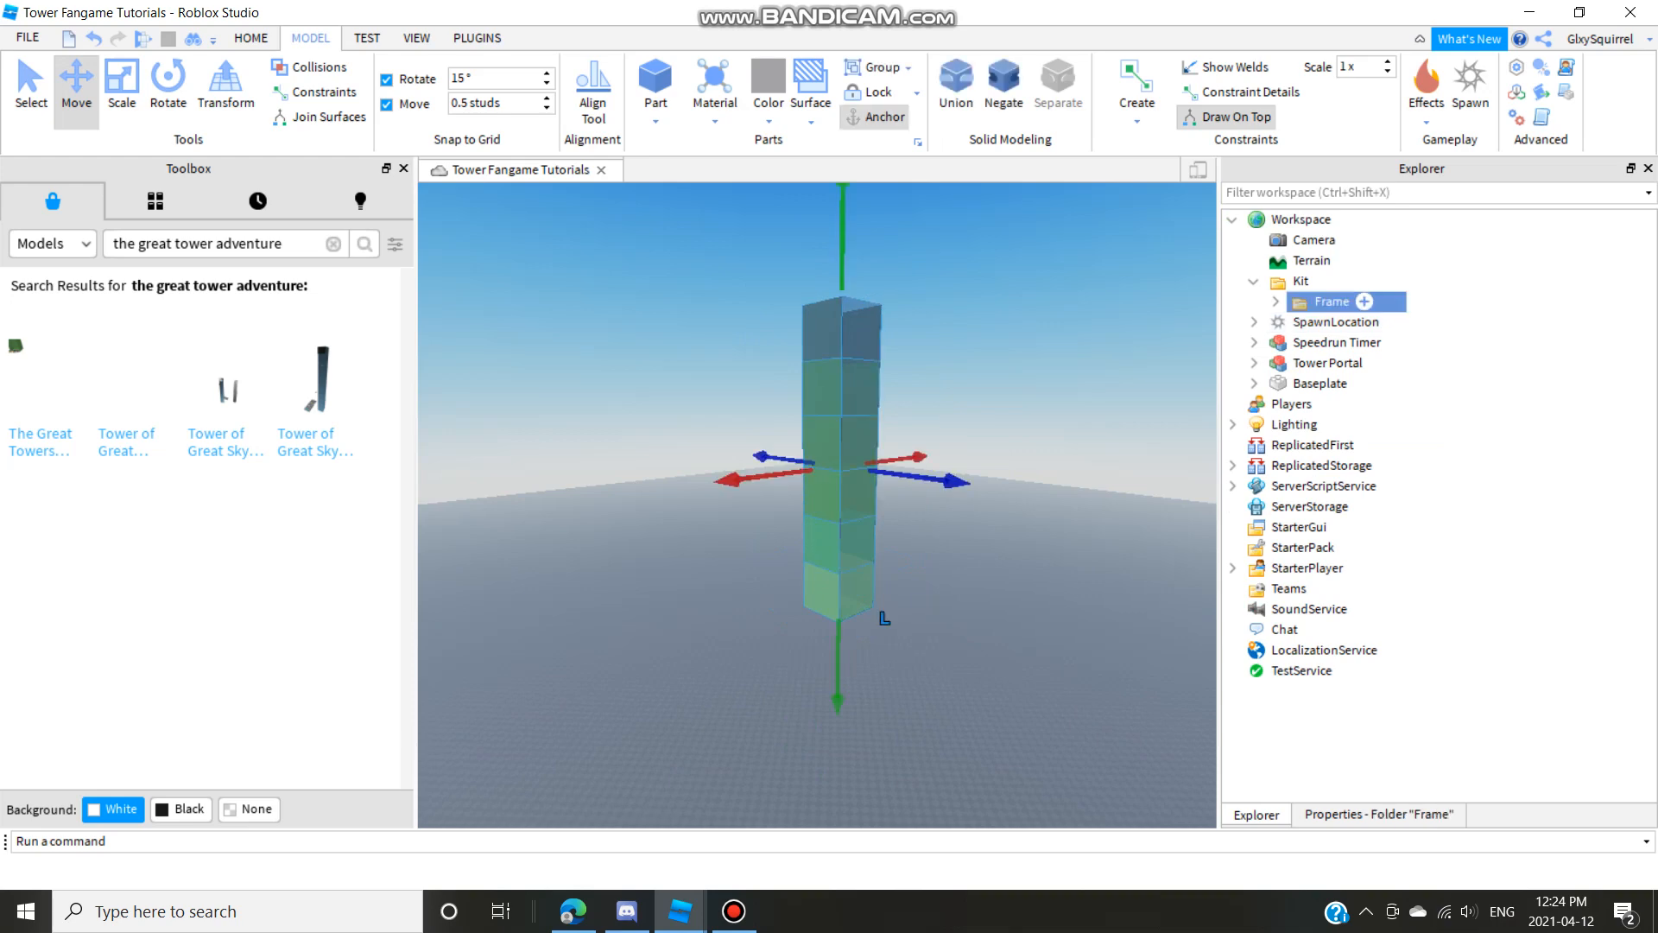
Rotate and move Kit > Frame so the Tower Portal sits at the frame's base.
click(167, 85)
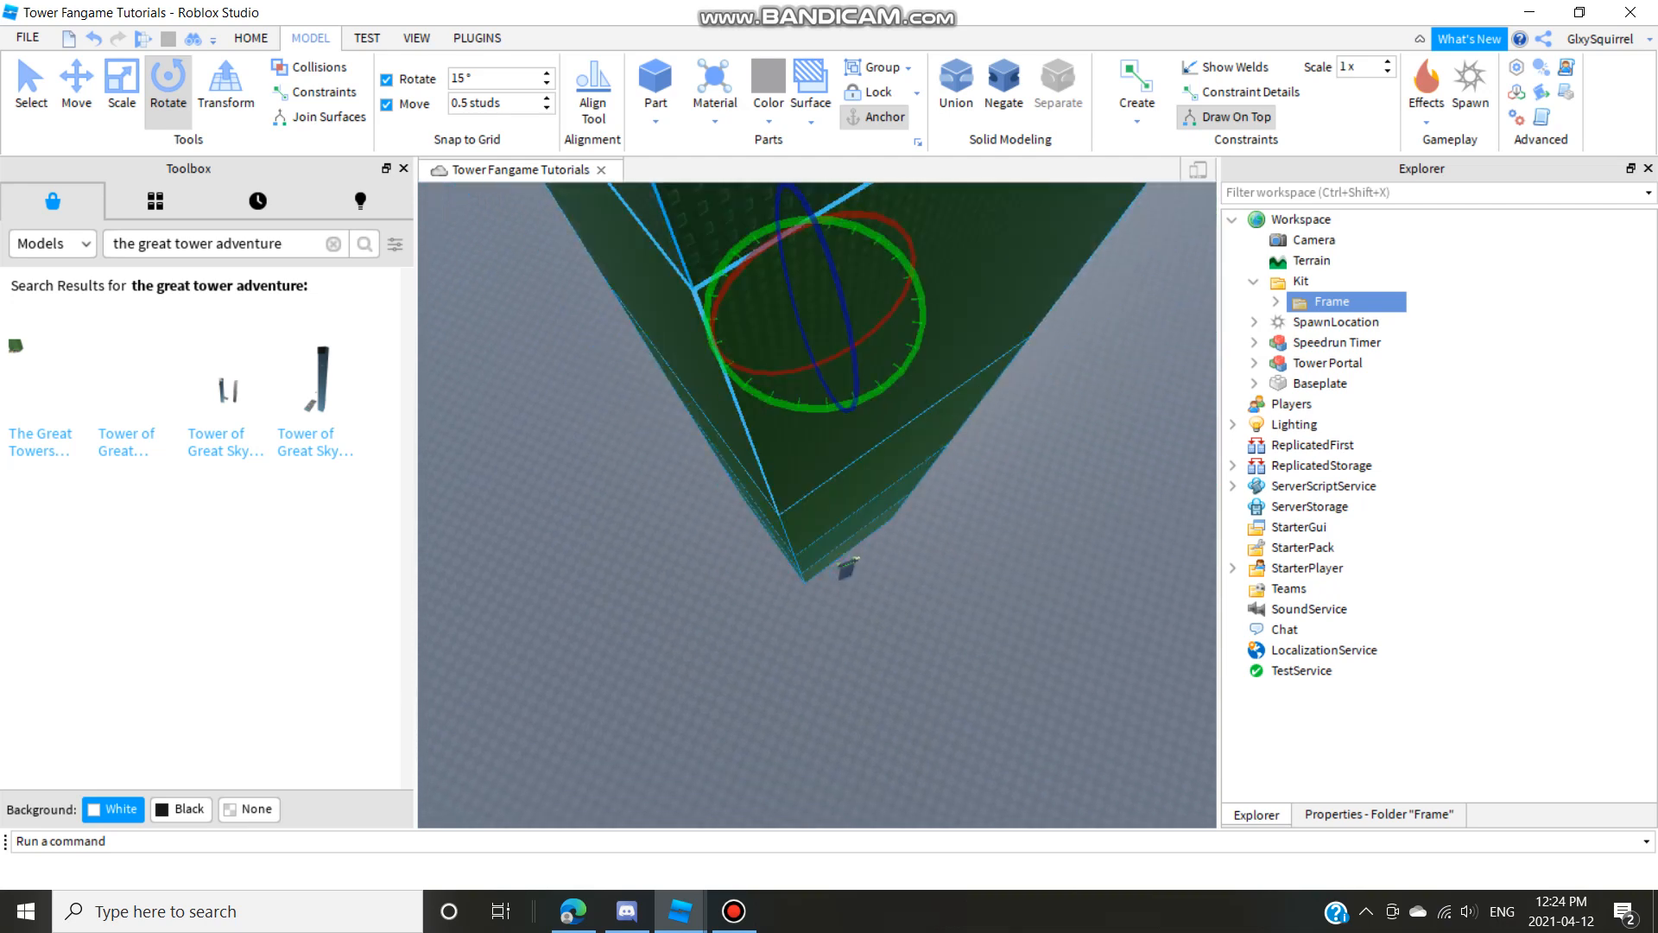
click(74, 85)
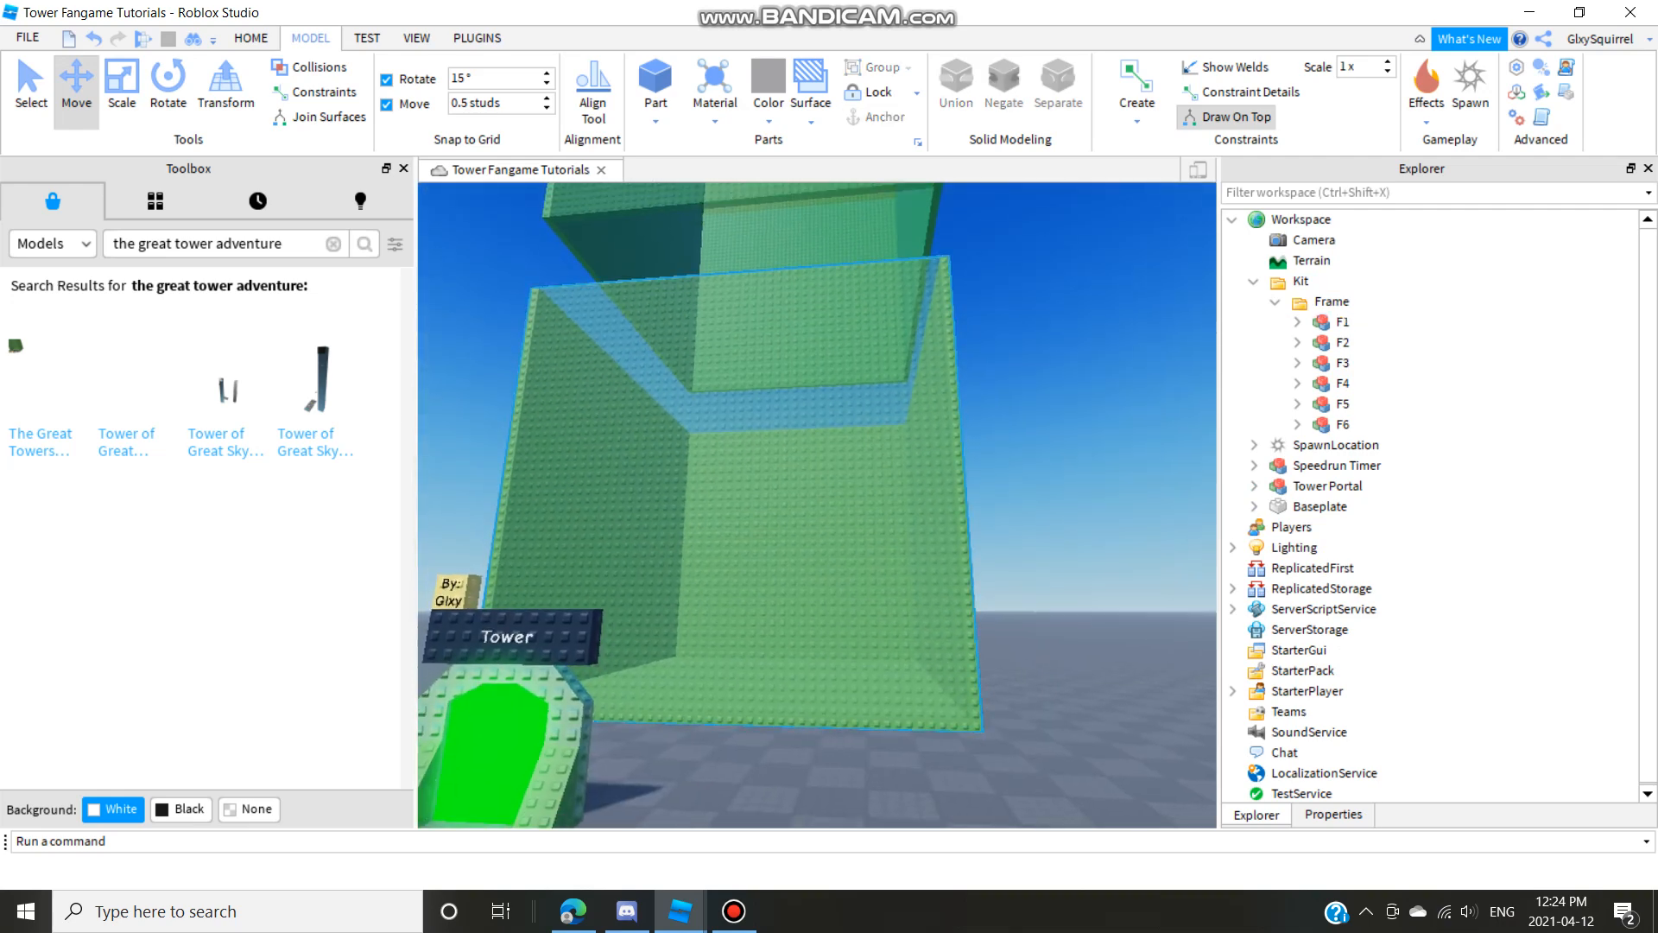
click(1332, 301)
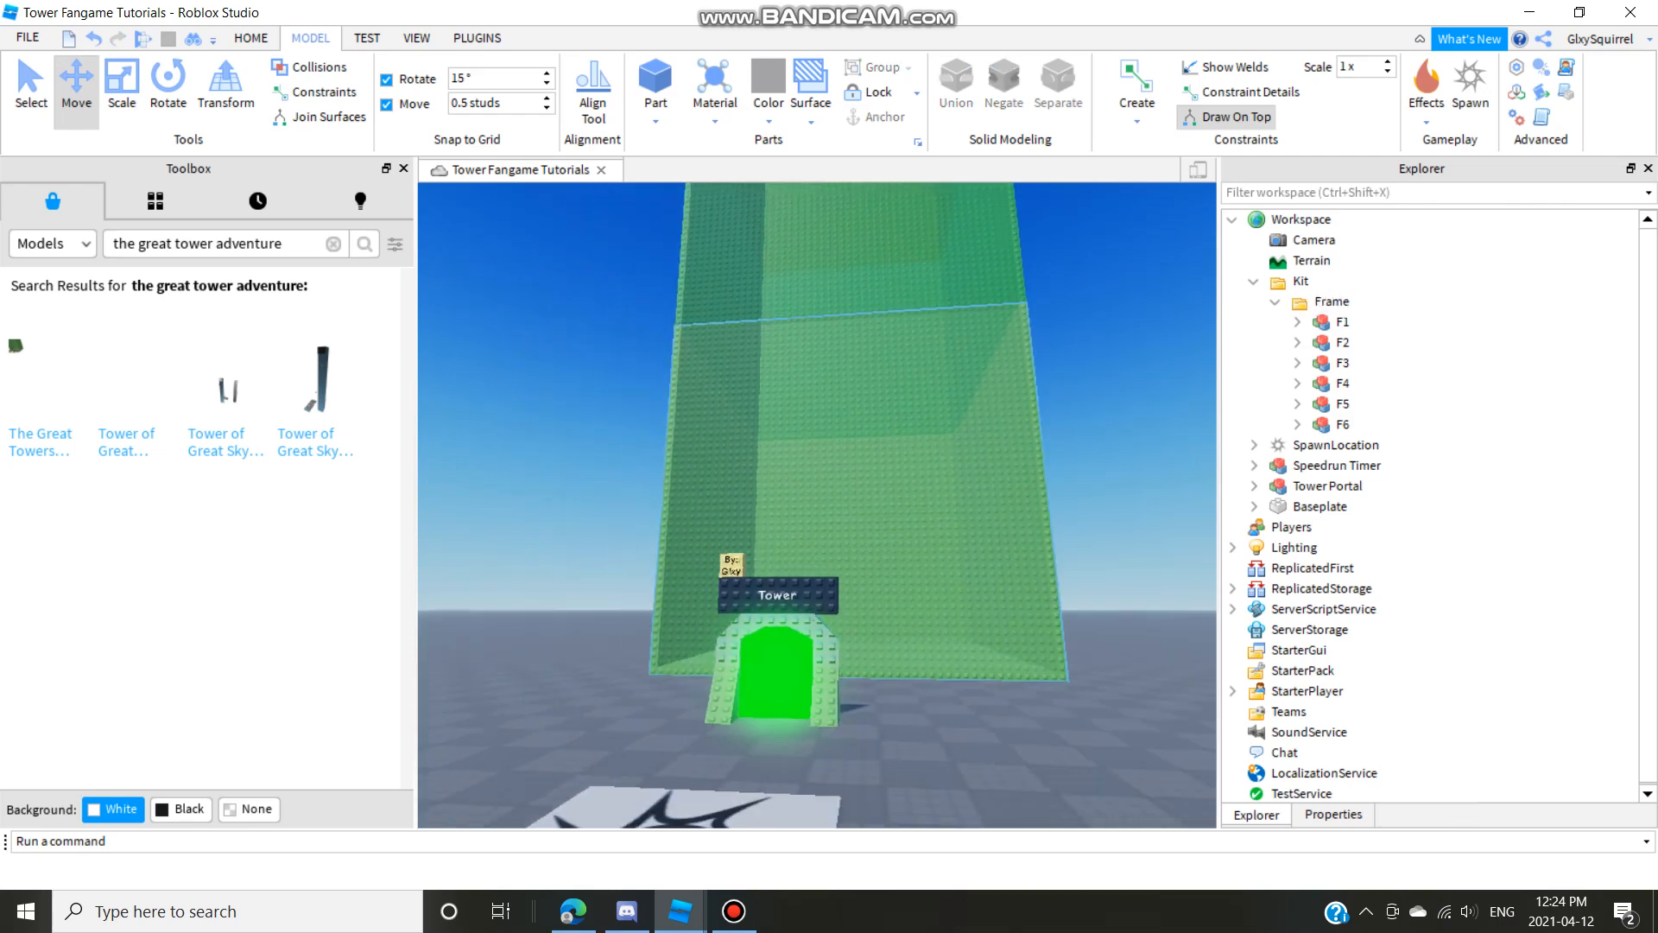
click(1302, 280)
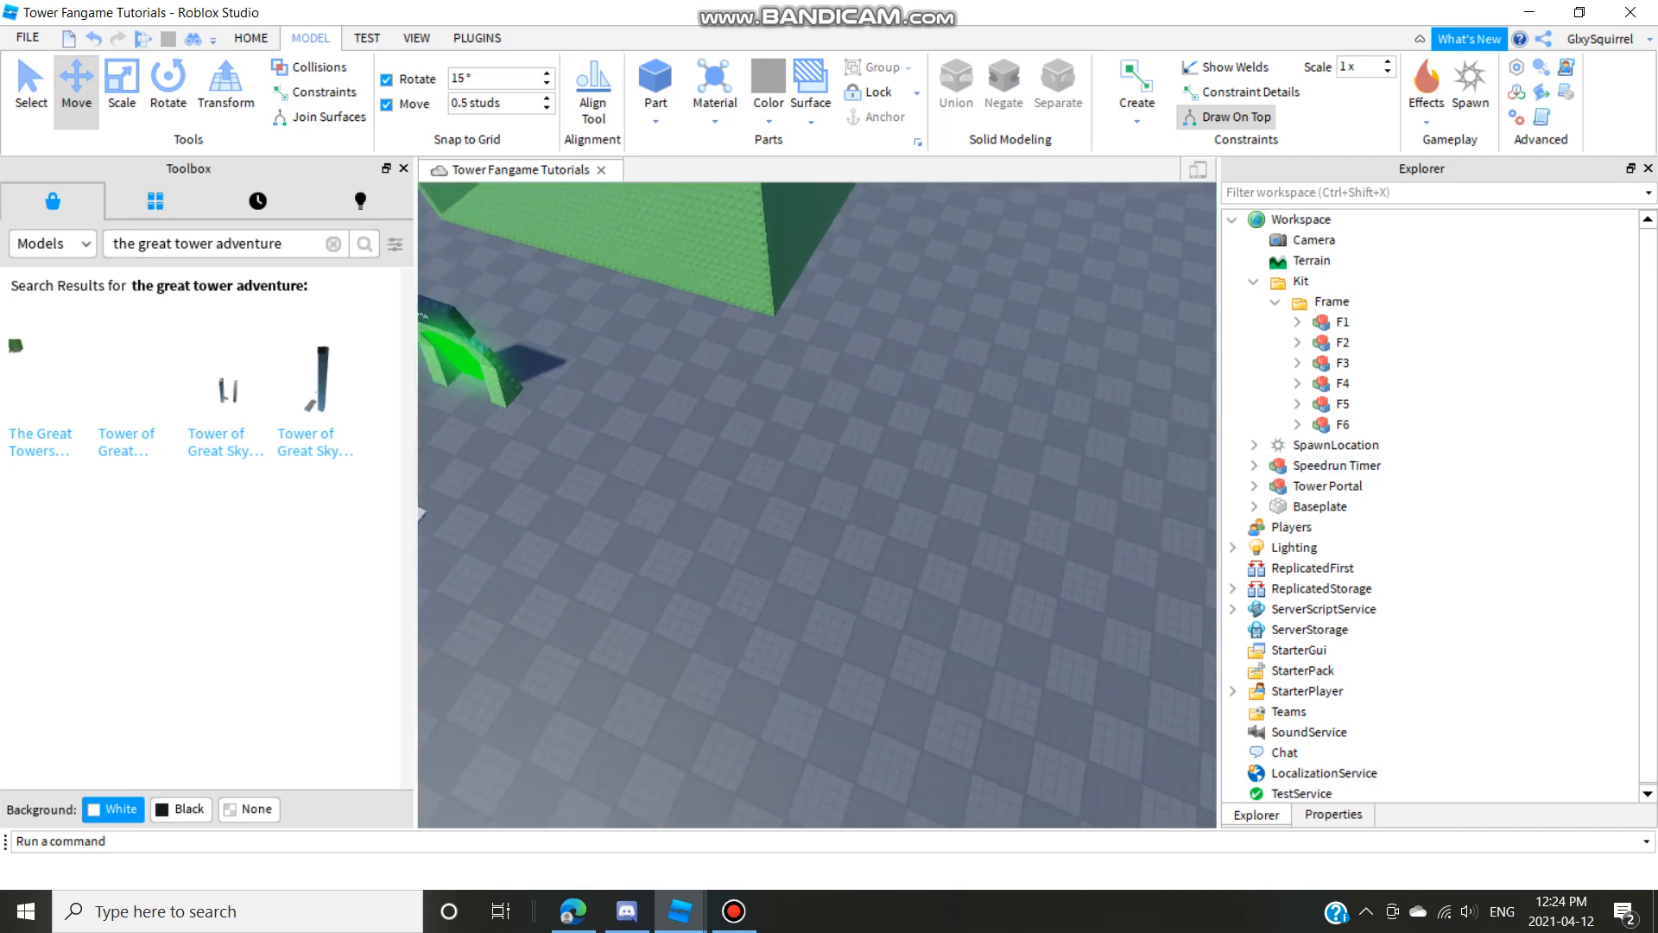
Insert Easy Teleporter, move its Script into Timer_Start, delete boi1 and rename boi2 to Tower1.
click(153, 201)
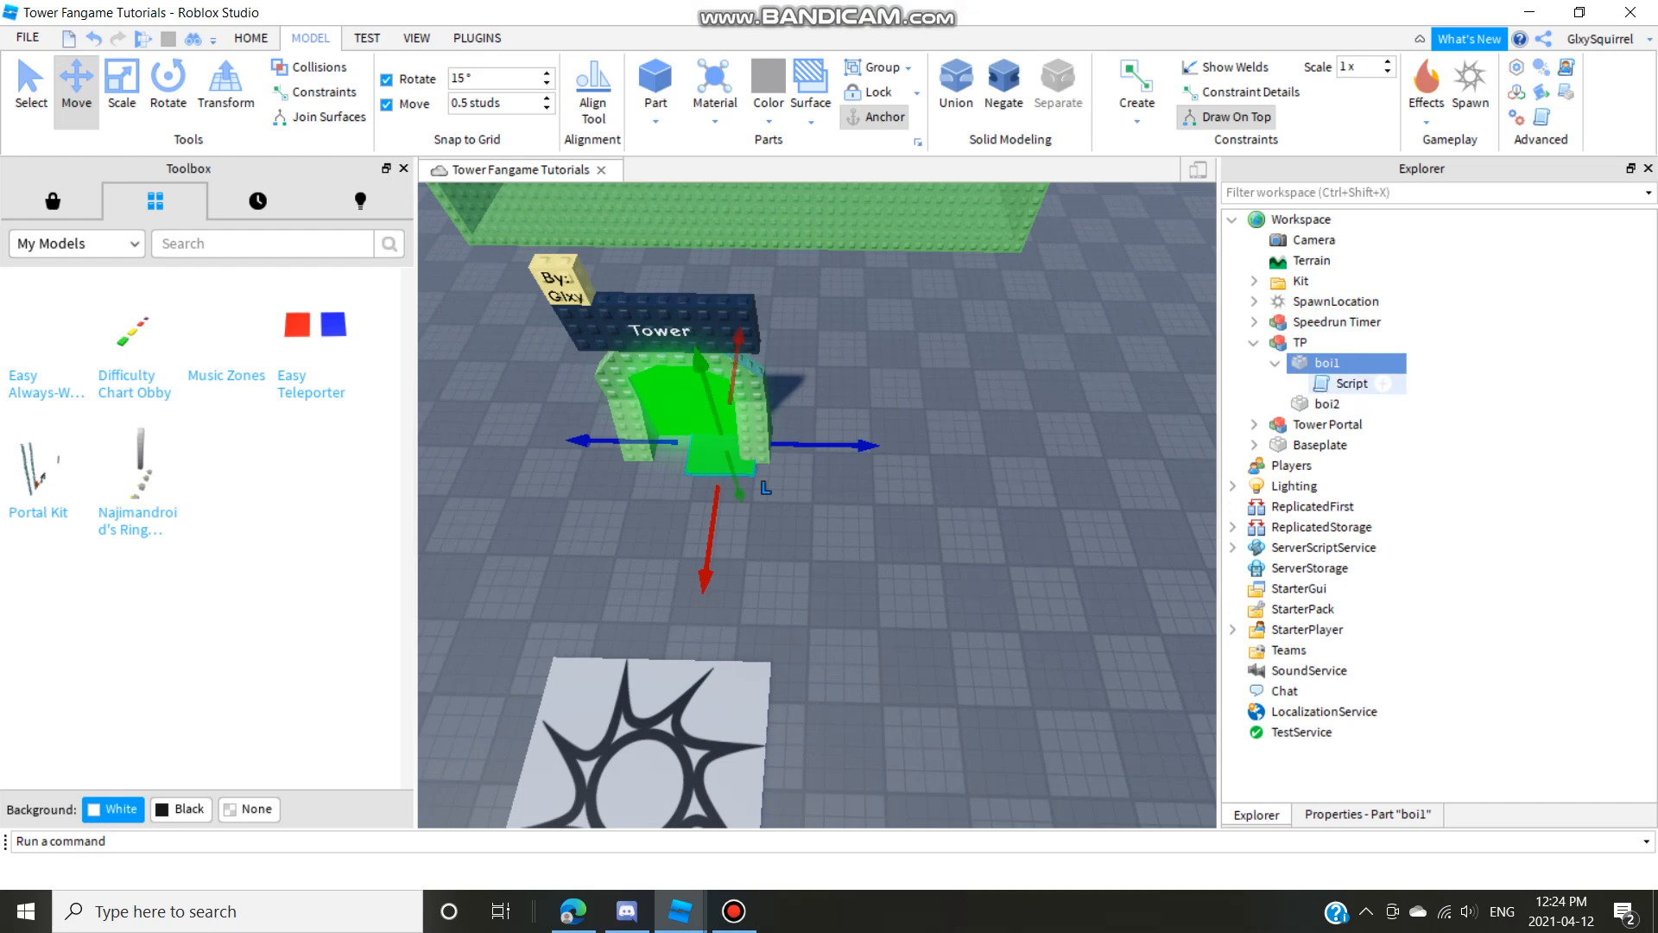
click(1351, 383)
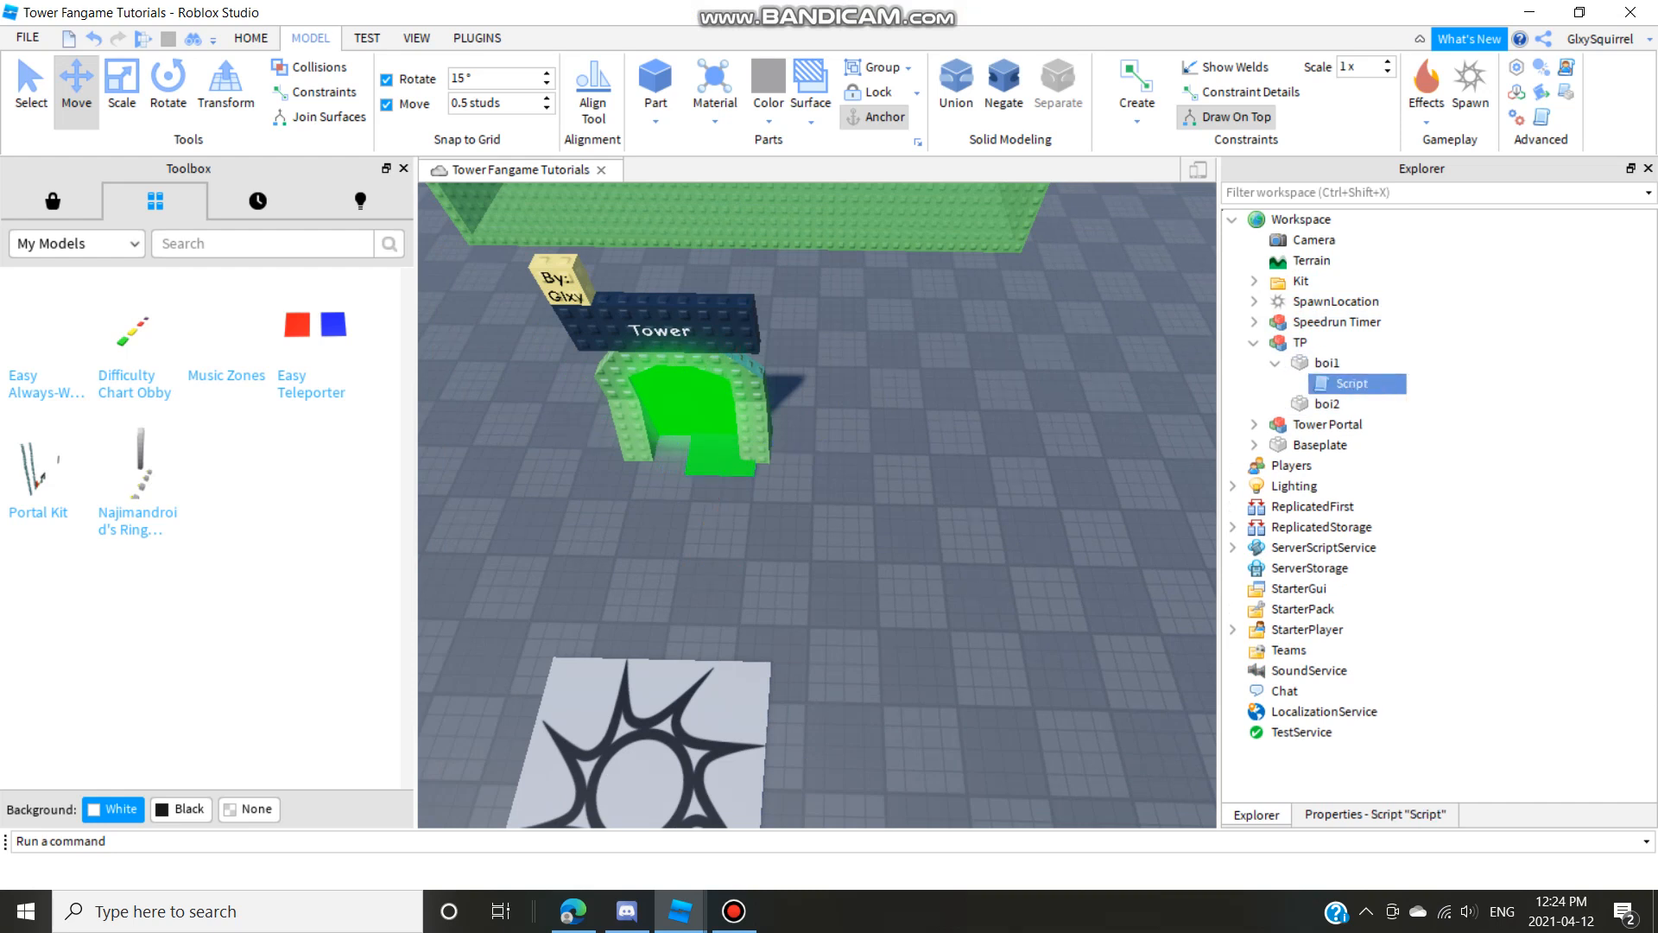
click(1328, 425)
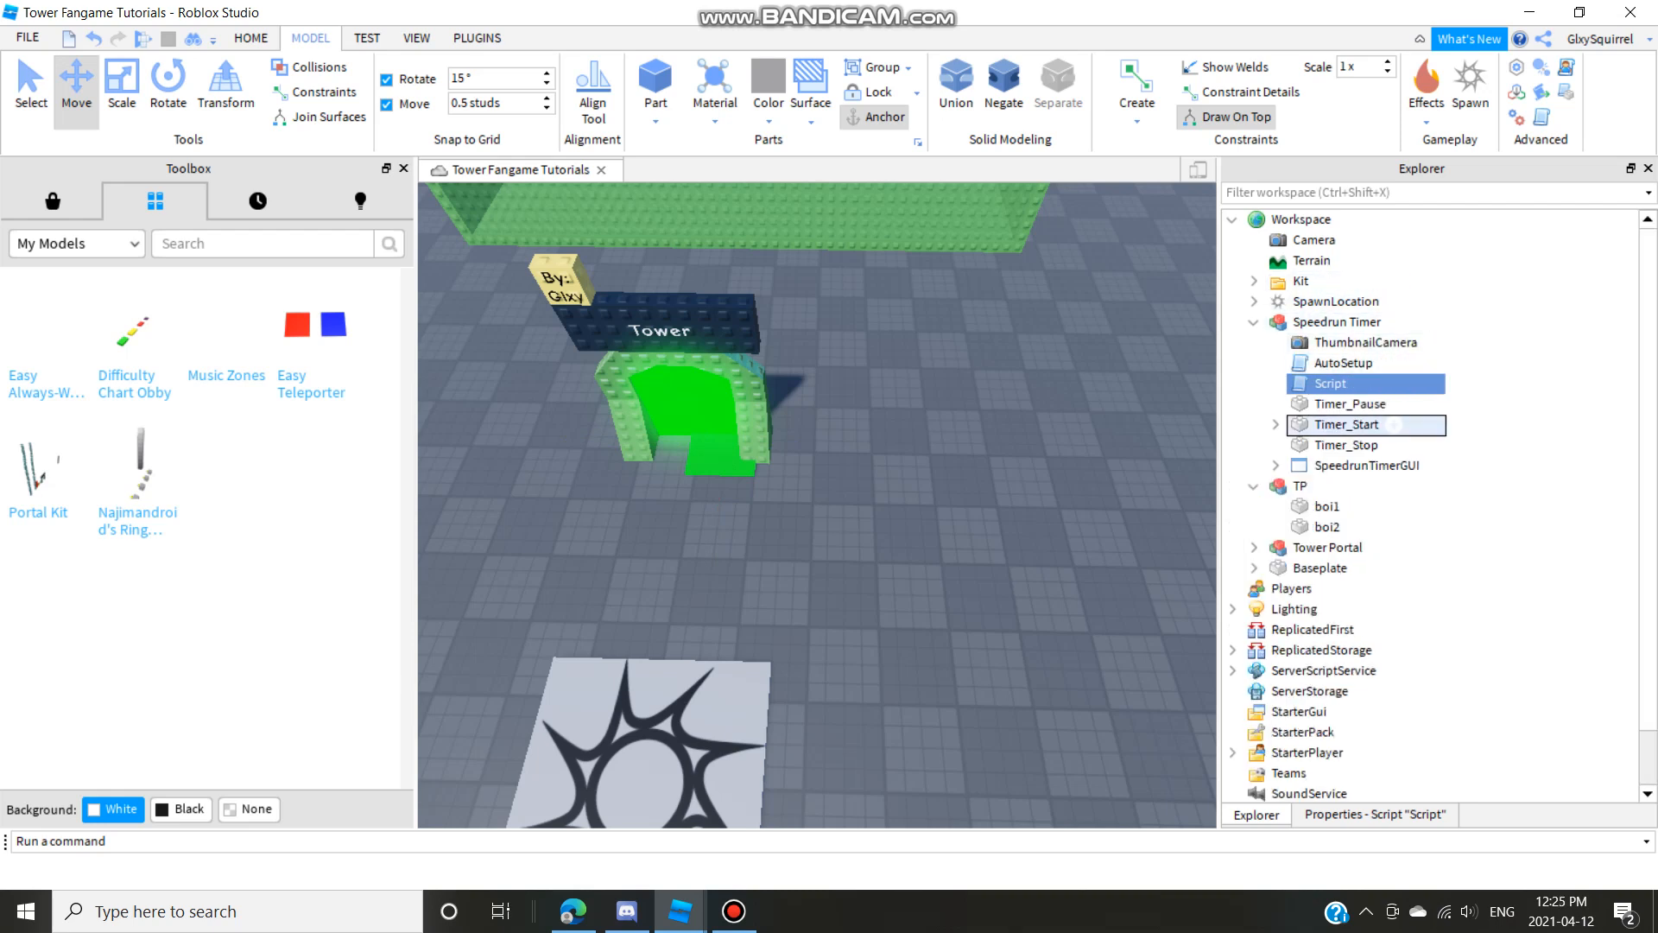
click(1302, 506)
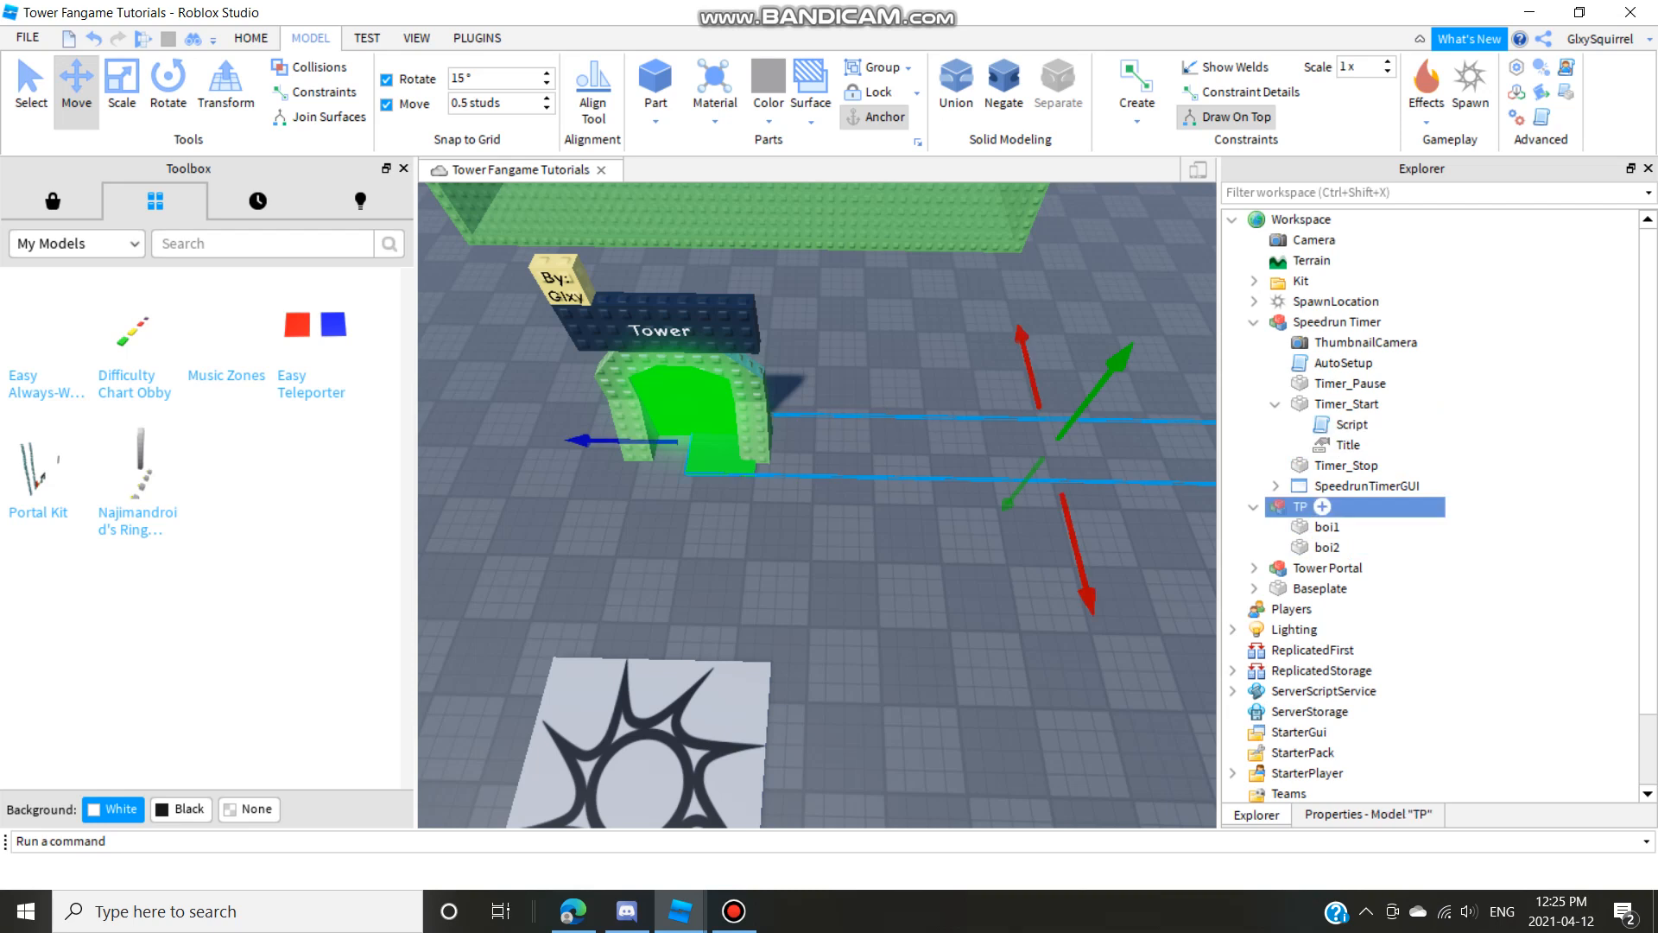
click(1325, 526)
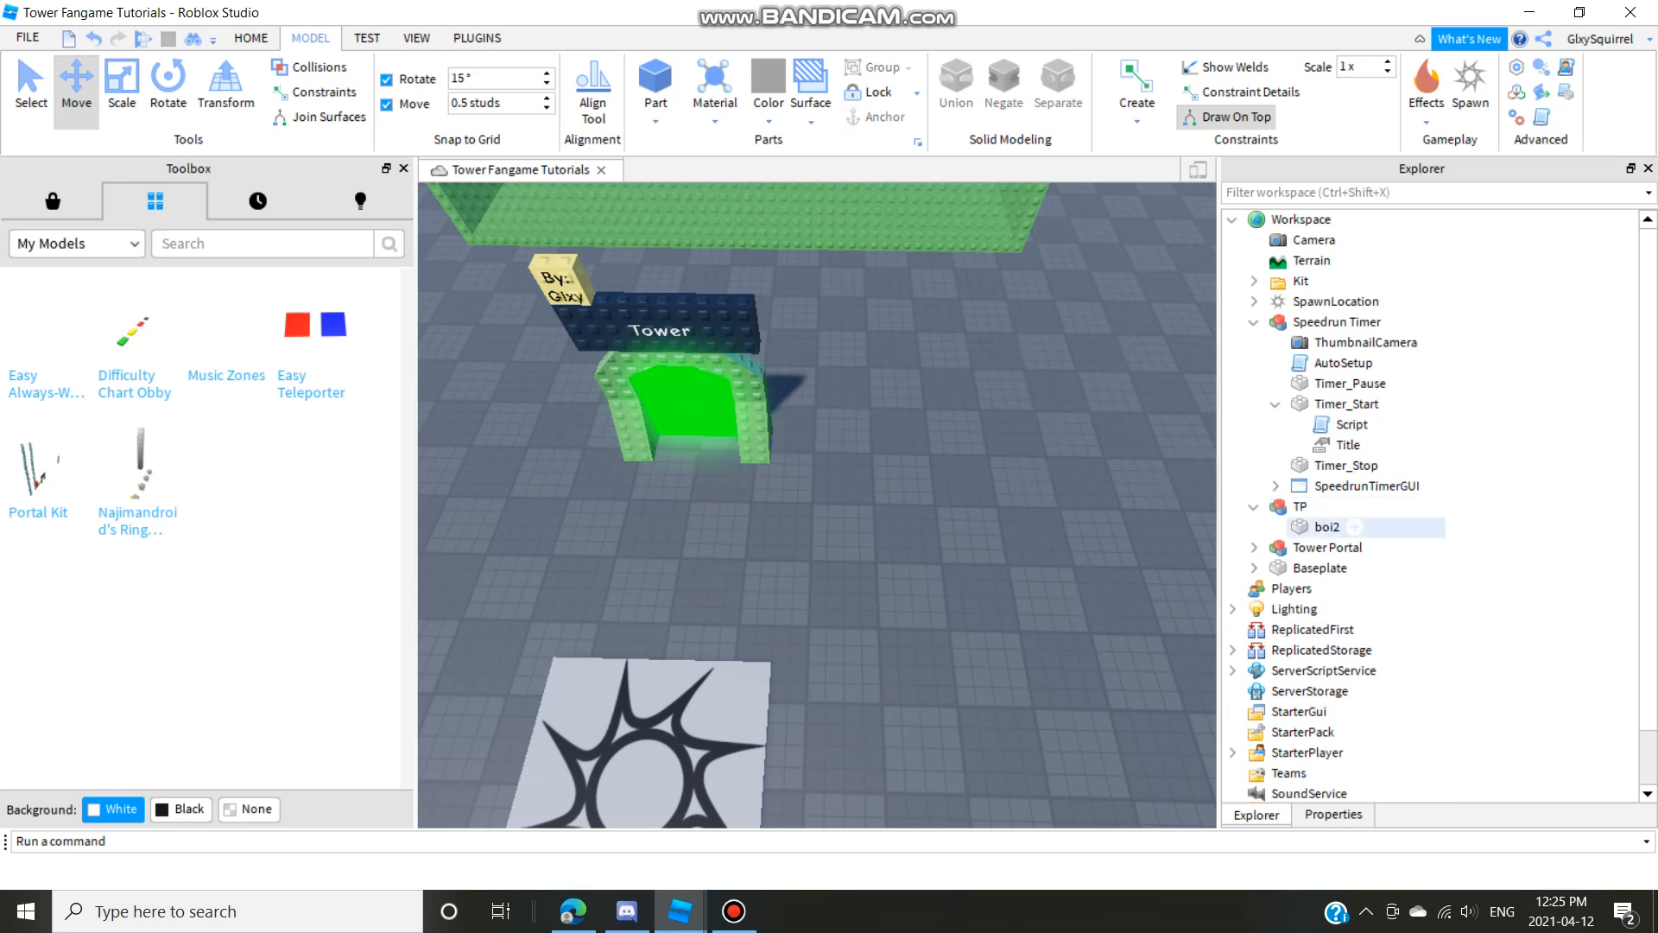
right_click(1325, 527)
text(Tower1)
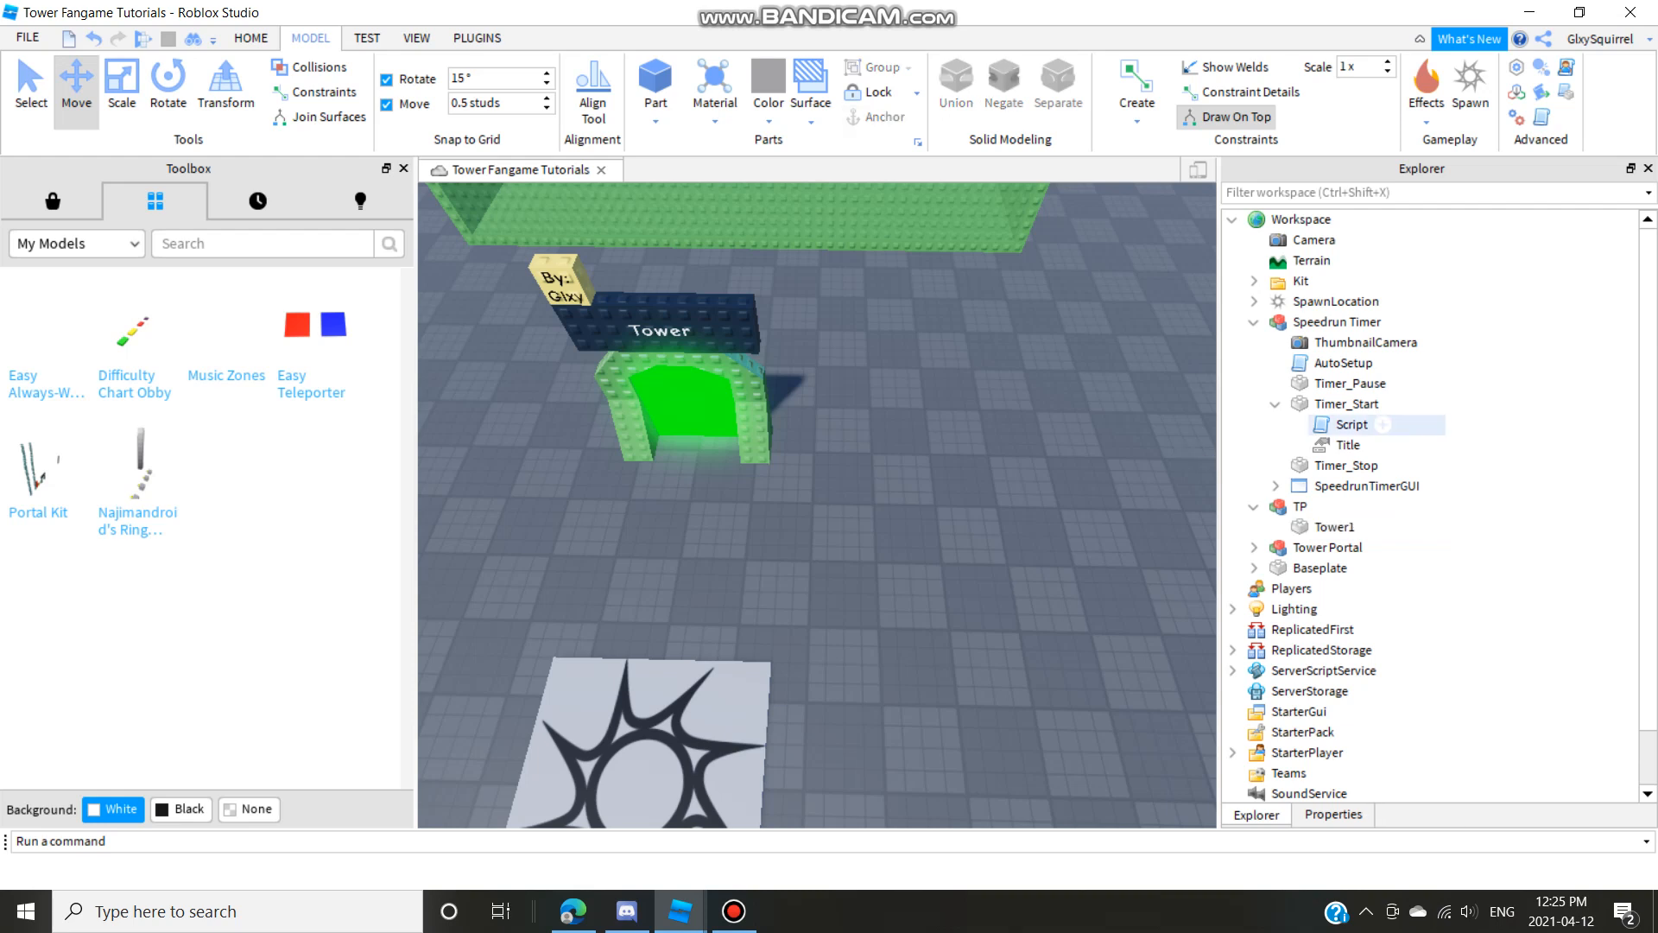
Edit the start pad's teleport script to target 'Tower' instead of boi2.
double_click(1350, 425)
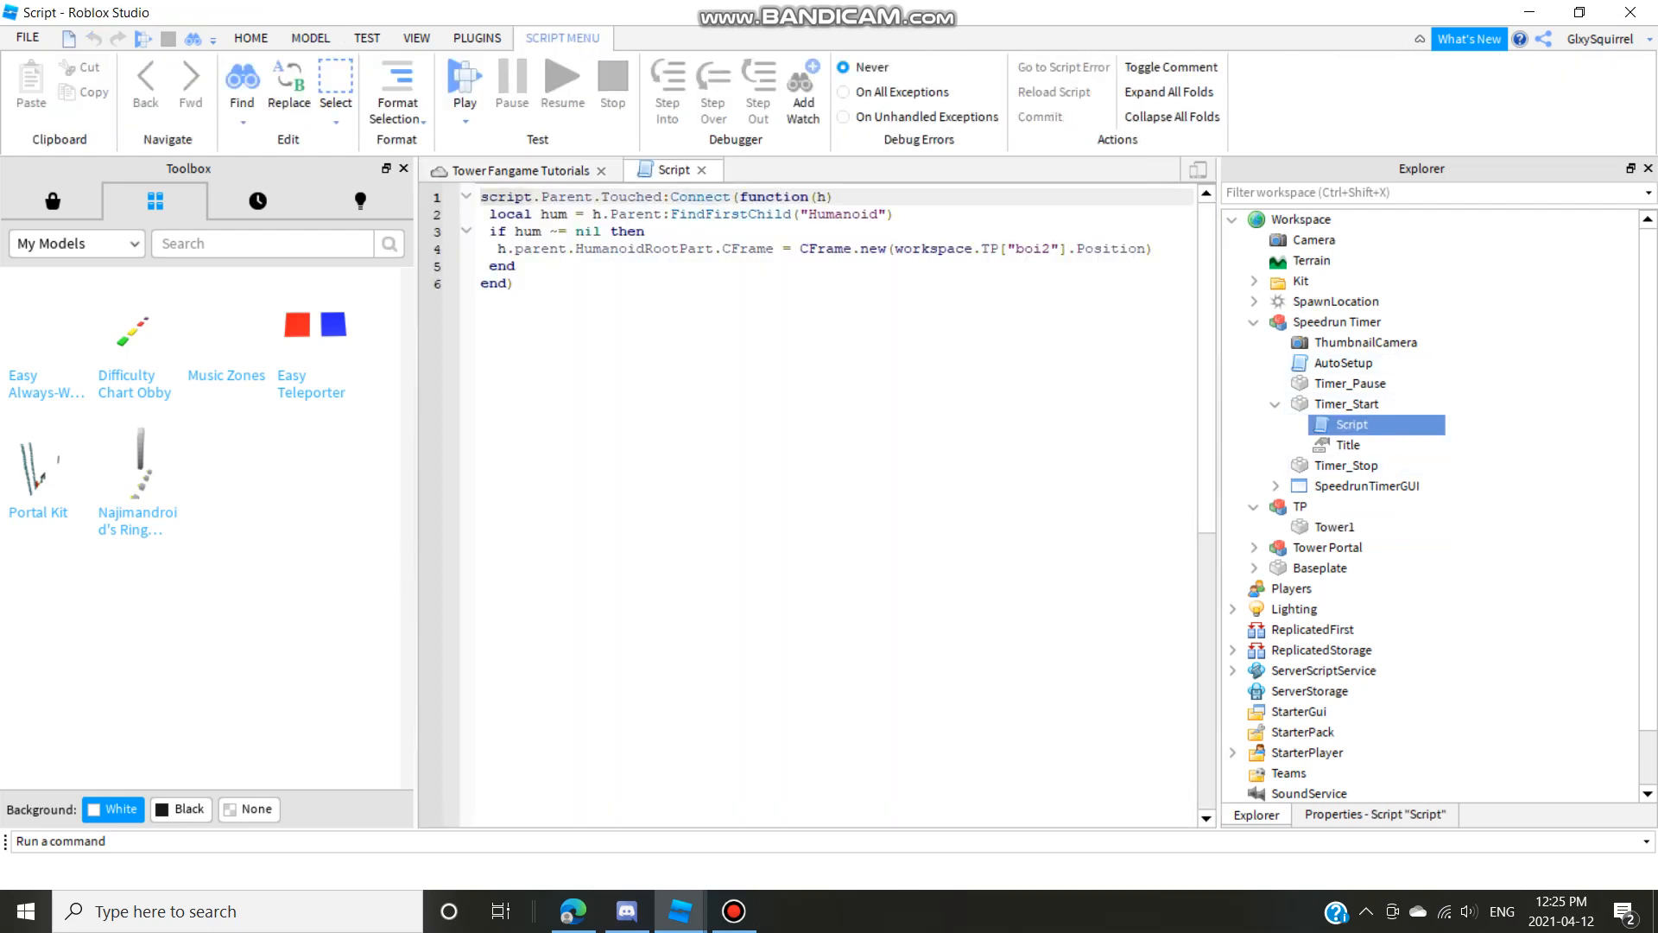
double_click(1030, 249)
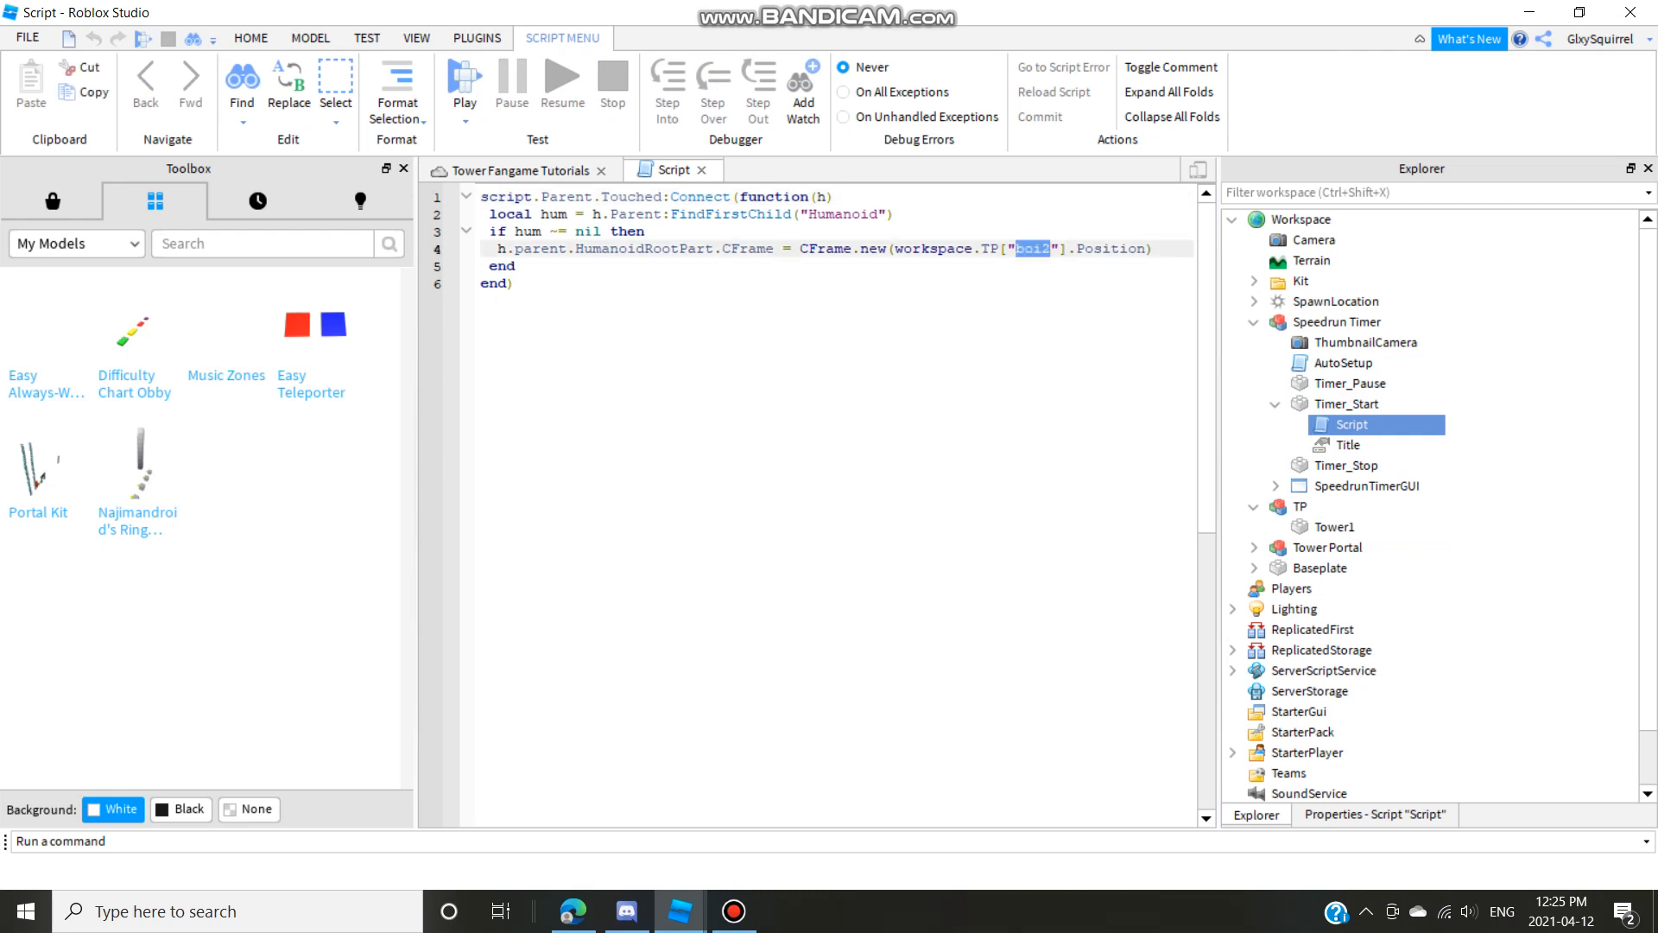
text(Tower)
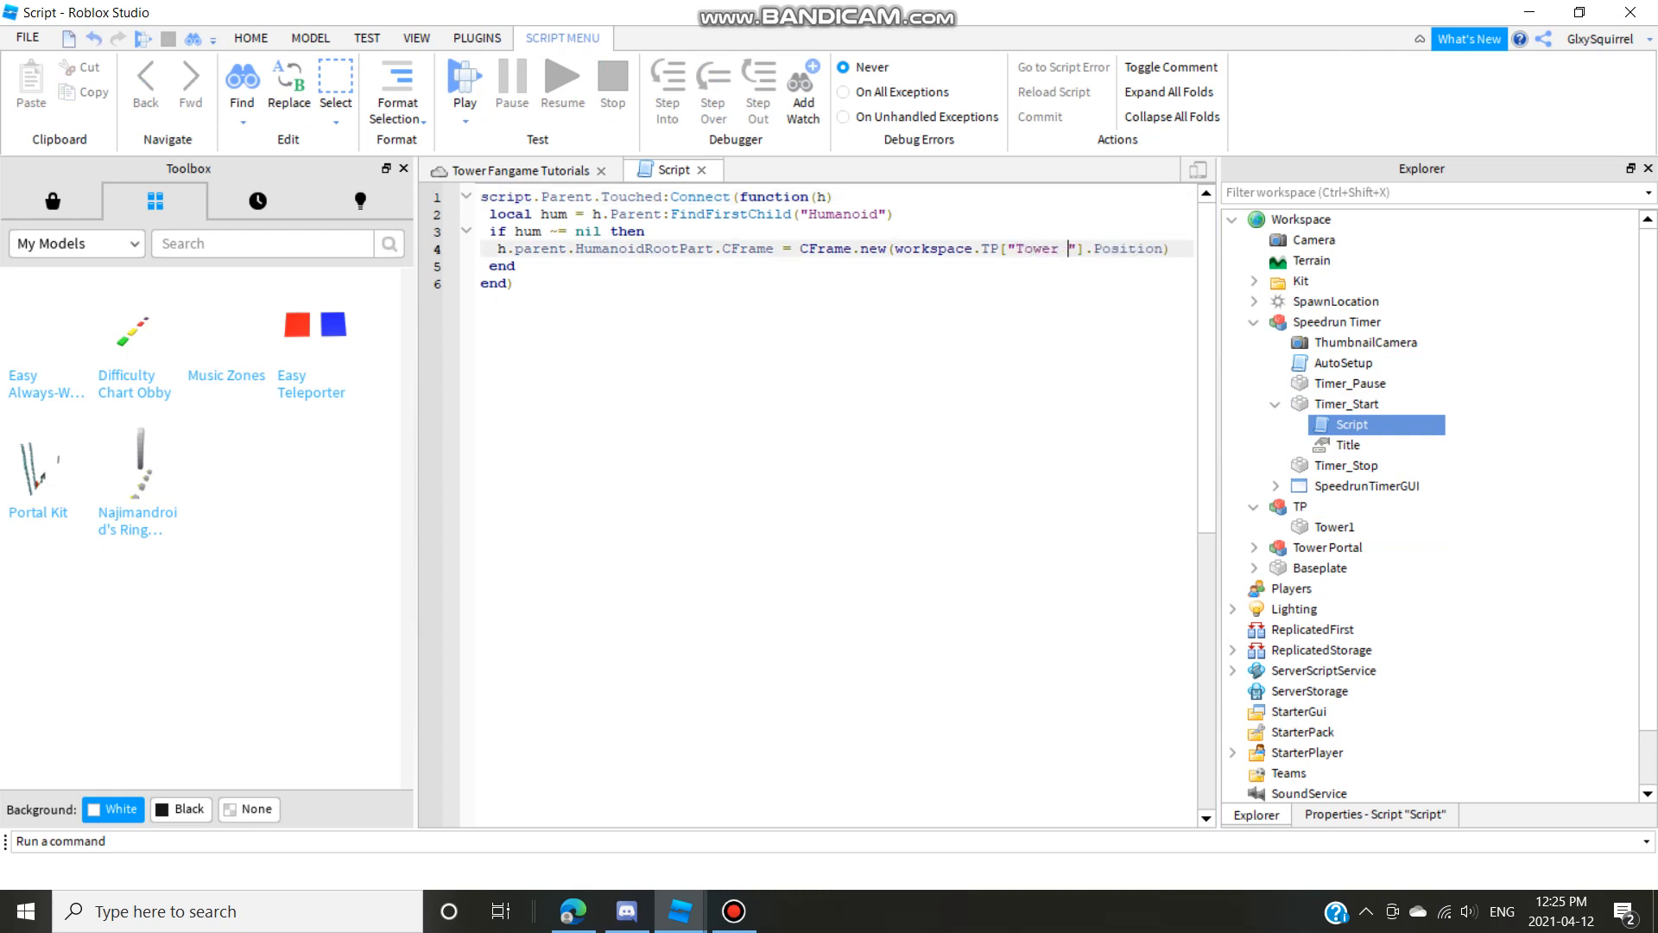
click(518, 169)
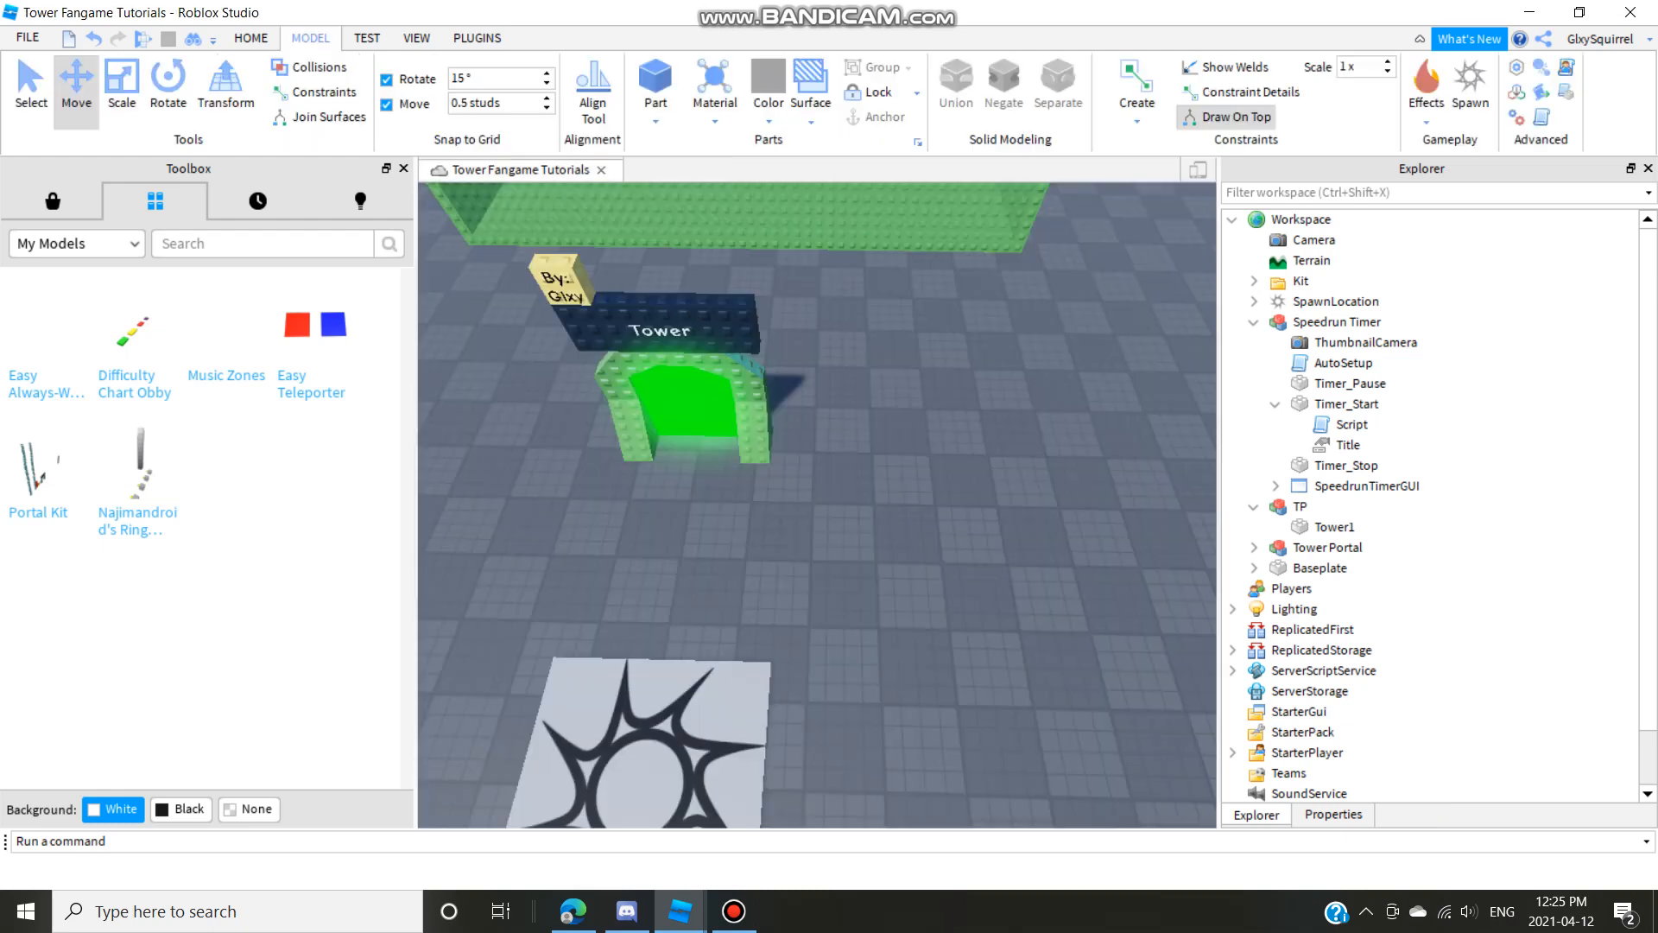
Collapse the Explorer tree and launch a Play test of the tower place.
click(1301, 506)
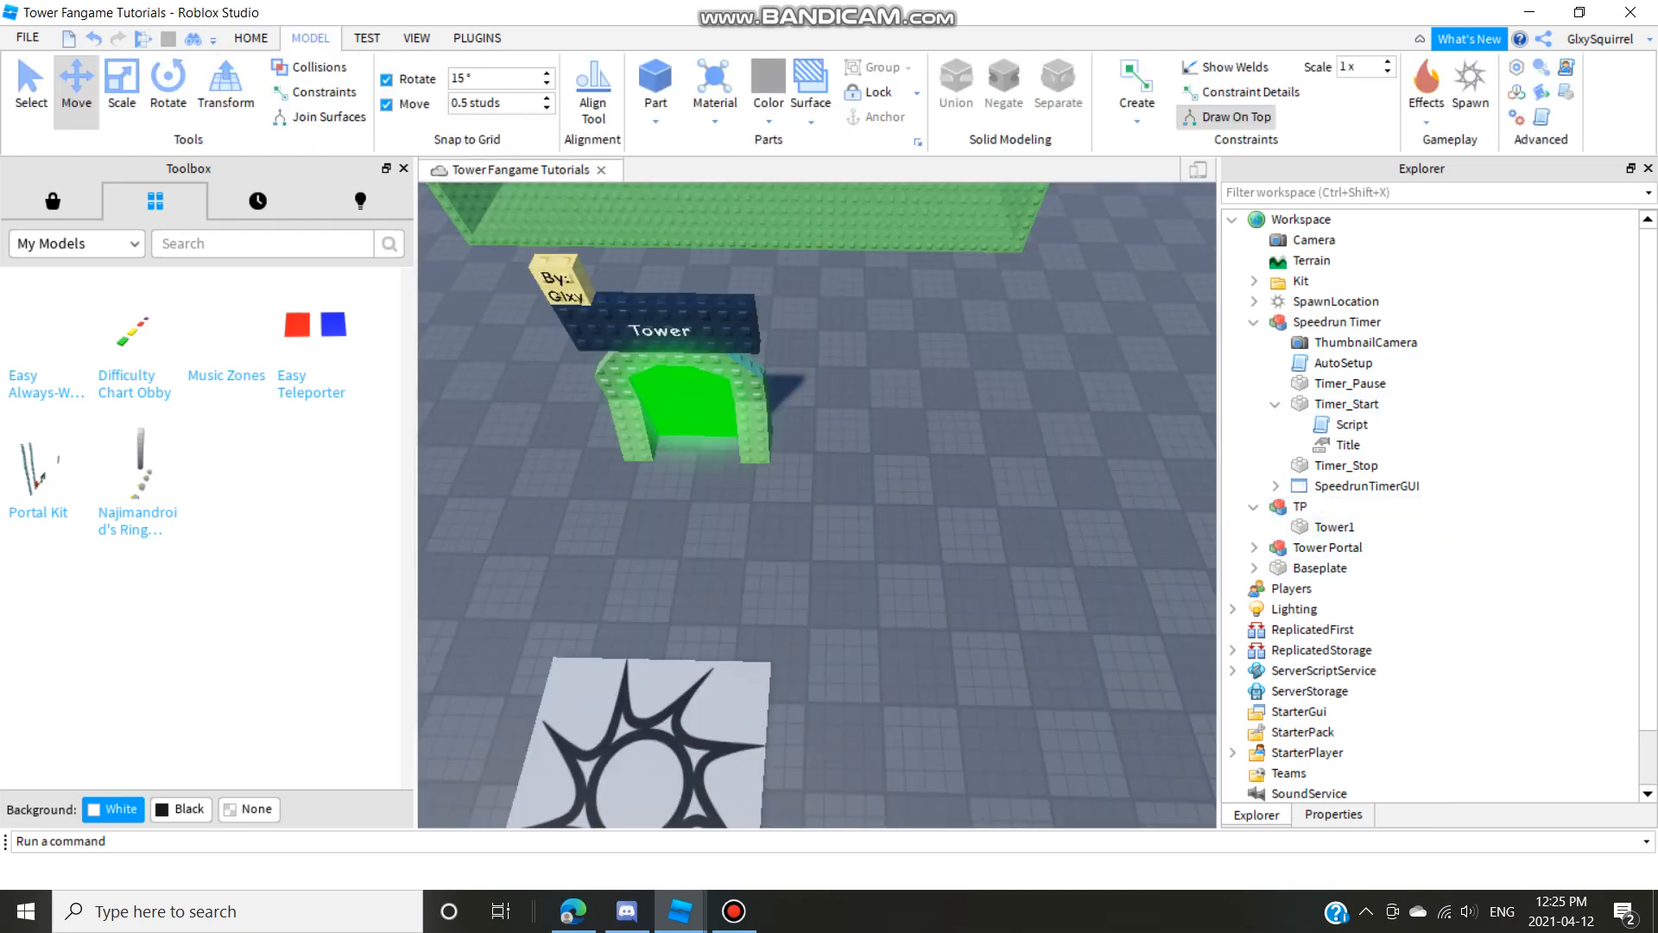
click(1254, 323)
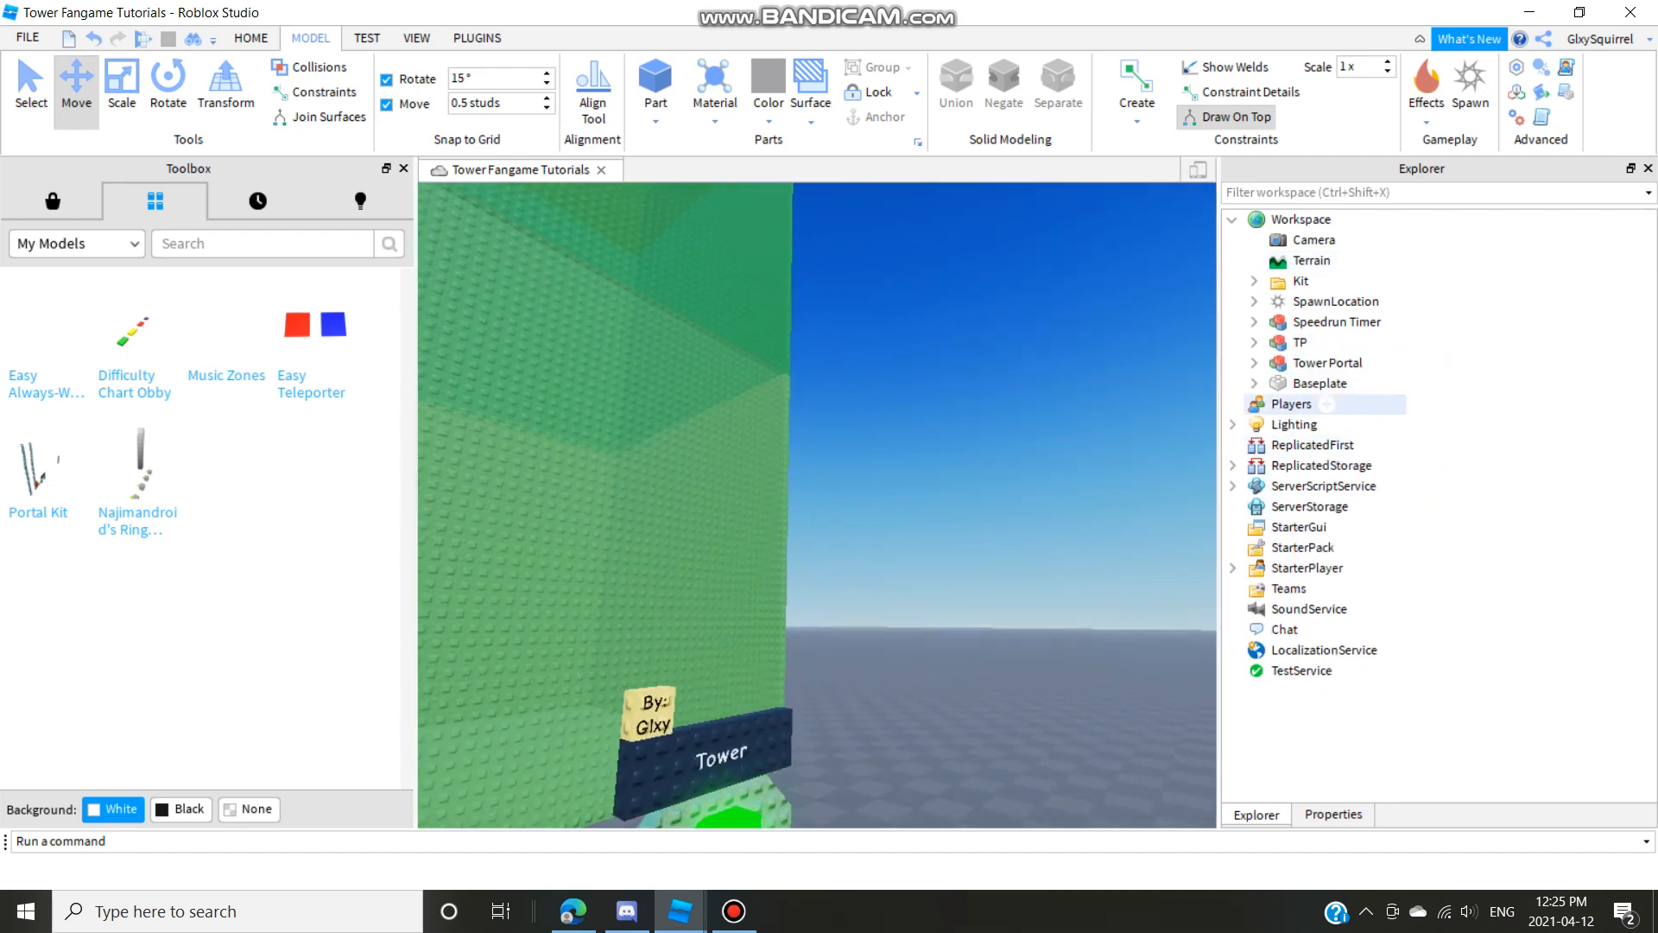
click(1316, 361)
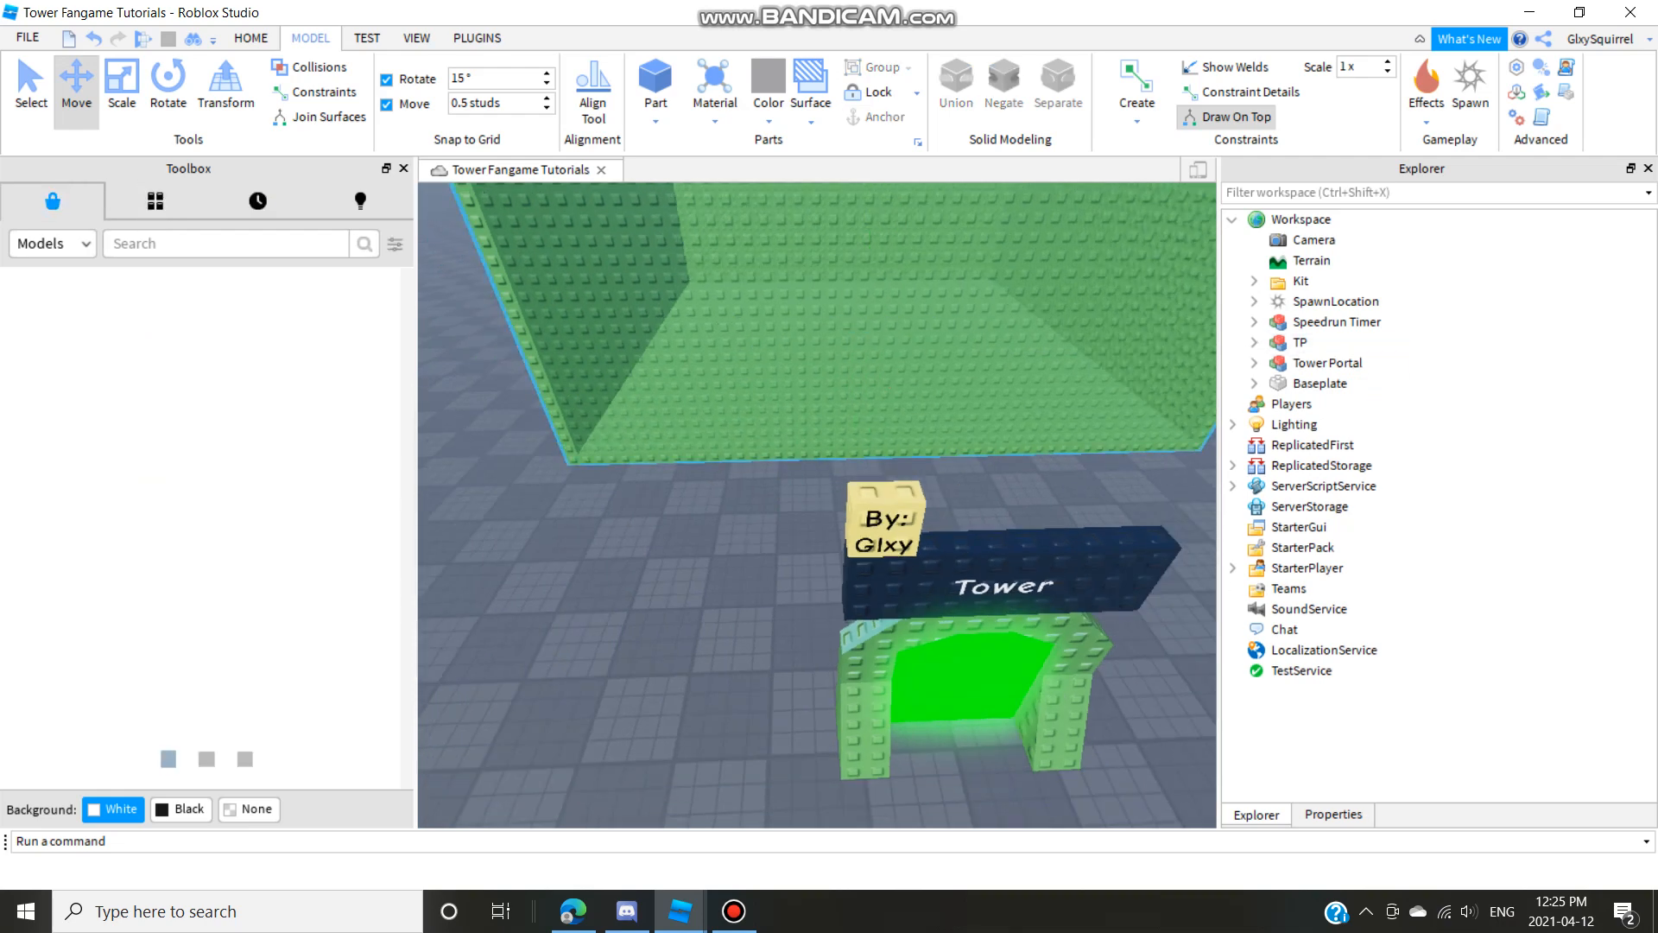
click(250, 38)
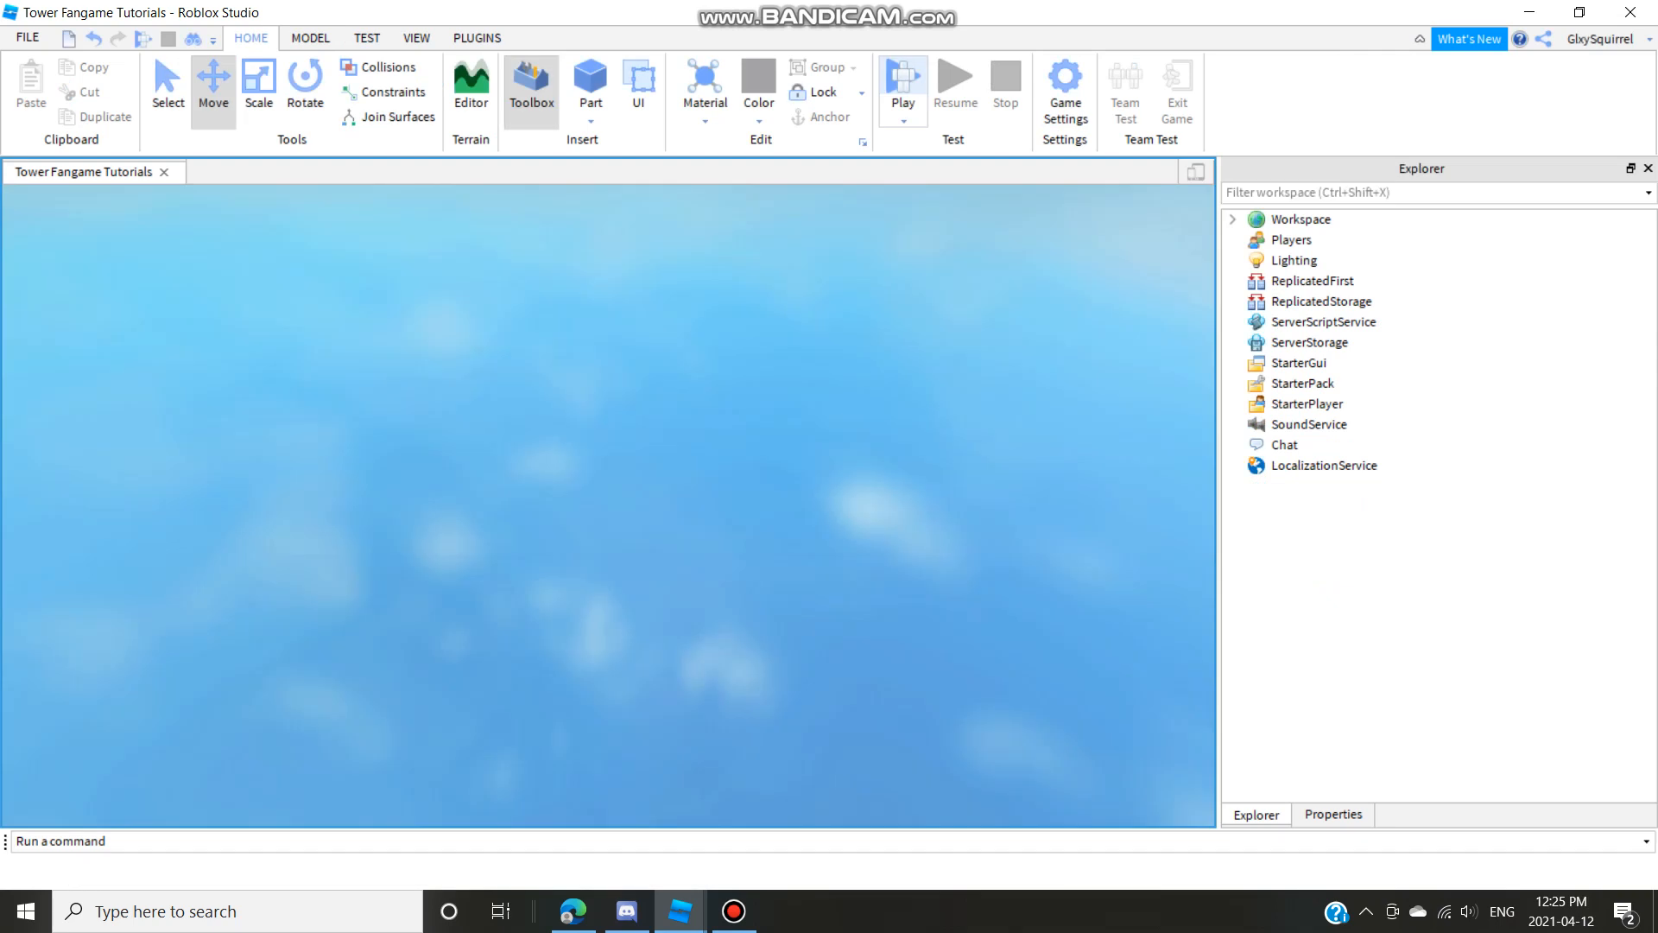
mouse_move(953, 90)
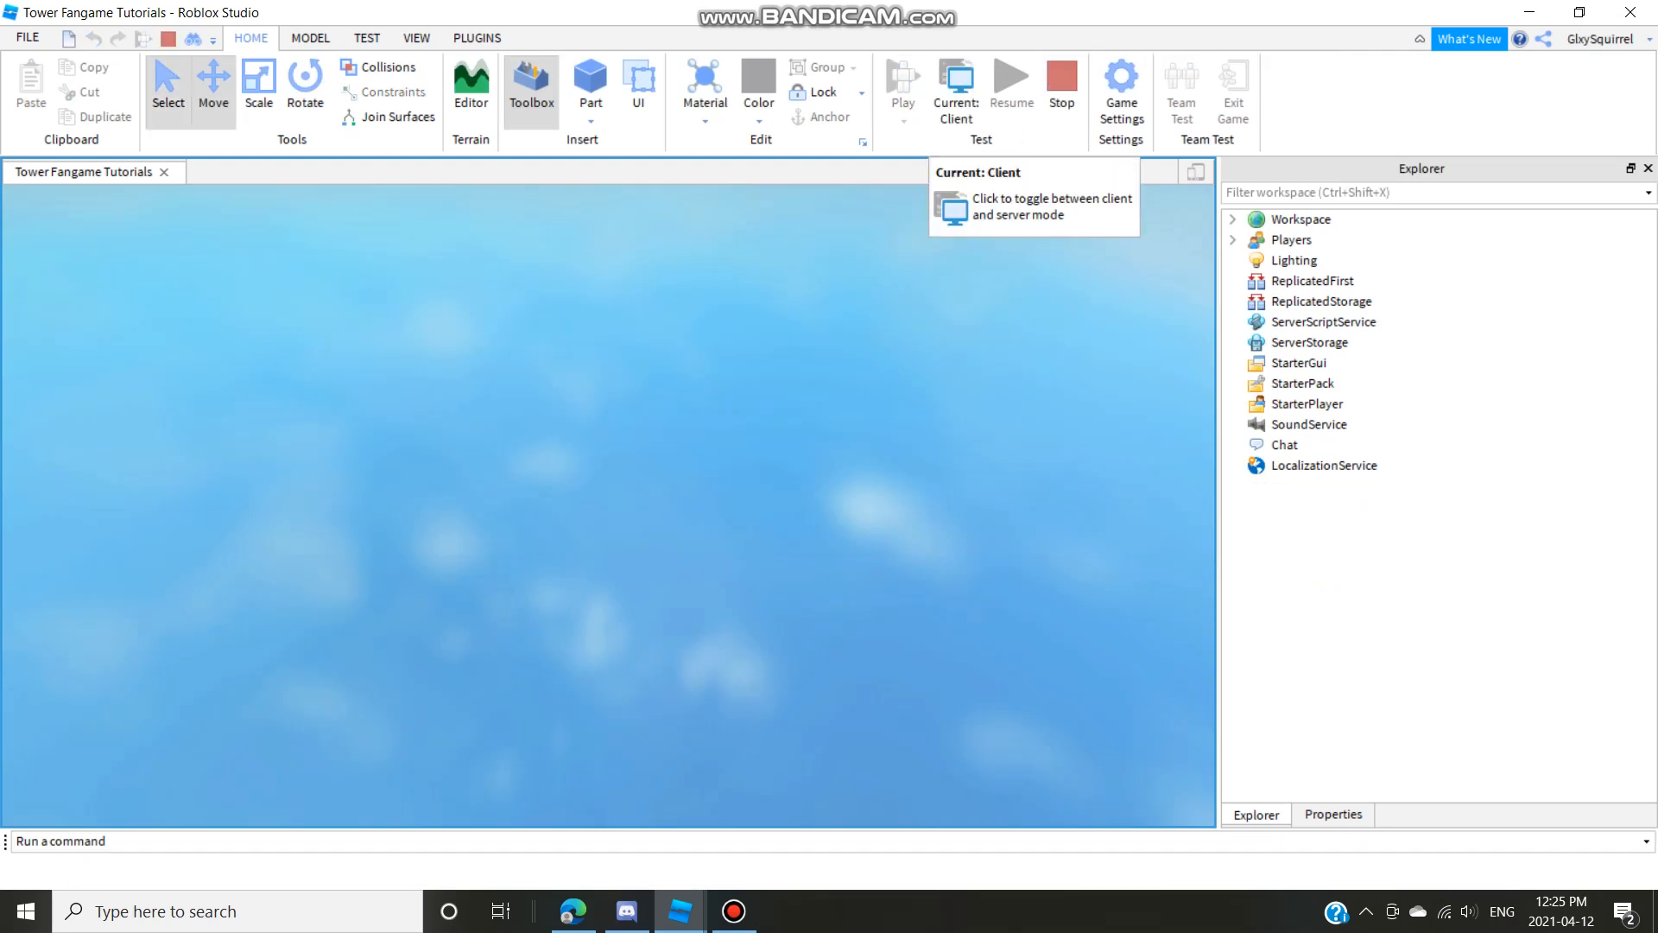